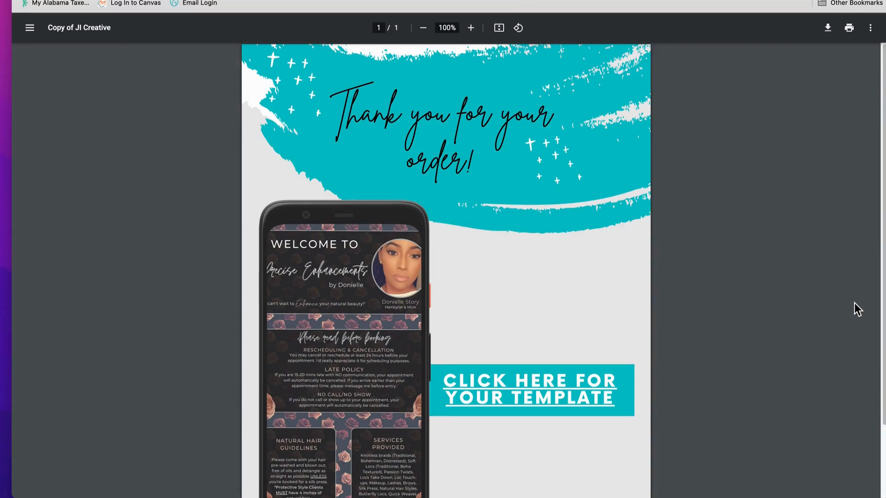
Step: Open the PDF's 'Click here for your template' link to the JERRINE INGRAM Canva template
{"action": "scroll", "scroll_direction": "down", "scroll_amount": 3}
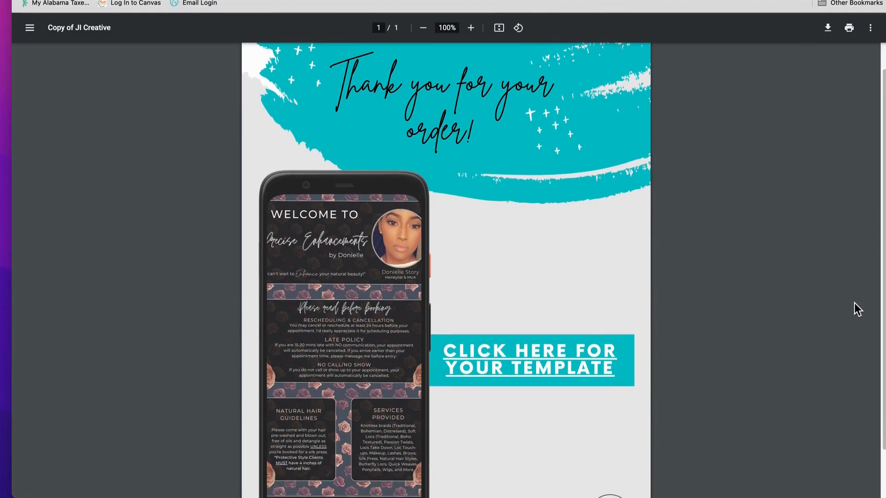
{"action": "scroll", "scroll_direction": "down", "scroll_amount": 3}
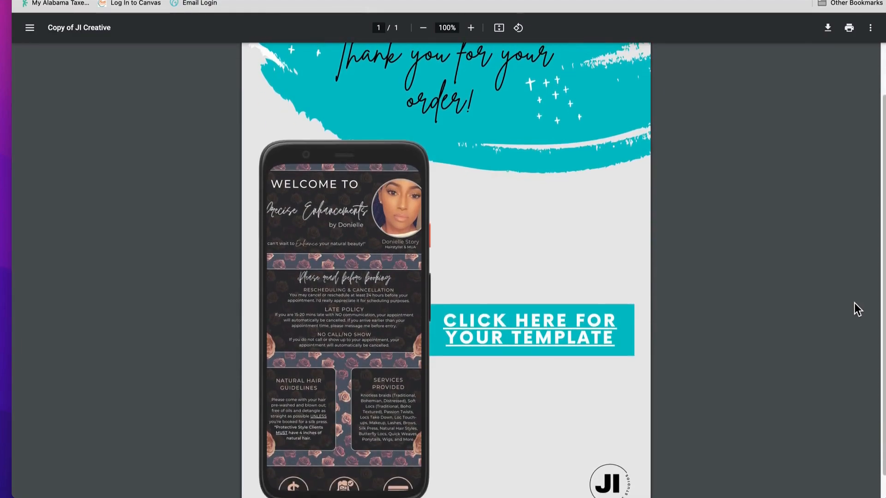
{"action": "mouse_move", "coordinate": [529, 337]}
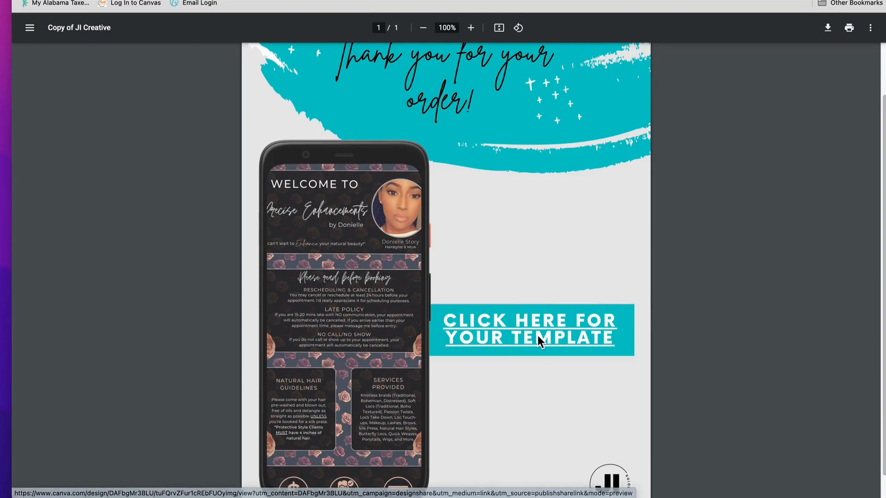
{"action": "left_click", "coordinate": [530, 330]}
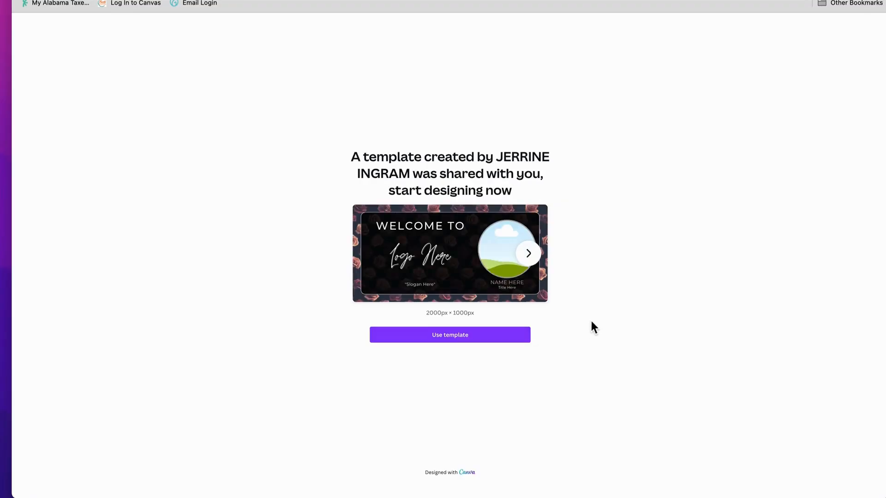
{"action": "mouse_move", "coordinate": [606, 282]}
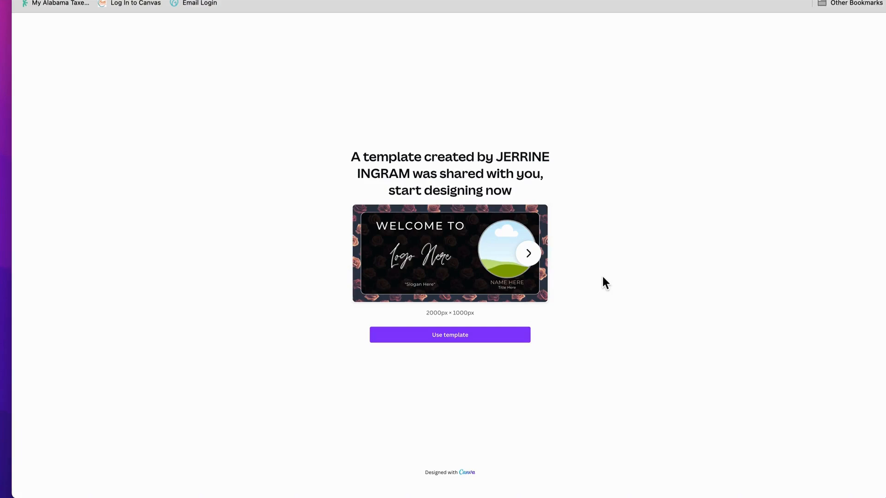
{"action": "mouse_move", "coordinate": [497, 339]}
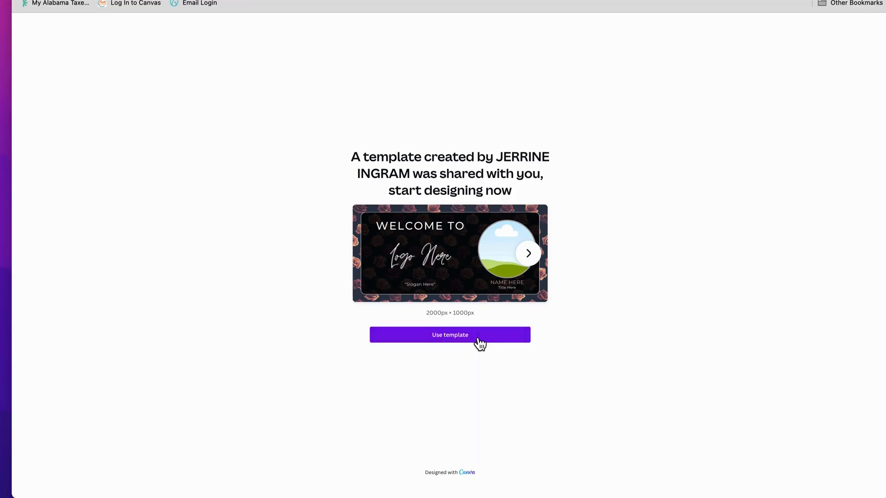
Step: Create the editable 'Copy of Rose Theme_Acuity' and inspect page 1's welcome panel and background
{"action": "left_click", "coordinate": [450, 335]}
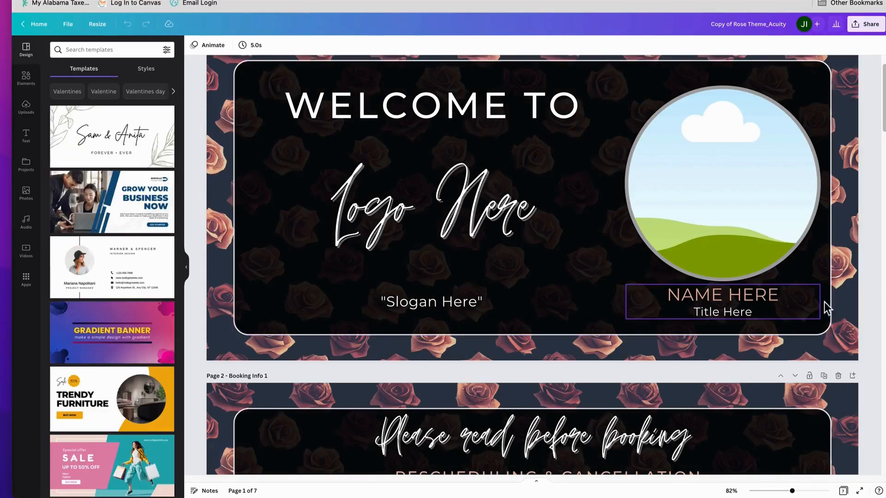
{"action": "left_click", "coordinate": [873, 334]}
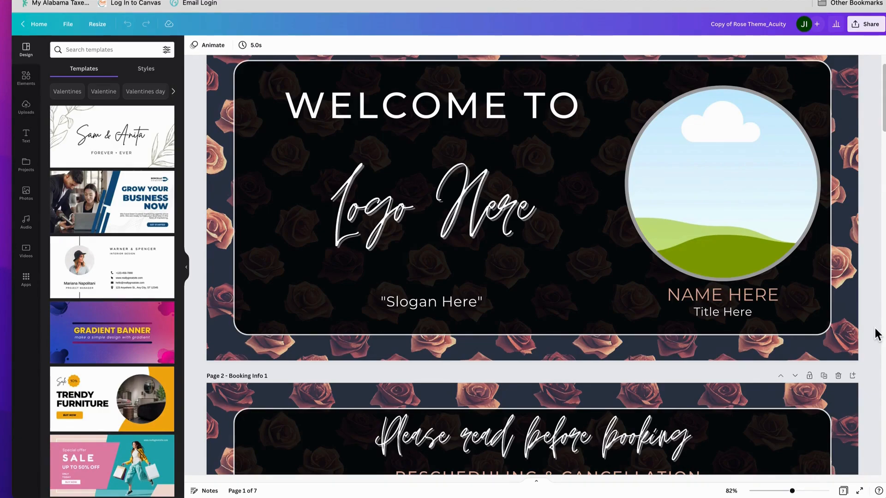
{"action": "left_click", "coordinate": [600, 301]}
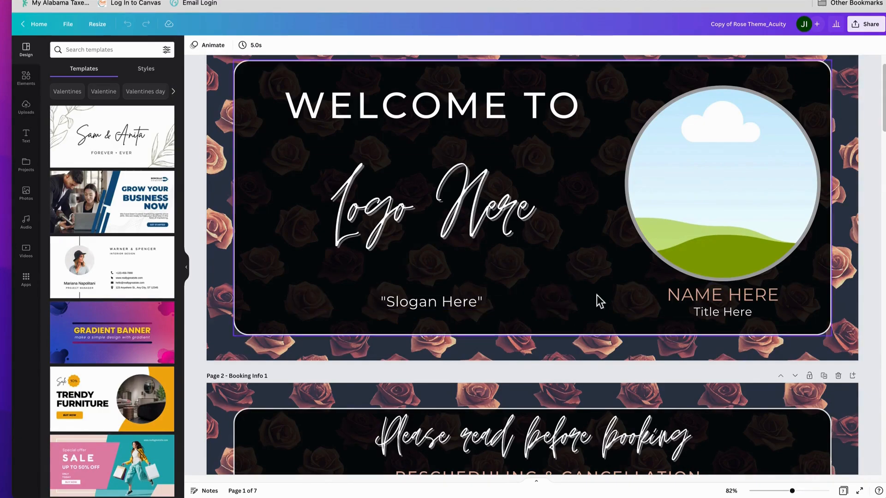
{"action": "left_click", "coordinate": [723, 303]}
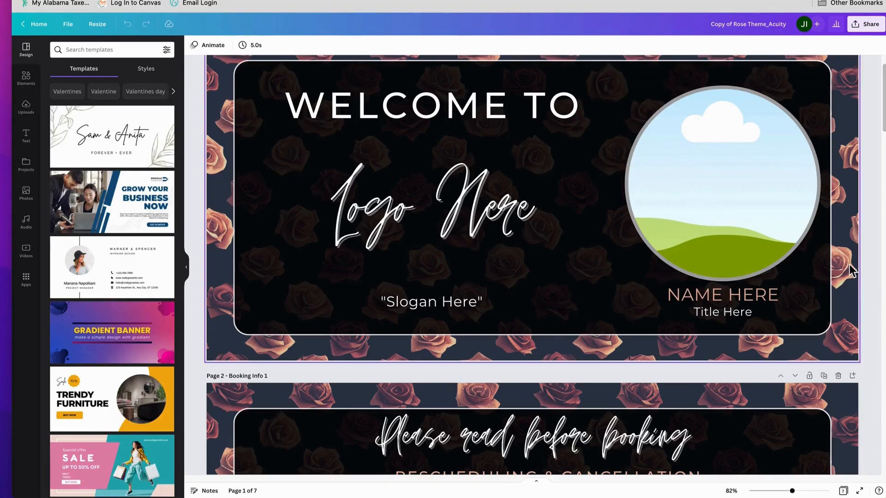
{"action": "mouse_move", "coordinate": [876, 284]}
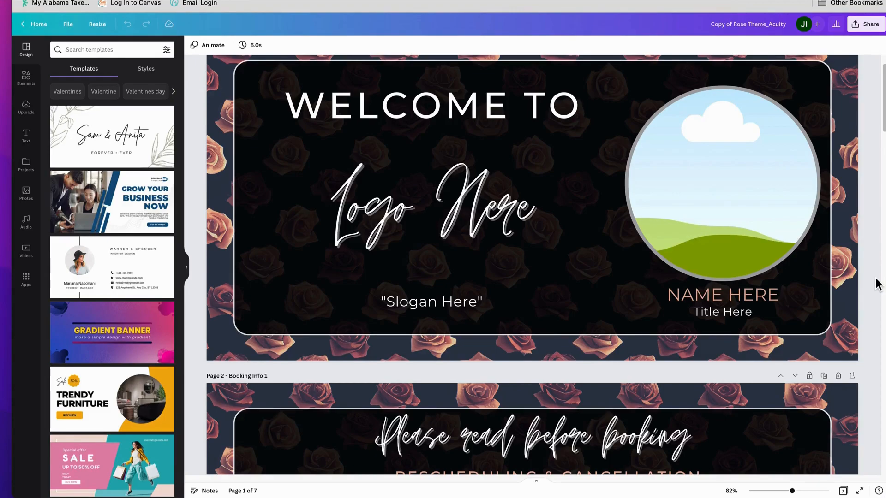
{"action": "mouse_move", "coordinate": [870, 234]}
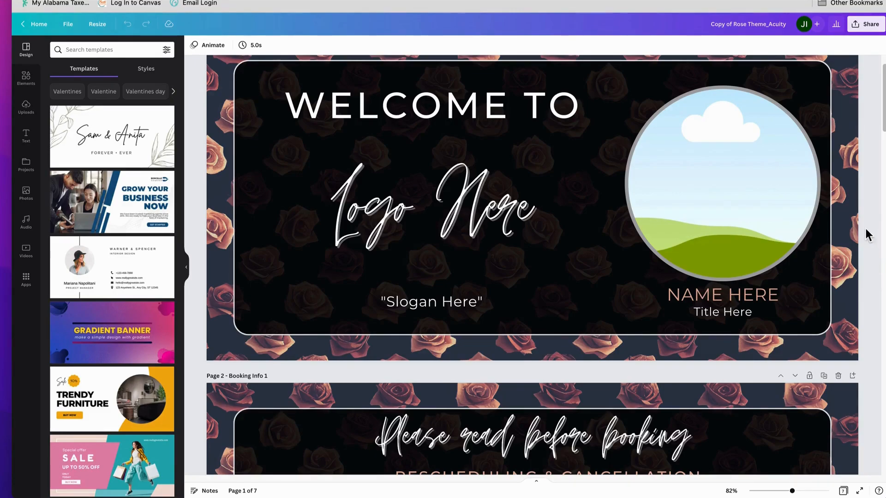
{"action": "mouse_move", "coordinate": [870, 62]}
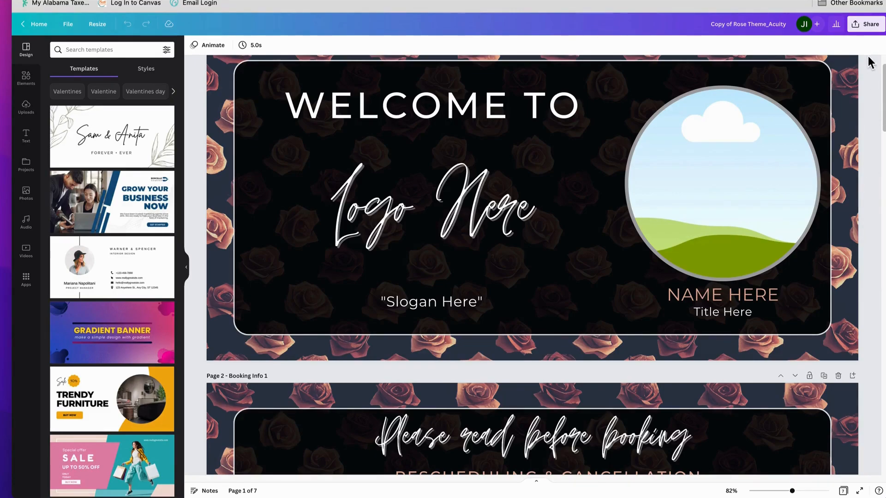
{"action": "mouse_move", "coordinate": [869, 51]}
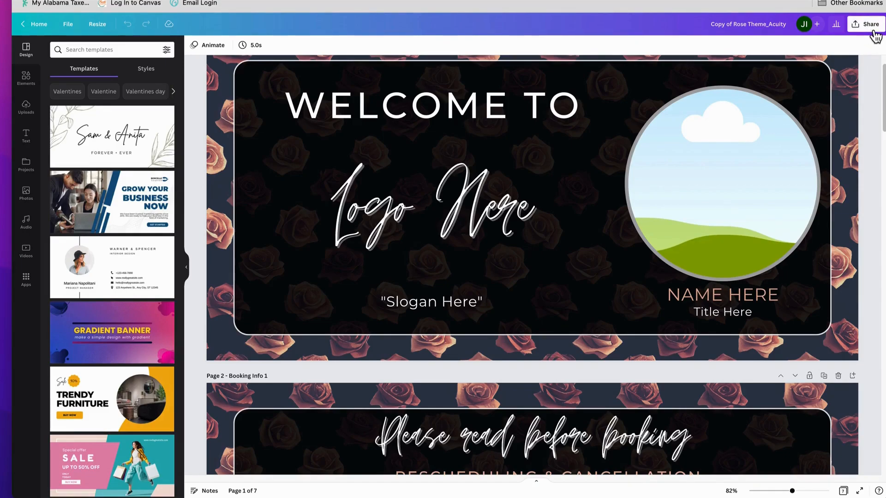
Step: Set up a PNG download of all pages with compressed file enabled
{"action": "left_click", "coordinate": [871, 24]}
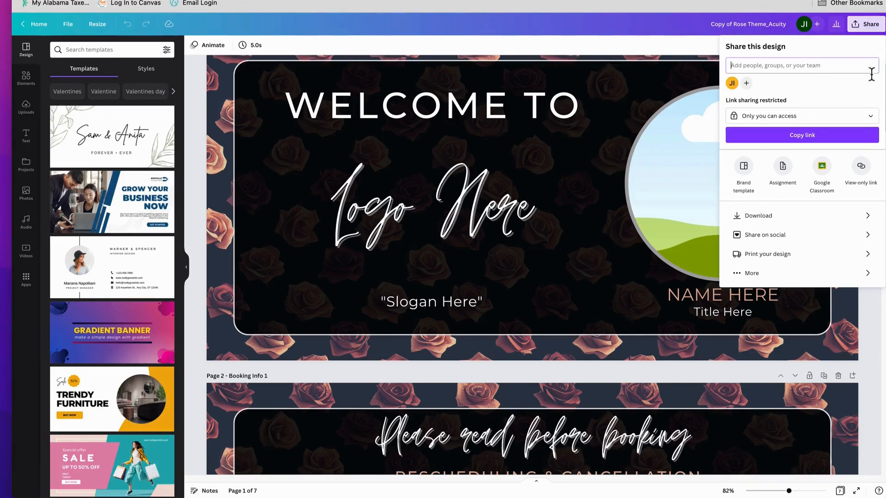
{"action": "mouse_move", "coordinate": [871, 224]}
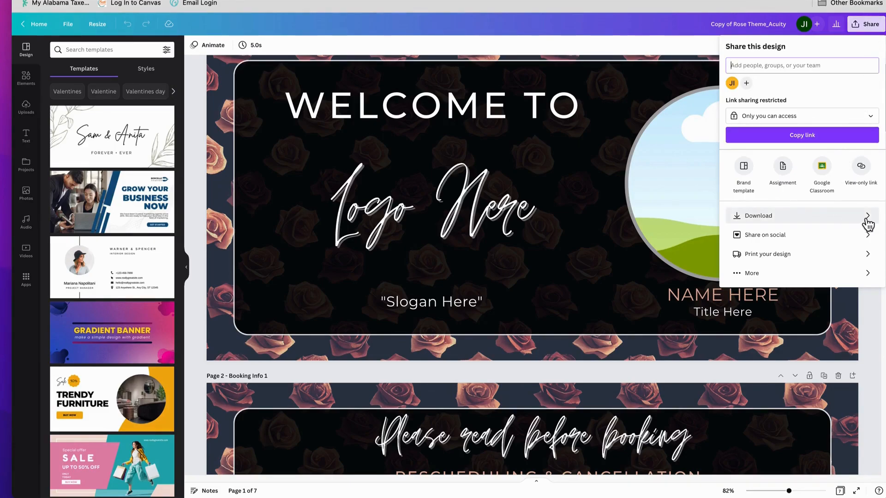
{"action": "left_click", "coordinate": [758, 216]}
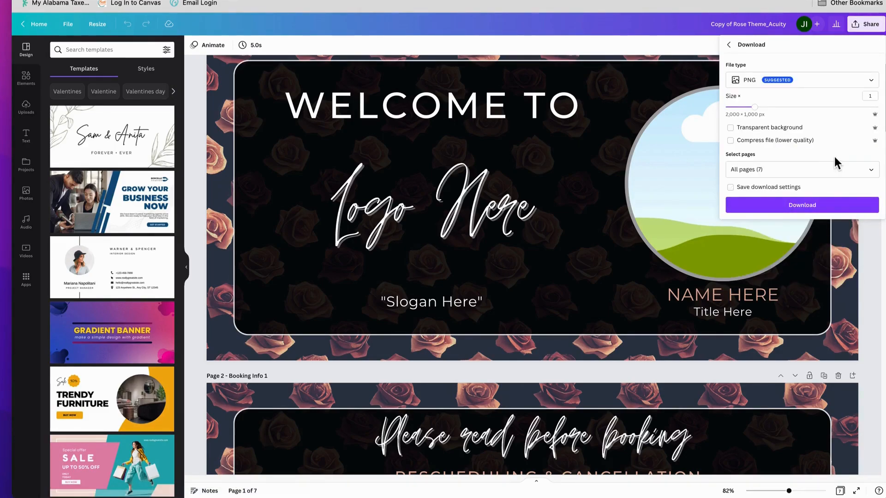
{"action": "left_click", "coordinate": [730, 141]}
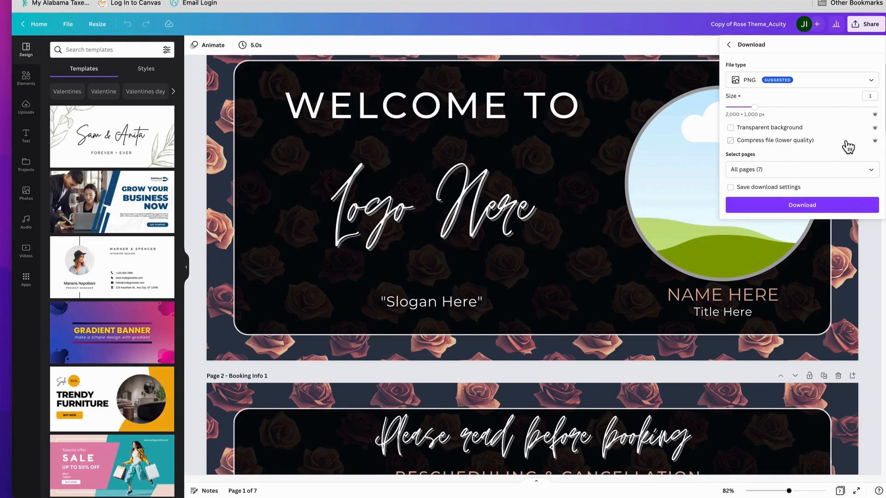
{"action": "mouse_move", "coordinate": [826, 123]}
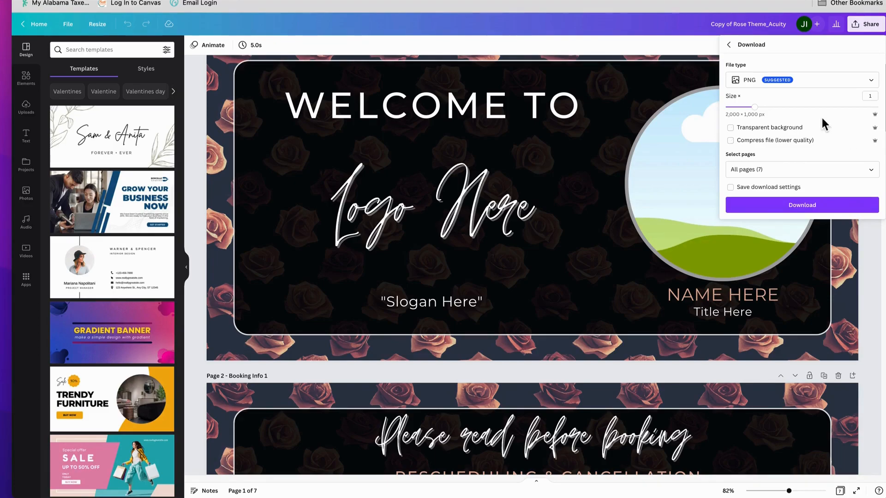
{"action": "mouse_move", "coordinate": [743, 104]}
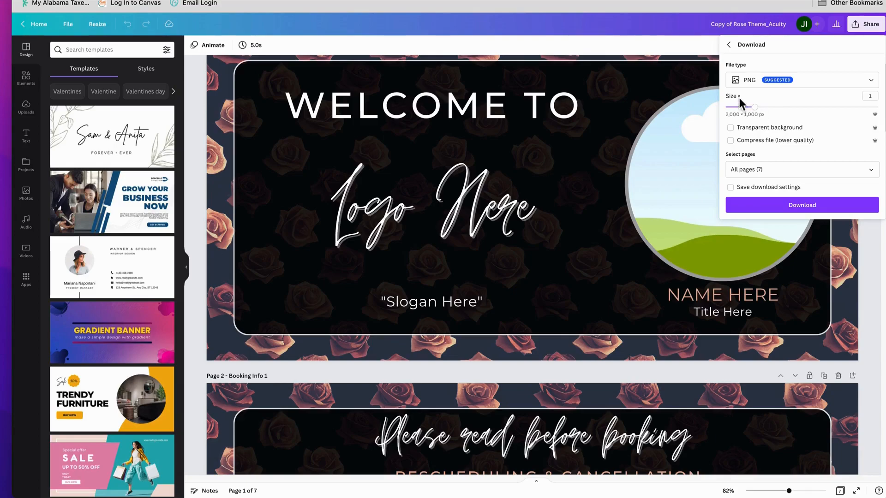
{"action": "mouse_move", "coordinate": [764, 115]}
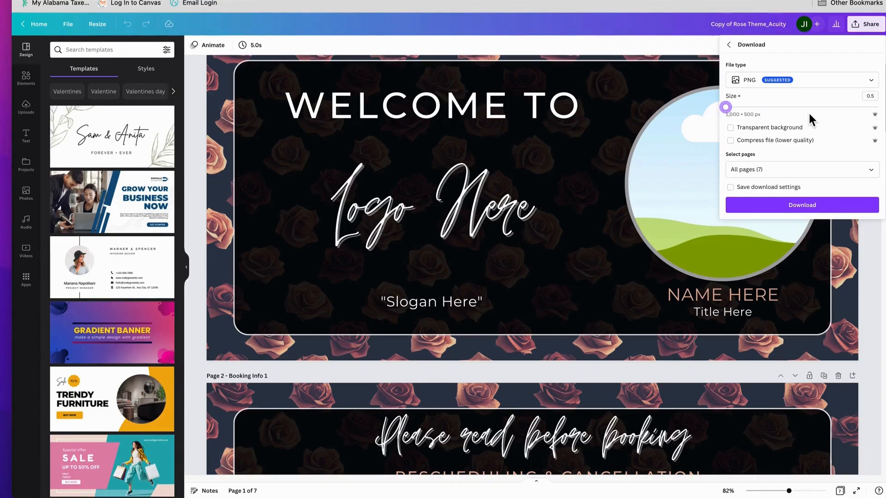
{"action": "mouse_move", "coordinate": [735, 107]}
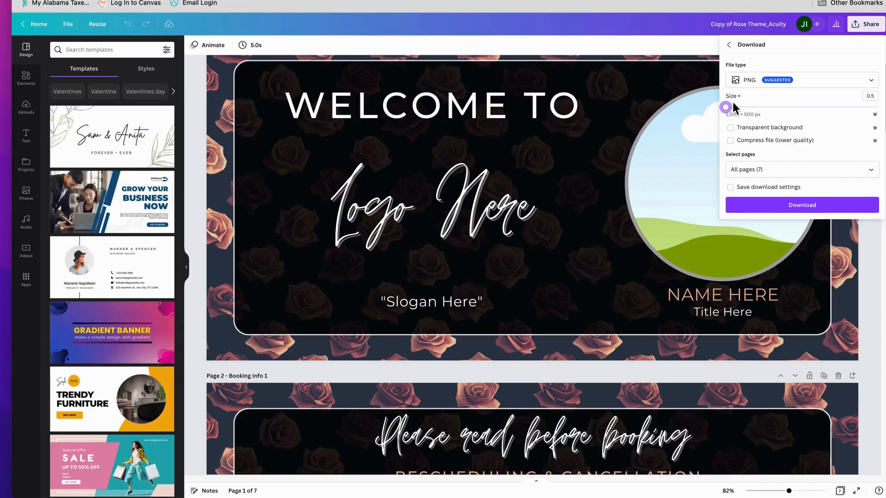
{"action": "mouse_move", "coordinate": [764, 115]}
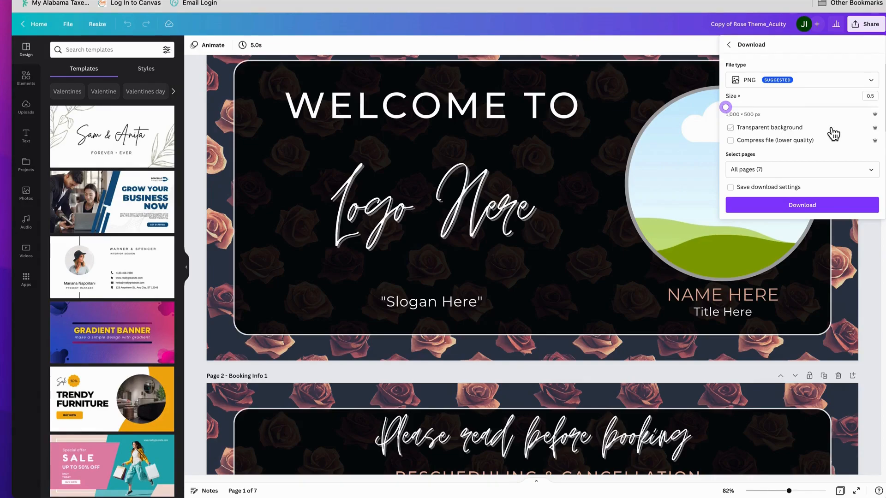
{"action": "mouse_move", "coordinate": [817, 144]}
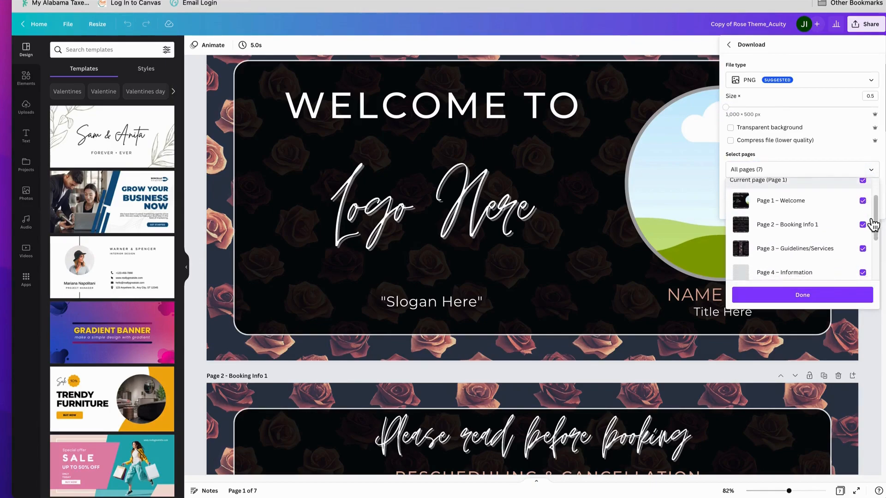
{"action": "mouse_move", "coordinate": [822, 253]}
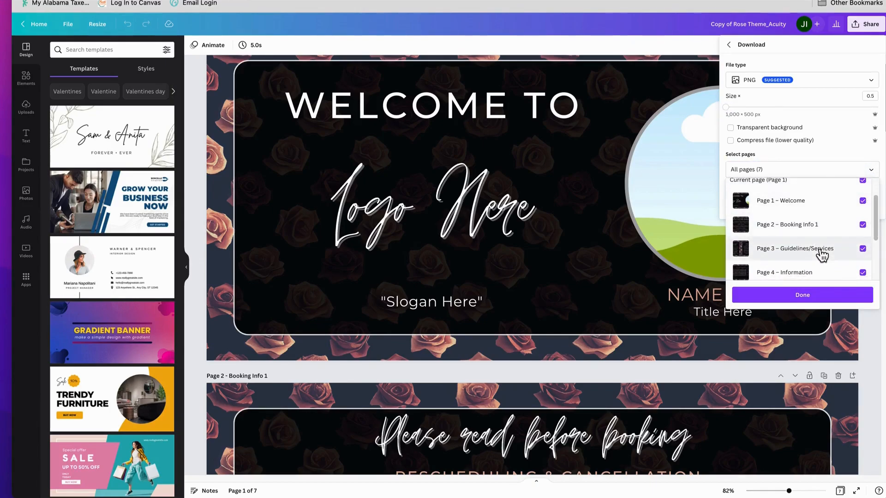
Step: Download all seven pages as PNGs, producing 'Copy of Rose Theme_Acuity.zip'
{"action": "scroll", "scroll_direction": "down", "scroll_amount": 3}
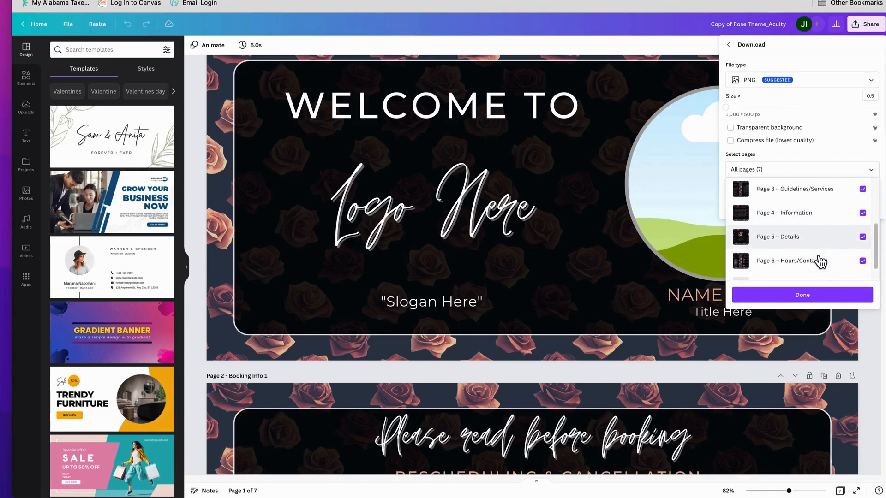
{"action": "scroll", "scroll_direction": "up", "scroll_amount": 3}
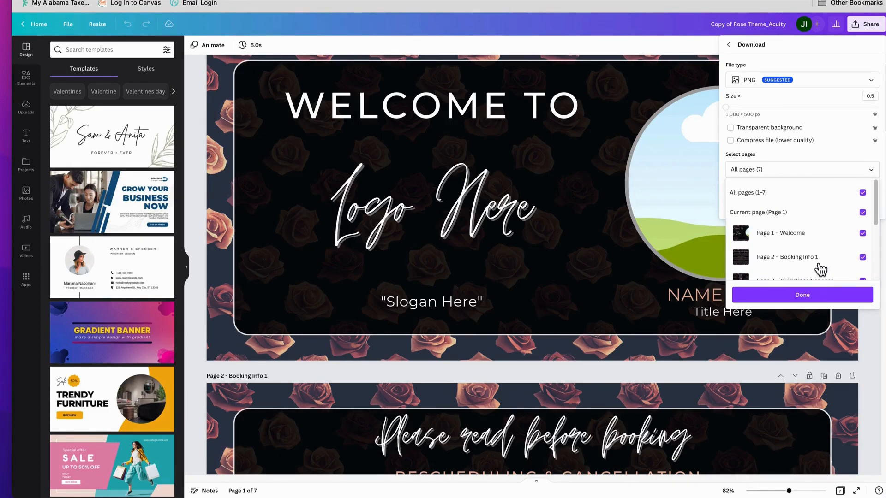
{"action": "mouse_move", "coordinate": [820, 249]}
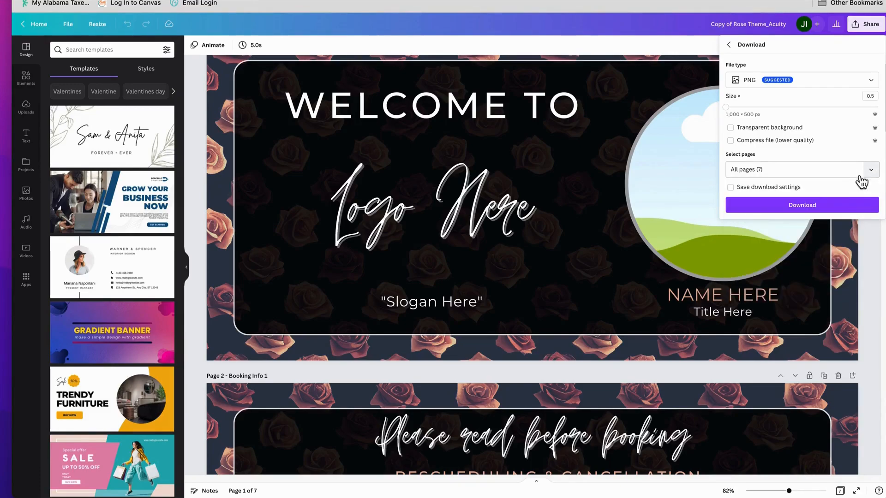
{"action": "left_click", "coordinate": [800, 204]}
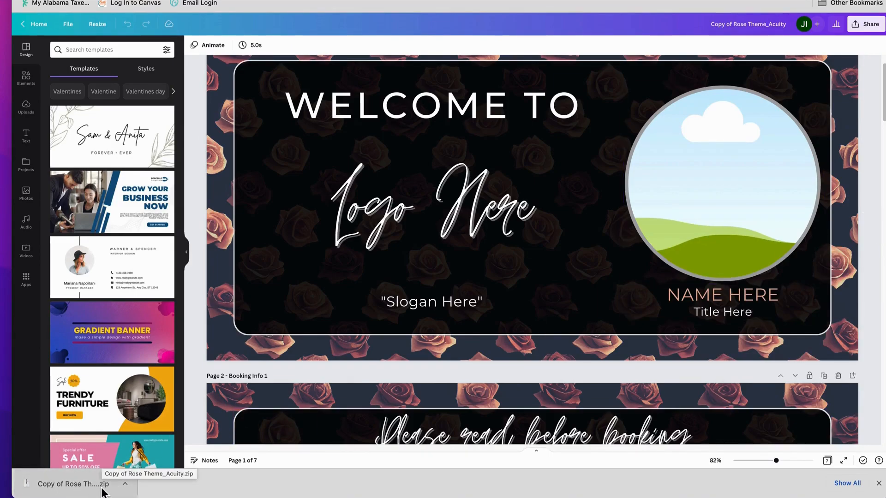
{"action": "mouse_move", "coordinate": [151, 495]}
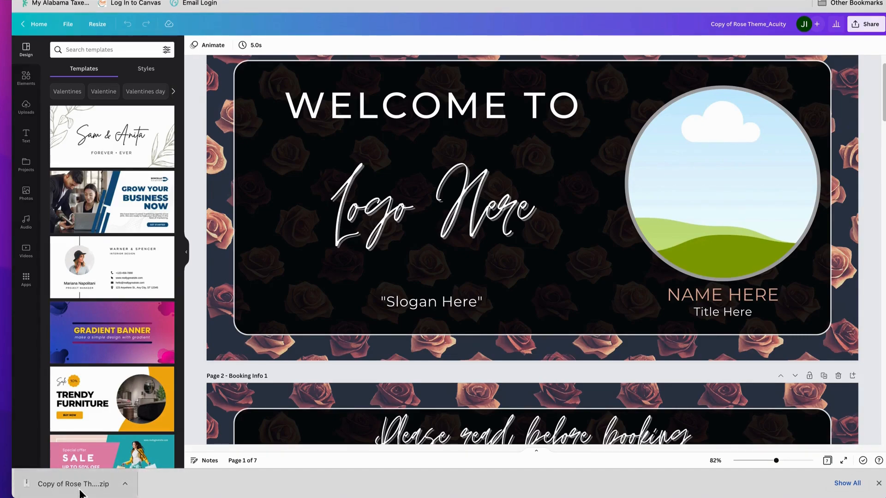
{"action": "mouse_move", "coordinate": [124, 484]}
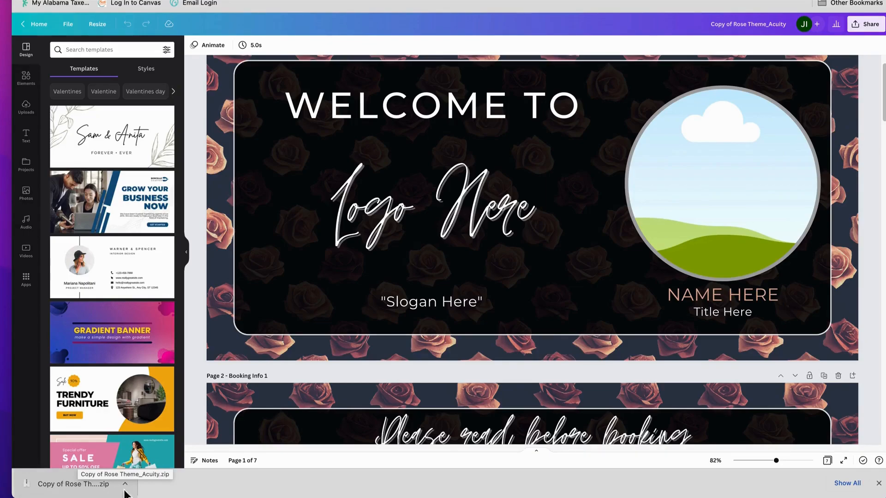
{"action": "mouse_move", "coordinate": [165, 491]}
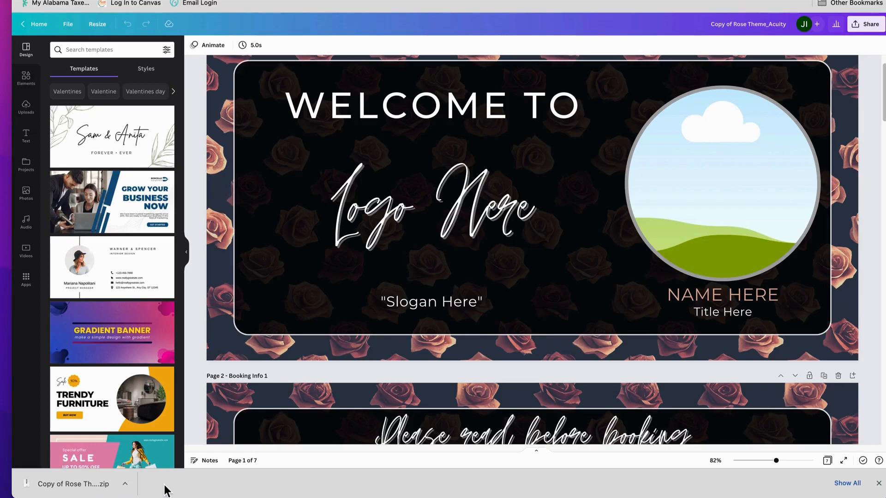
{"action": "mouse_move", "coordinate": [82, 484]}
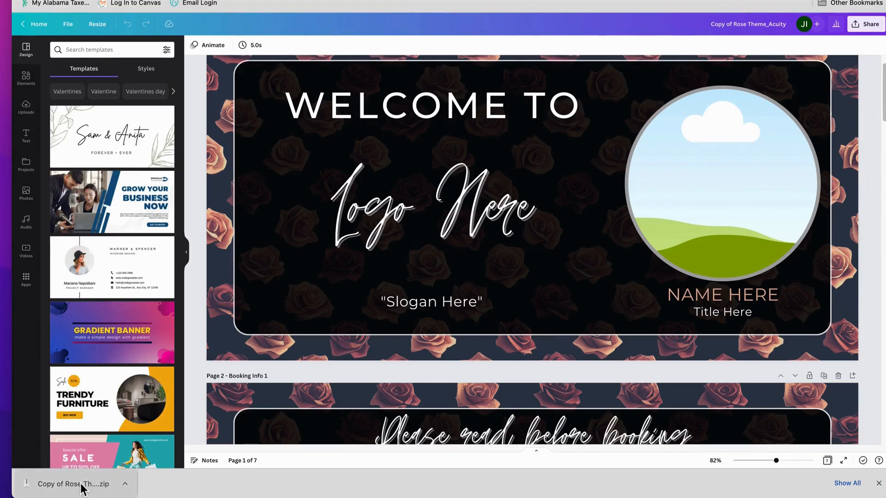
Step: Open 'Copy of Rose Theme_Acuity.zip' from Chrome's download bar to unpack it
{"action": "left_click", "coordinate": [73, 484]}
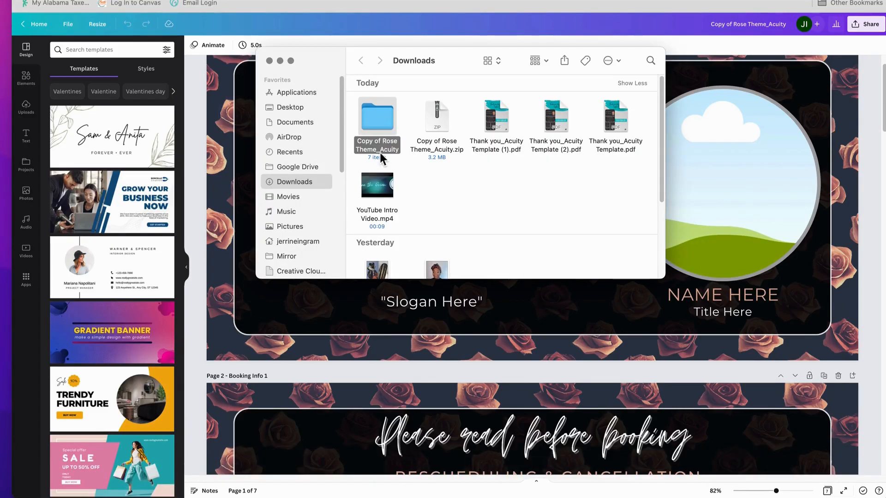
Step: Open the 'Copy of Rose Theme_Acuity' folder in Downloads to view its seven PNGs
{"action": "left_click", "coordinate": [377, 117]}
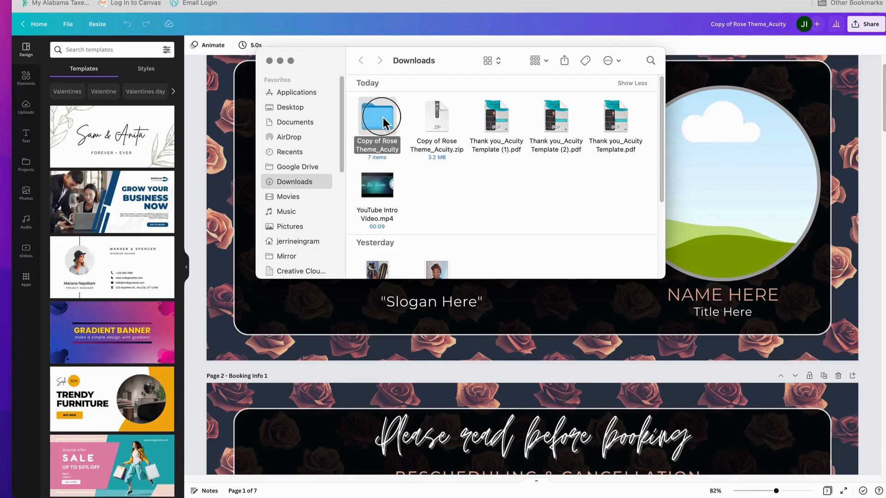
{"action": "double_click", "coordinate": [377, 116]}
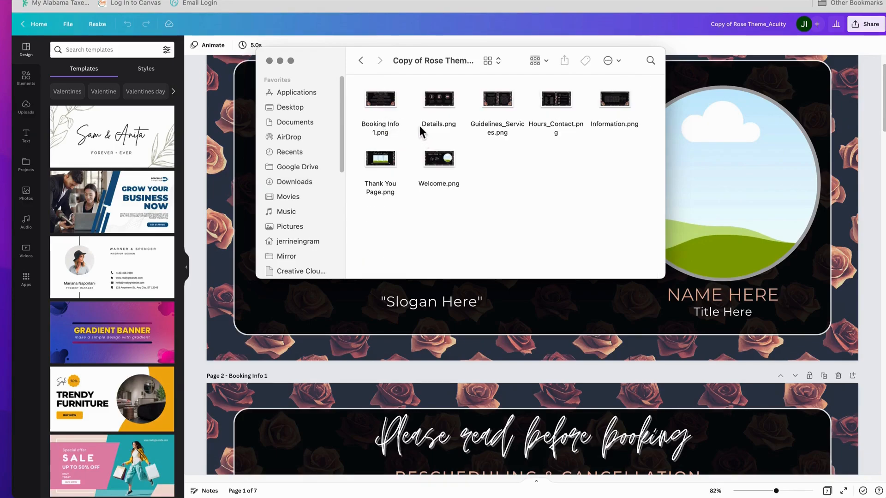
{"action": "mouse_move", "coordinate": [348, 121]}
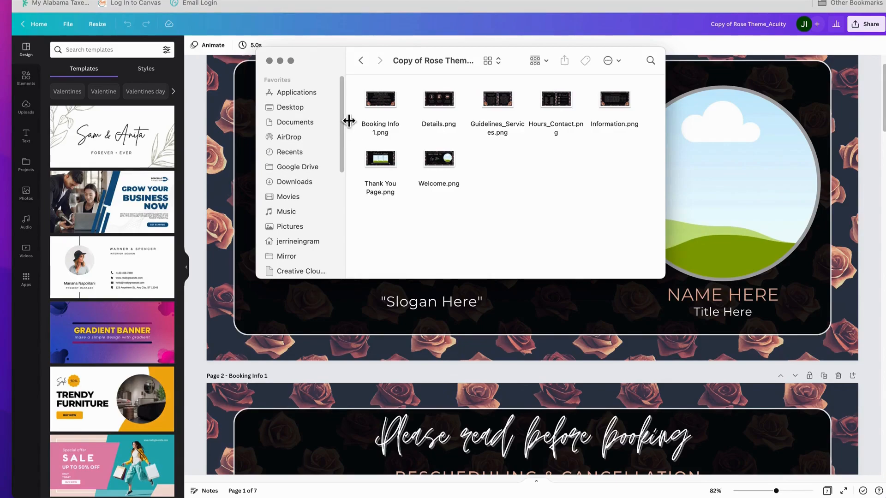
{"action": "mouse_move", "coordinate": [270, 60]}
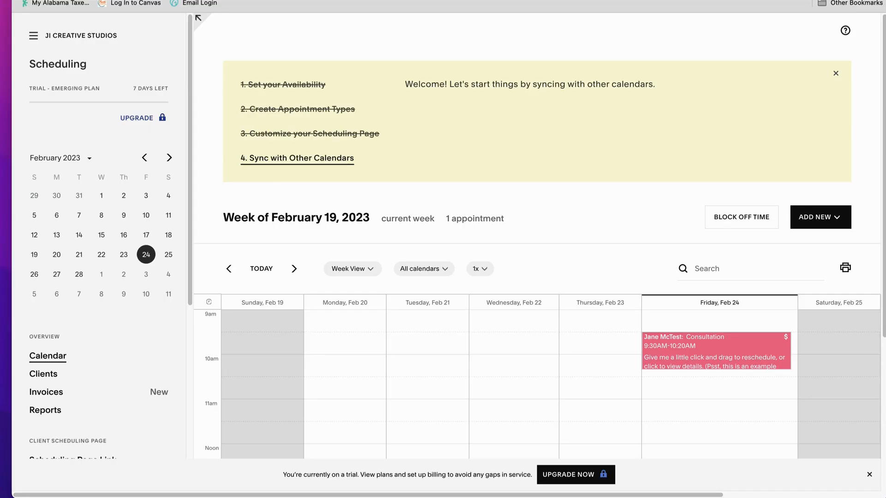
{"action": "mouse_move", "coordinate": [535, 42]}
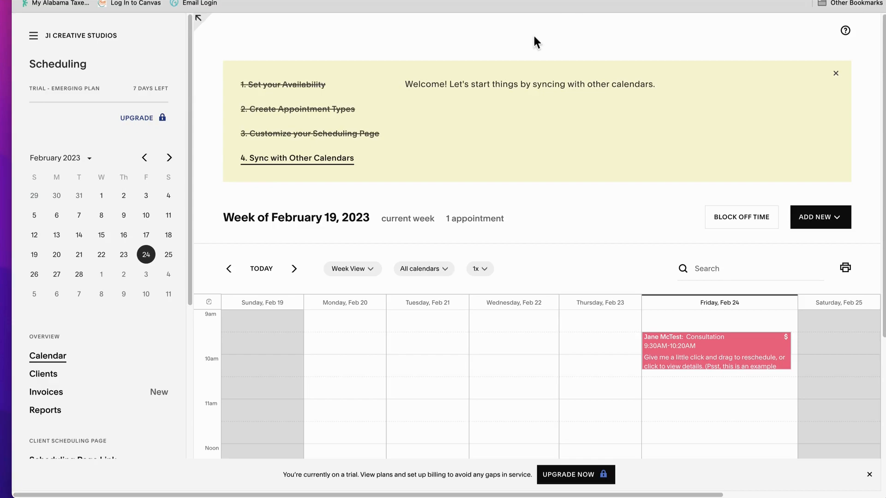
{"action": "mouse_move", "coordinate": [342, 35]}
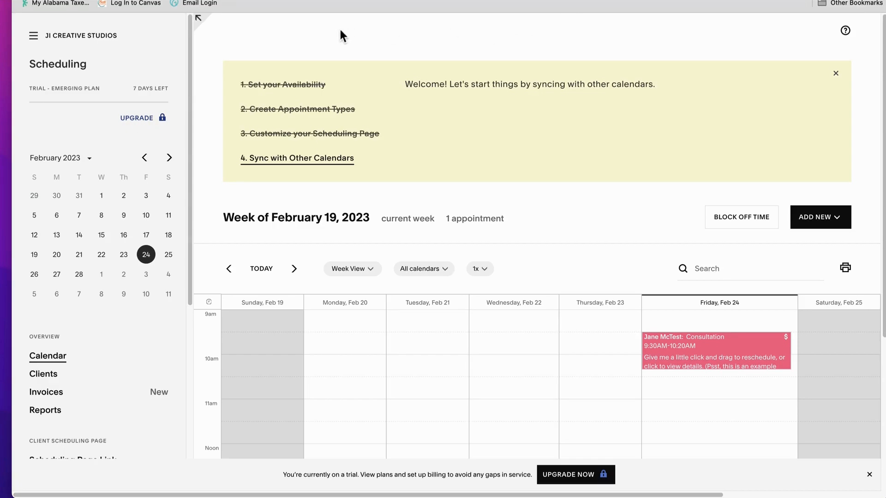
{"action": "mouse_move", "coordinate": [273, 41]}
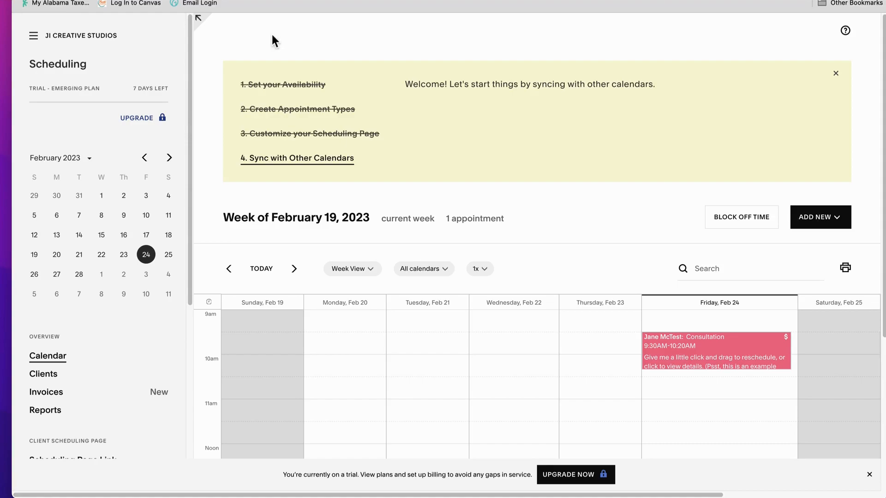
{"action": "mouse_move", "coordinate": [215, 51]}
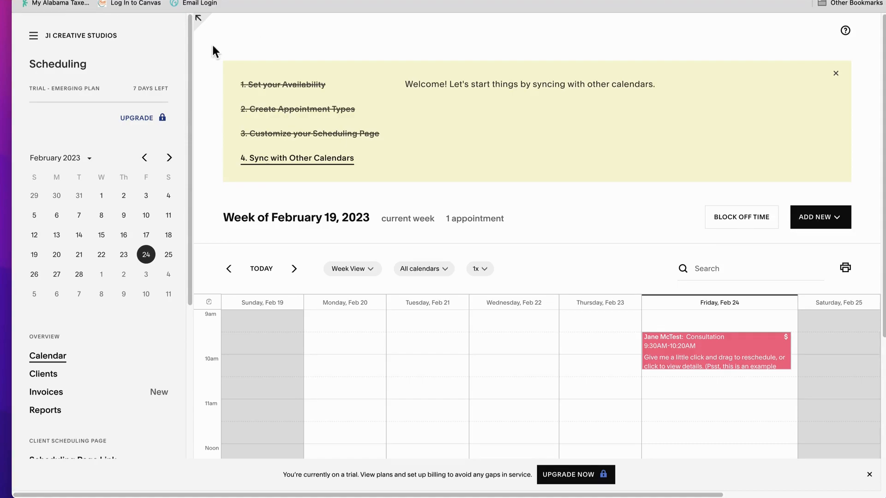
{"action": "mouse_move", "coordinate": [210, 79]}
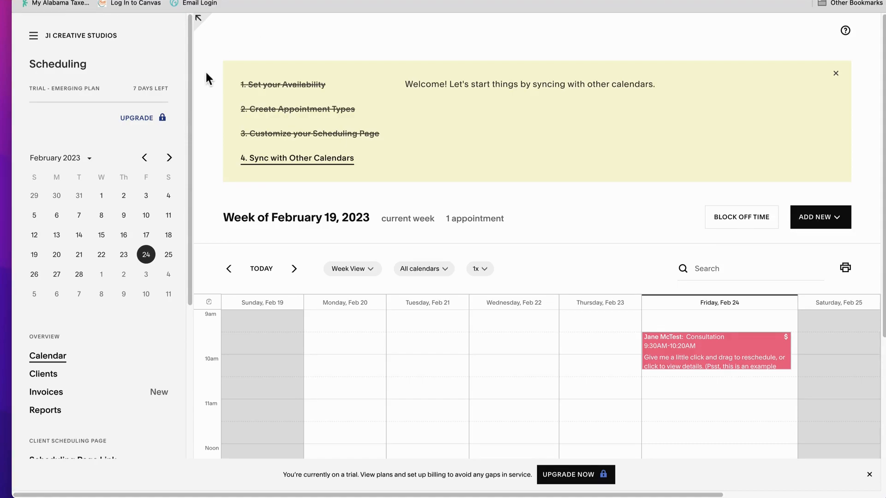
{"action": "mouse_move", "coordinate": [202, 114]}
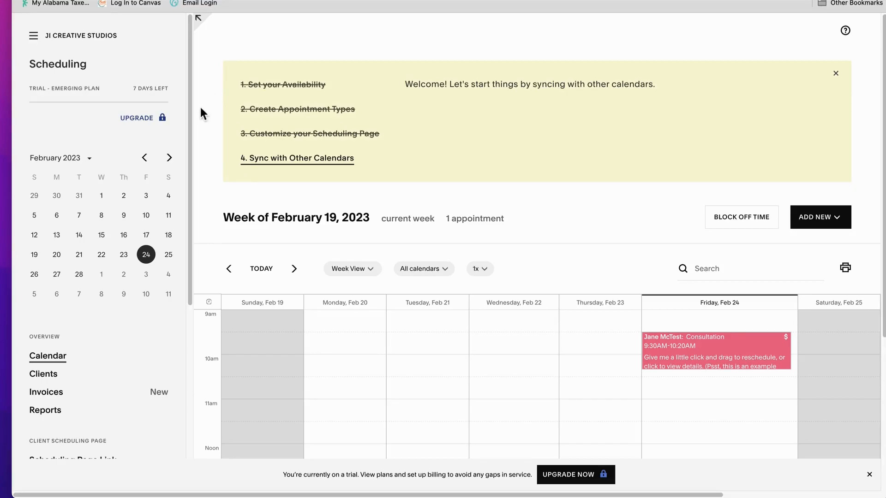
{"action": "scroll", "scroll_direction": "down", "scroll_amount": 3}
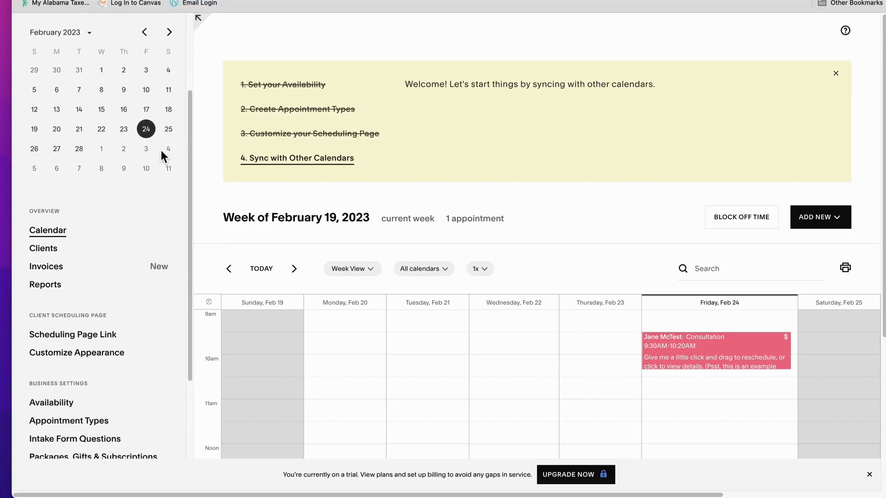
{"action": "mouse_move", "coordinate": [76, 352]}
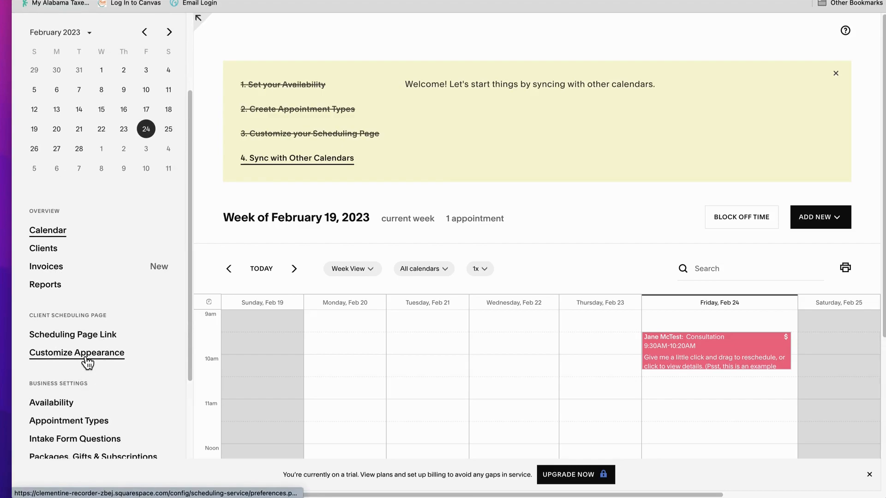
Step: Open Customize Appearance for JI Creative Studios and focus the empty Scheduling Instructions editor
{"action": "left_click", "coordinate": [76, 352]}
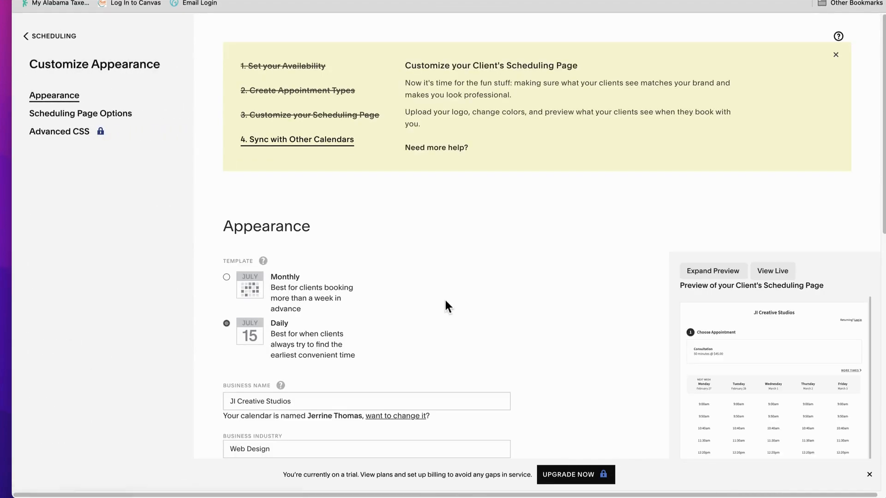
{"action": "scroll", "scroll_direction": "down", "scroll_amount": 3}
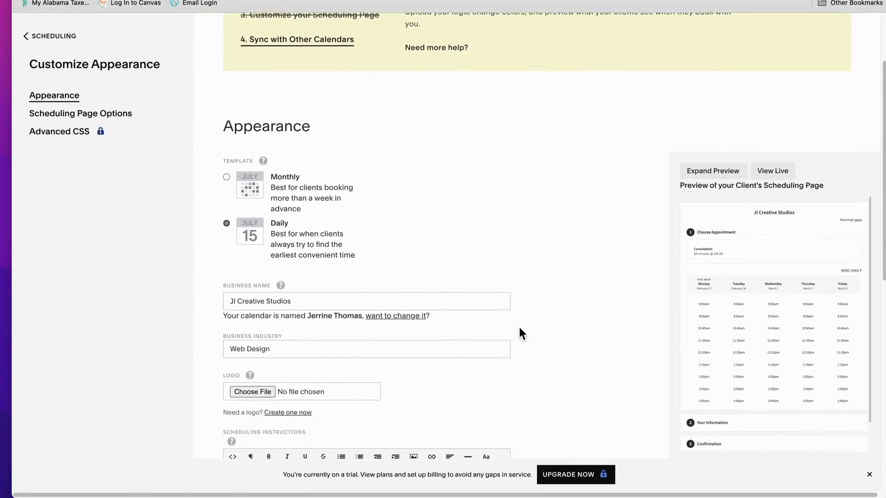
{"action": "scroll", "scroll_direction": "down", "scroll_amount": 3}
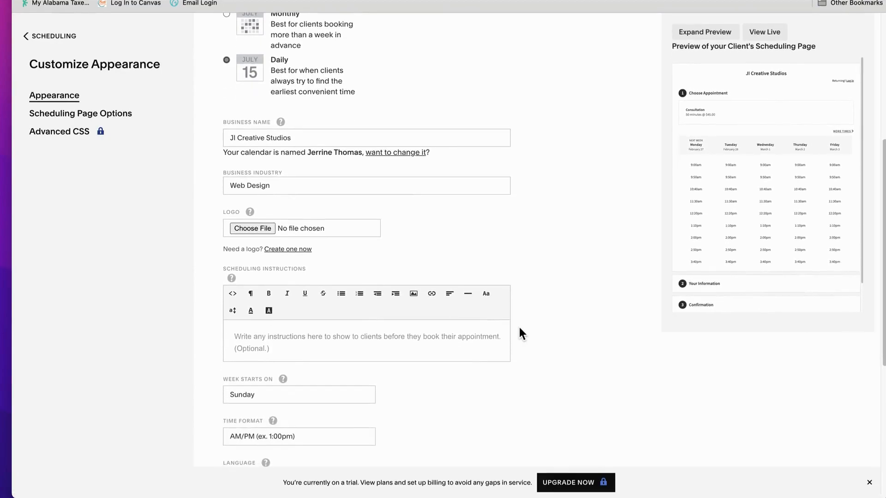
{"action": "mouse_move", "coordinate": [330, 219]}
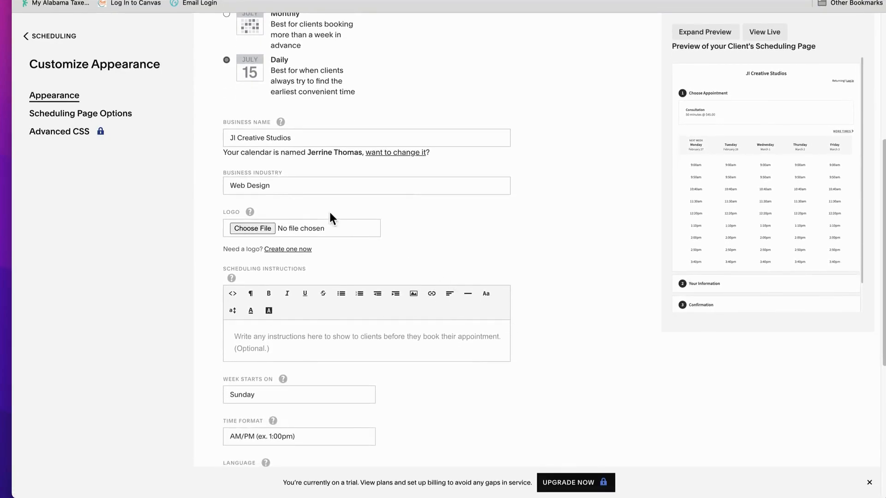
{"action": "mouse_move", "coordinate": [253, 229]}
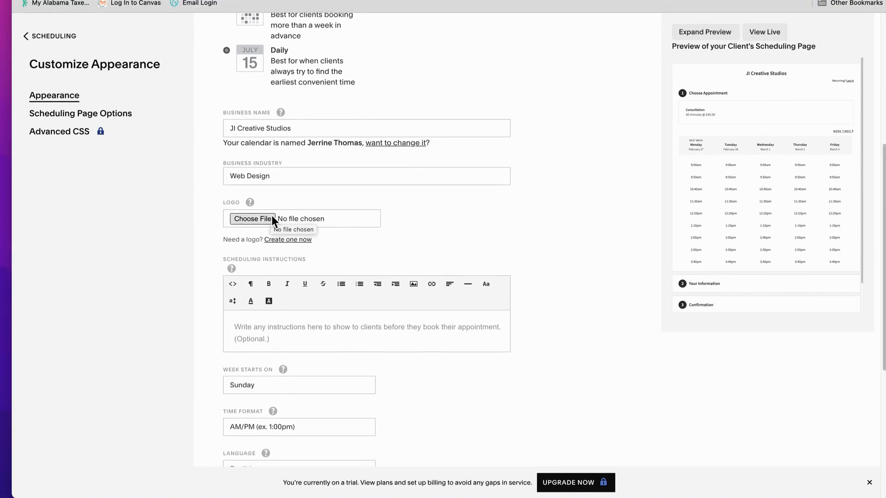
{"action": "scroll", "scroll_direction": "down", "scroll_amount": 3}
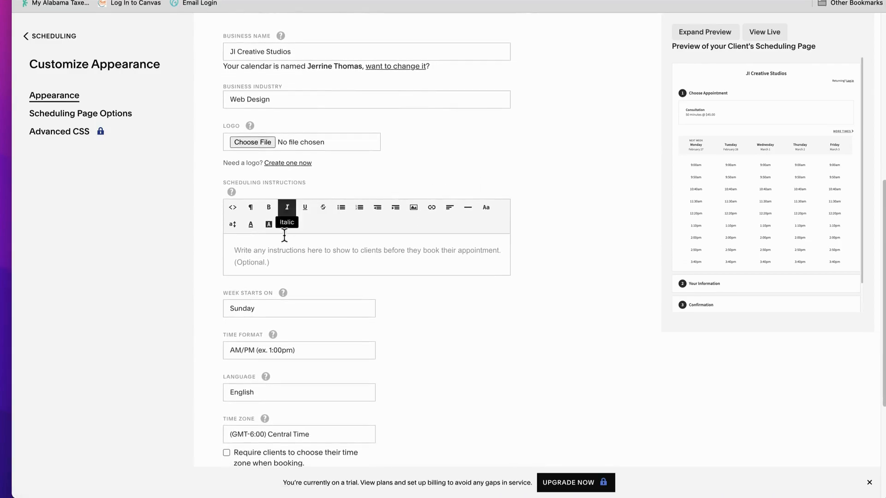
{"action": "mouse_move", "coordinate": [285, 253]}
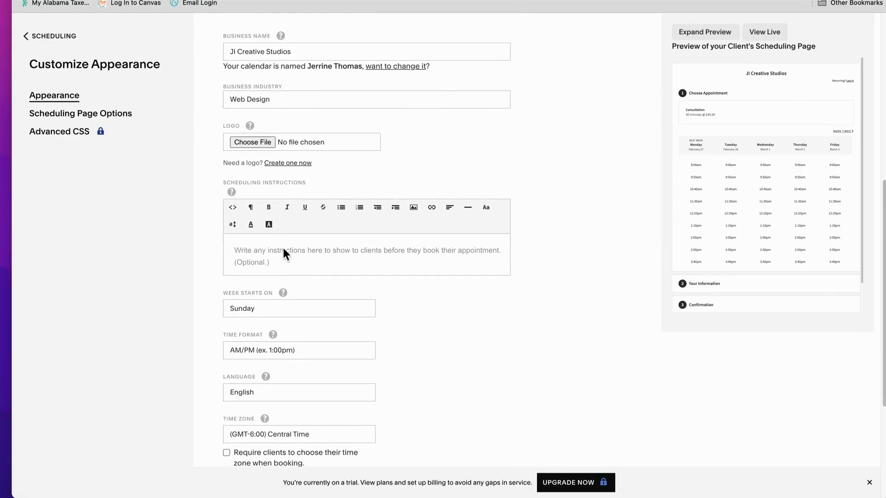
{"action": "mouse_move", "coordinate": [290, 254]}
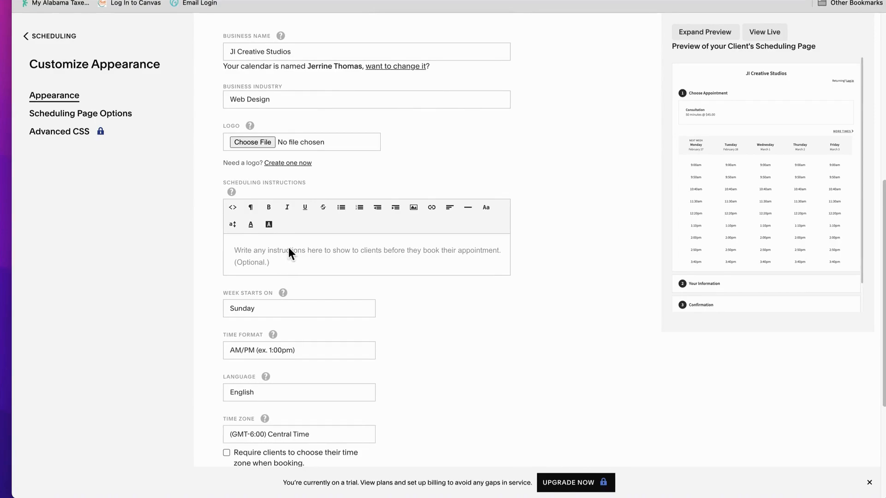
{"action": "mouse_move", "coordinate": [277, 255]}
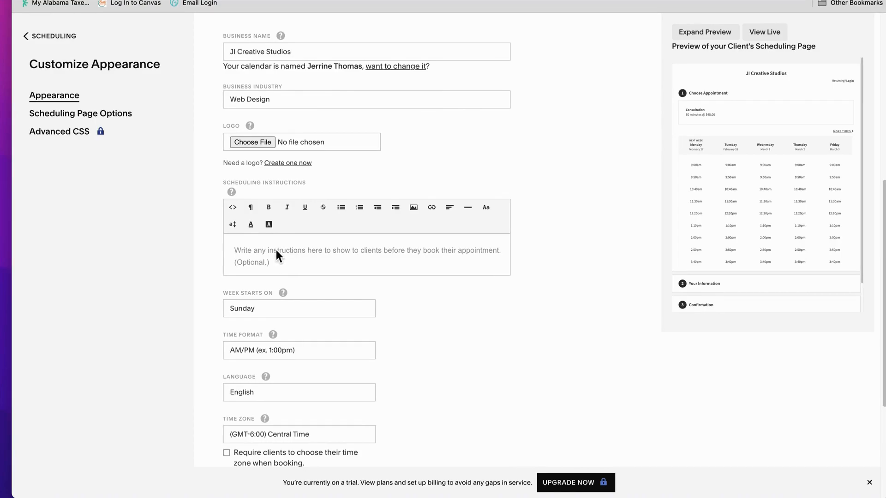
{"action": "left_click", "coordinate": [276, 253]}
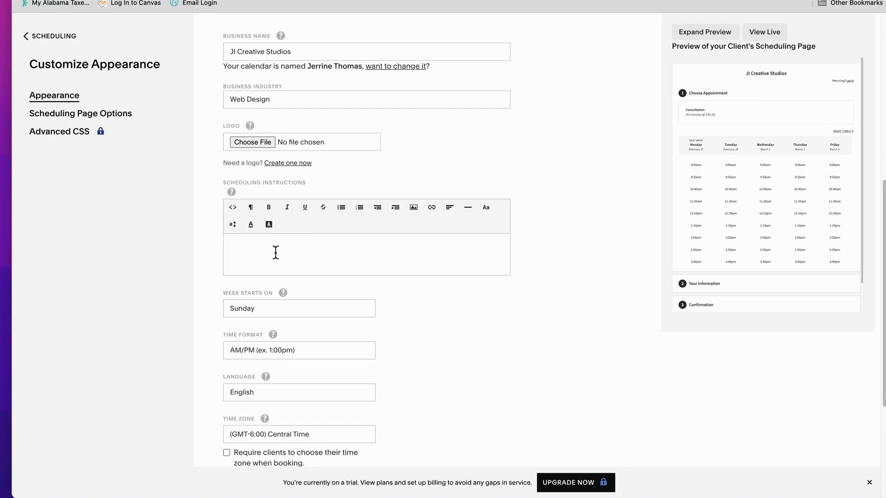
{"action": "mouse_move", "coordinate": [429, 225]}
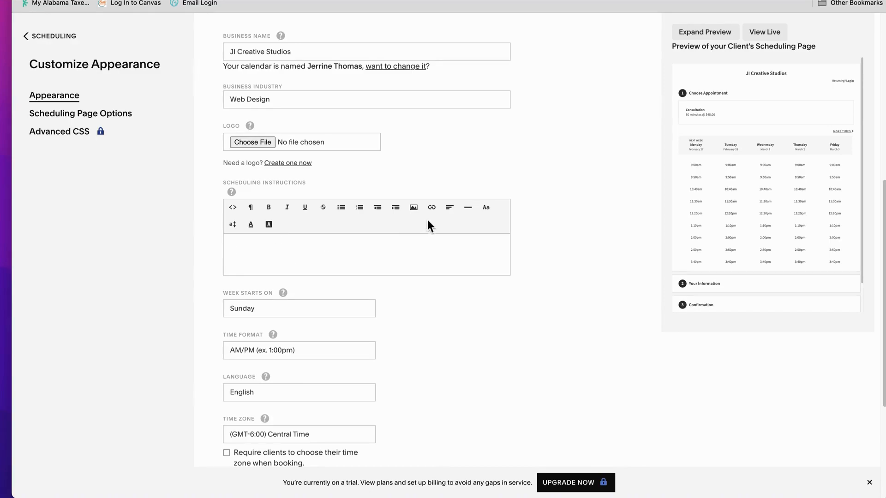
{"action": "mouse_move", "coordinate": [413, 208]}
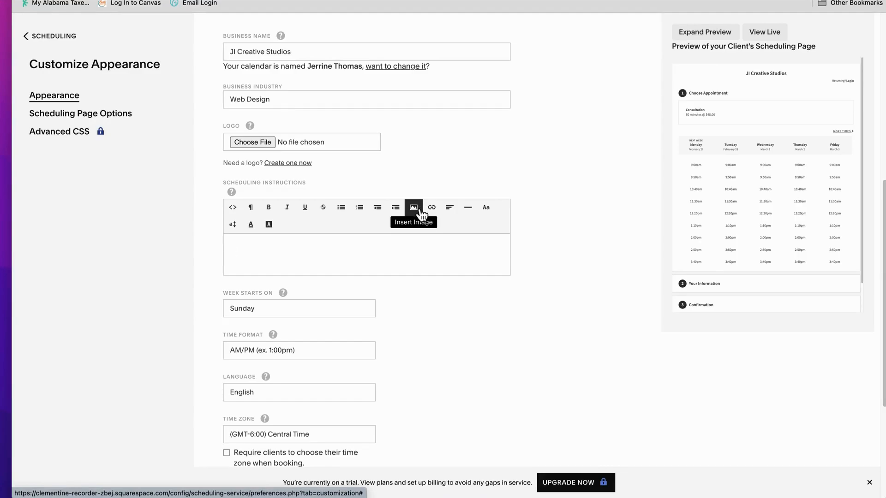
Step: Insert Welcome.png from the rose theme folder into the scheduling instructions
{"action": "left_click", "coordinate": [413, 207]}
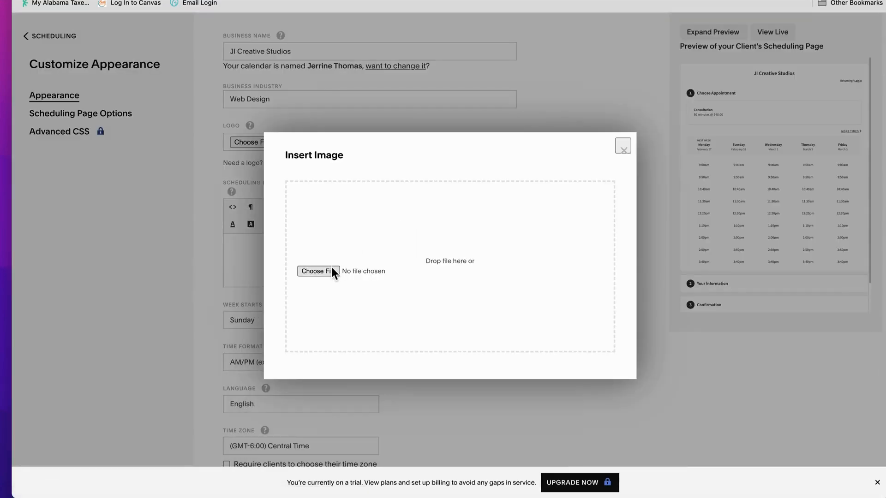
{"action": "left_click", "coordinate": [318, 272]}
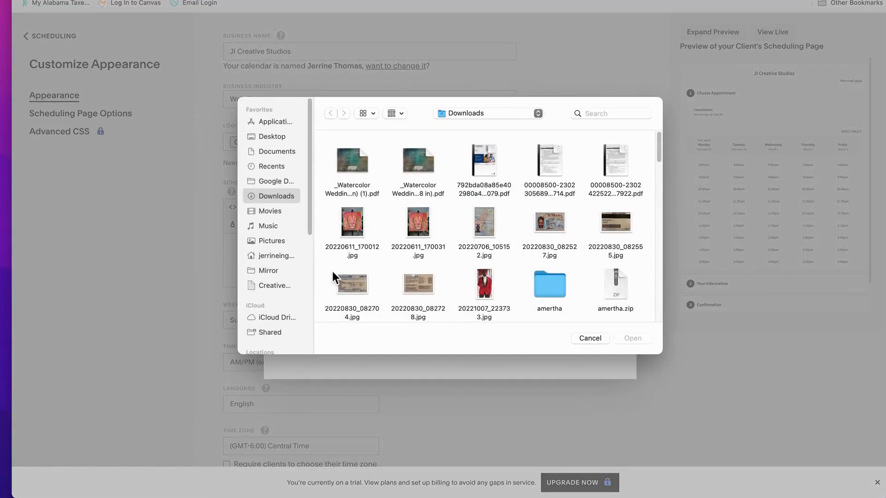
{"action": "mouse_move", "coordinate": [292, 205]}
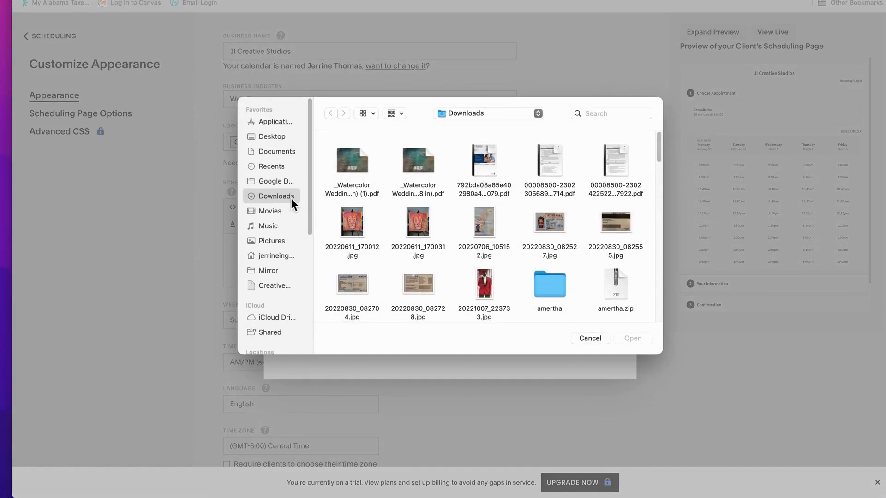
{"action": "scroll", "scroll_direction": "down", "scroll_amount": 3}
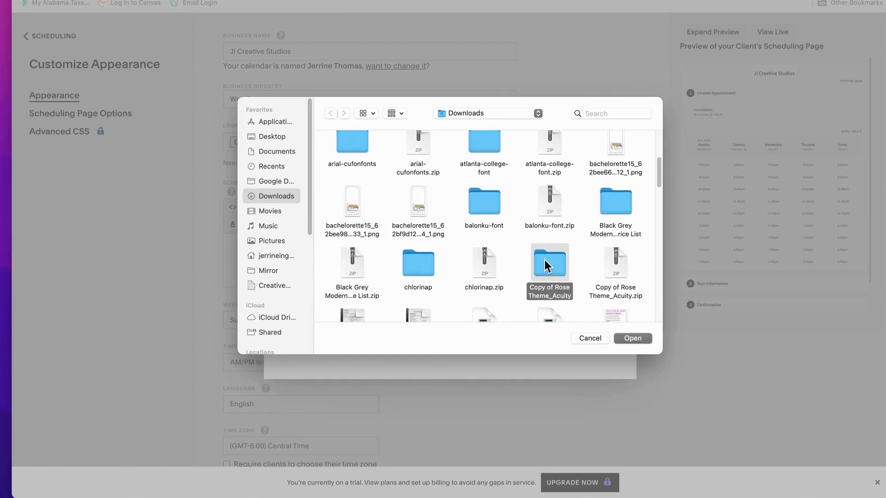
{"action": "double_click", "coordinate": [548, 263]}
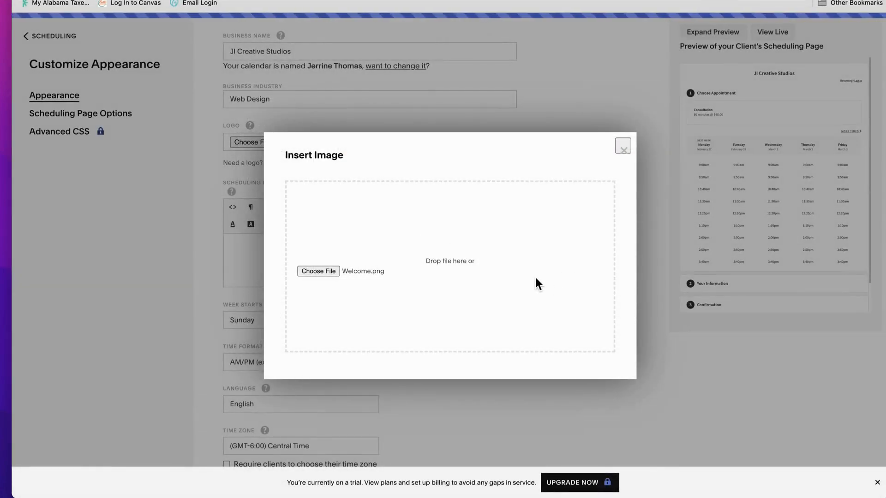
{"action": "left_click", "coordinate": [622, 146]}
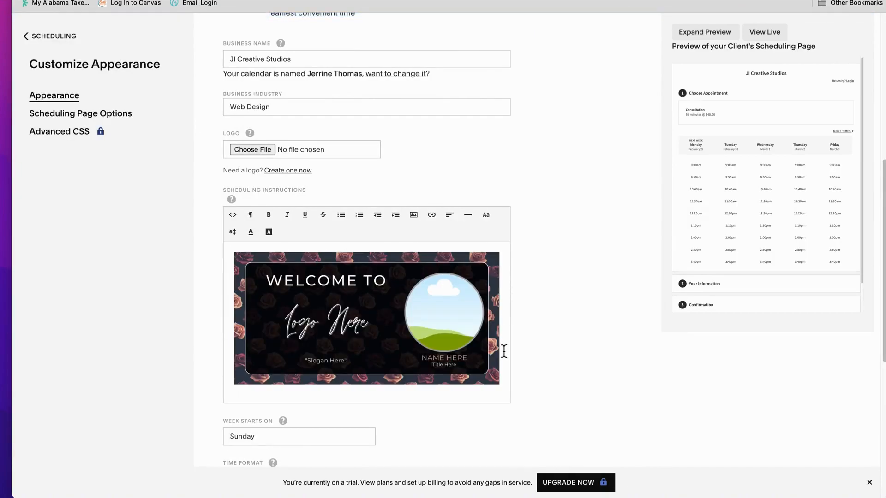
{"action": "scroll", "scroll_direction": "down", "scroll_amount": 3}
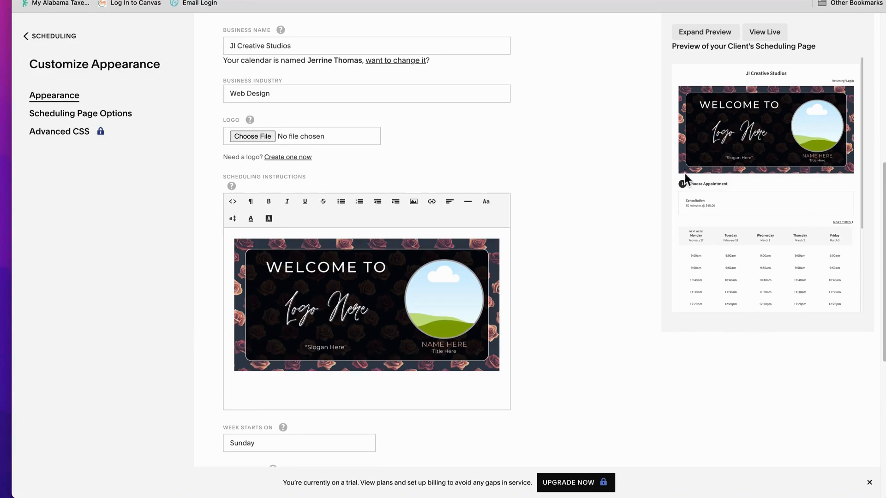
{"action": "mouse_move", "coordinate": [768, 158]}
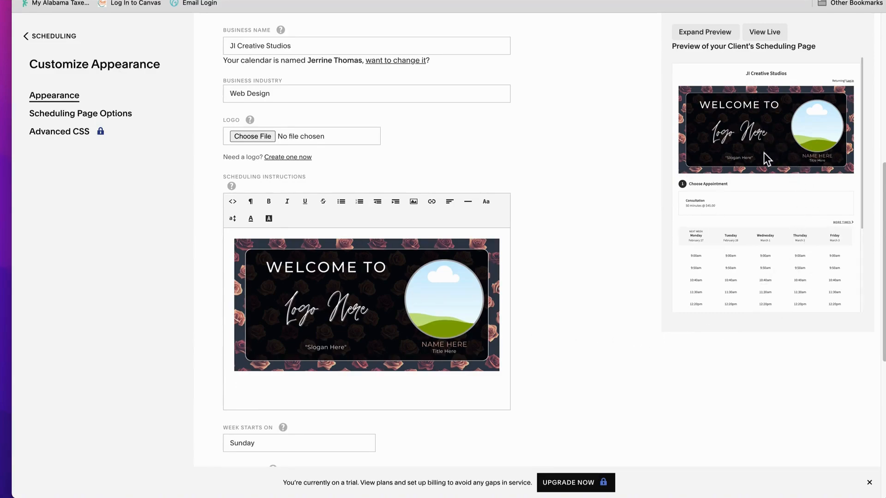
{"action": "mouse_move", "coordinate": [574, 413]}
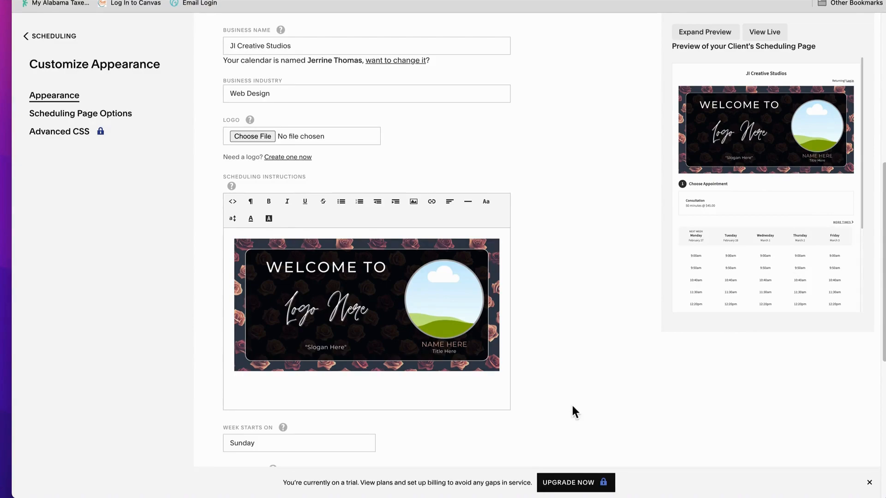
{"action": "mouse_move", "coordinate": [413, 201]}
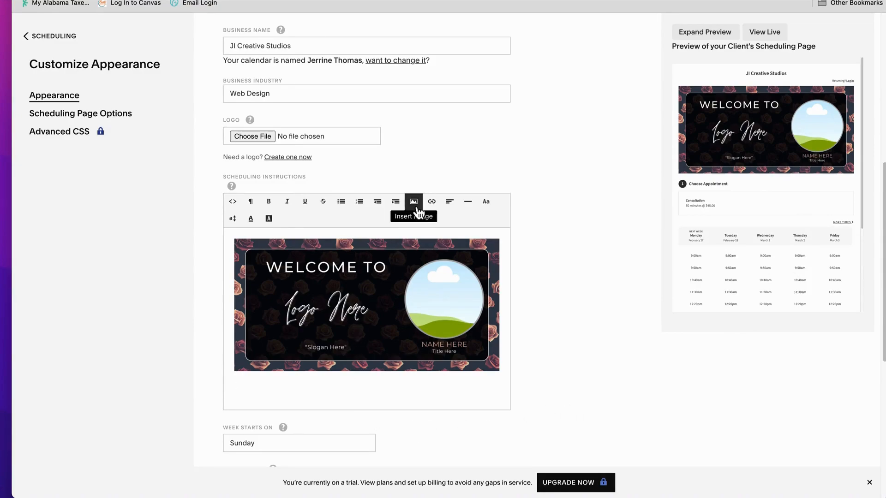
Step: Insert Booking Info 1.png beneath the welcome banner
{"action": "left_click", "coordinate": [413, 202]}
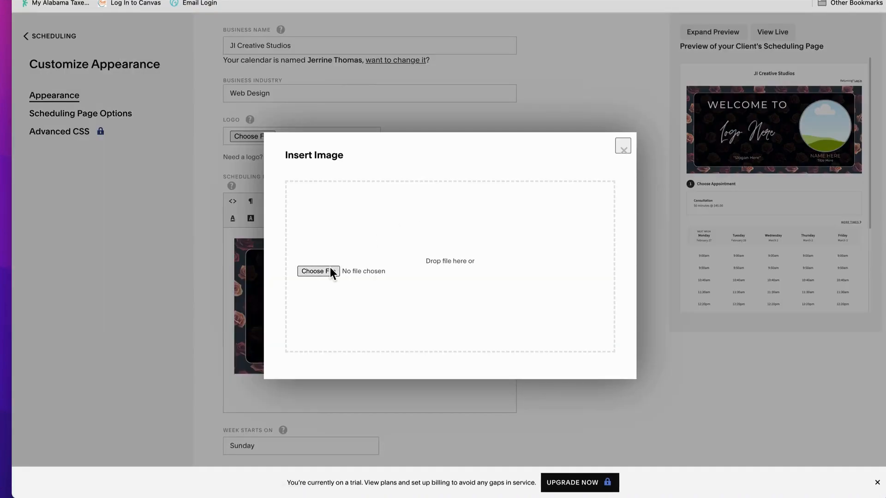
{"action": "left_click", "coordinate": [318, 272]}
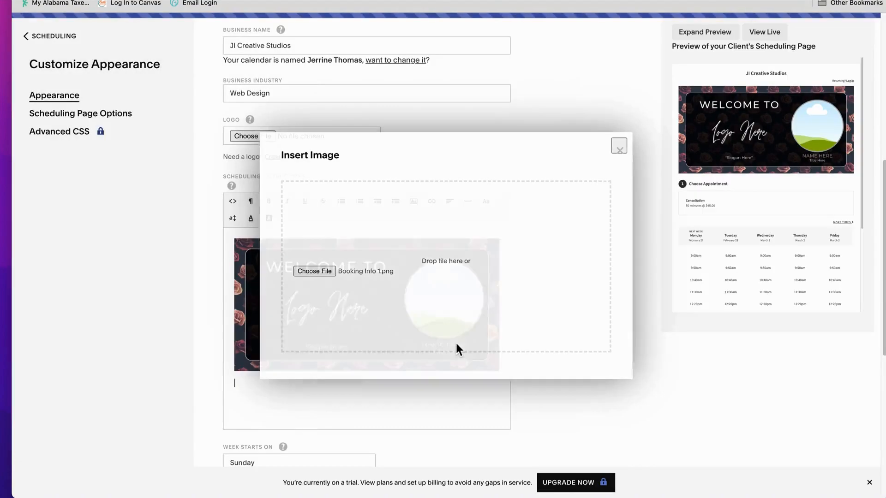
{"action": "left_click", "coordinate": [618, 146]}
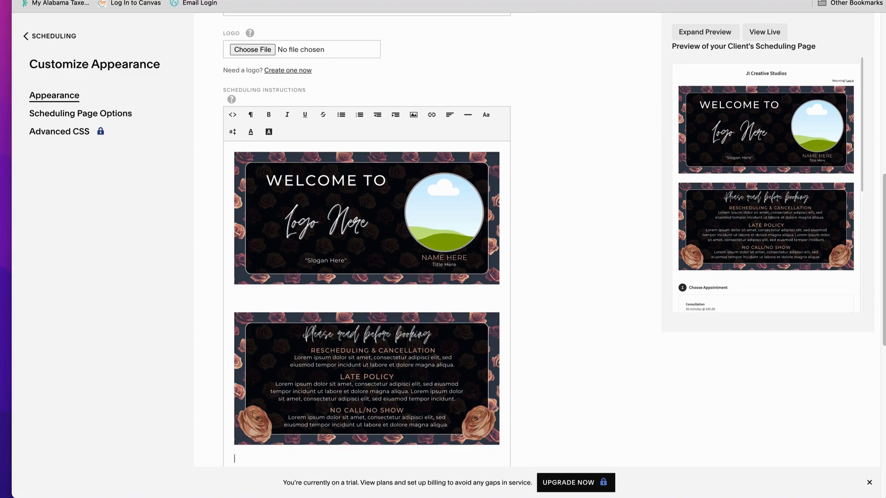
{"action": "scroll", "scroll_direction": "down", "scroll_amount": 3}
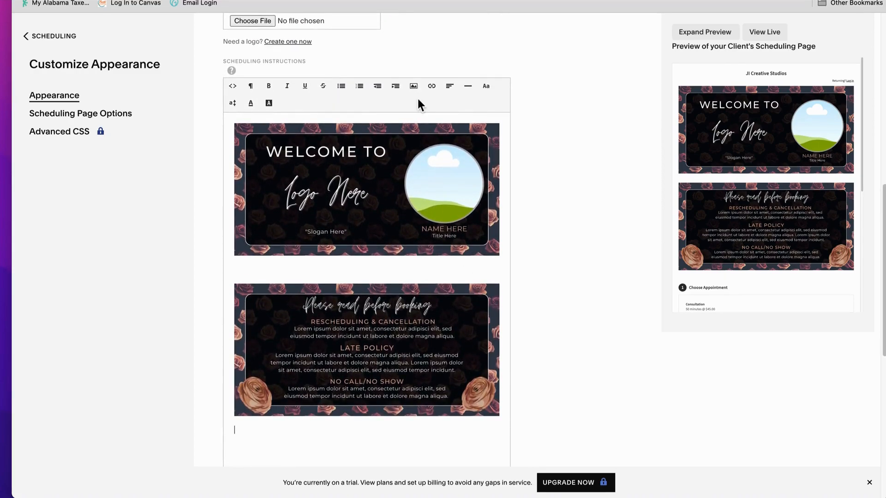
Step: Insert Guidelines_Services.png beneath the booking policies banner
{"action": "left_click", "coordinate": [413, 86]}
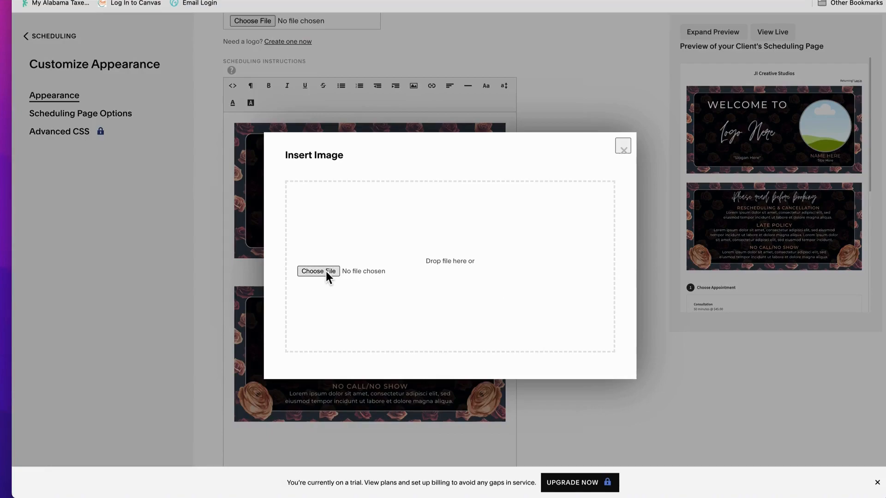
{"action": "left_click", "coordinate": [318, 272]}
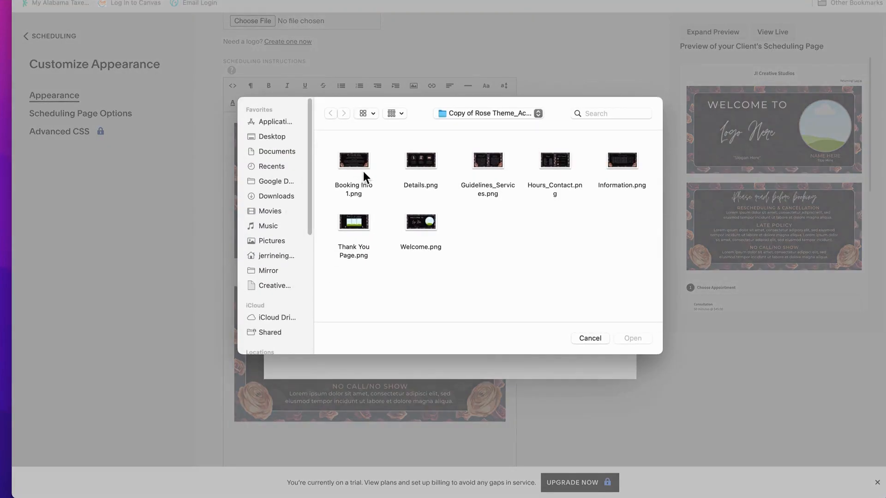
{"action": "mouse_move", "coordinate": [479, 168]}
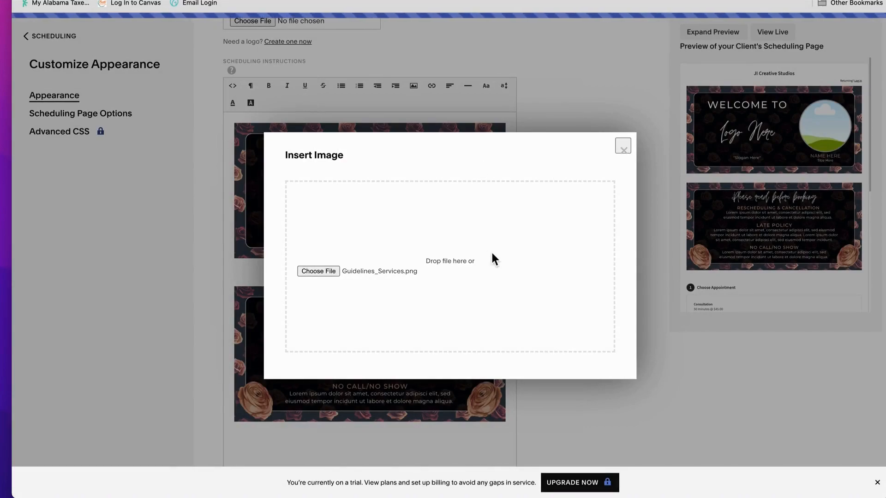
{"action": "left_click", "coordinate": [623, 145]}
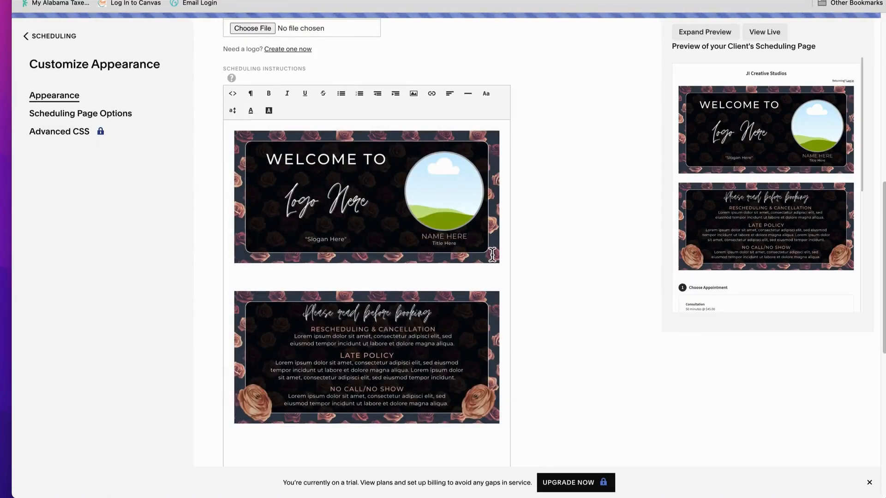
{"action": "scroll", "scroll_direction": "down", "scroll_amount": 3}
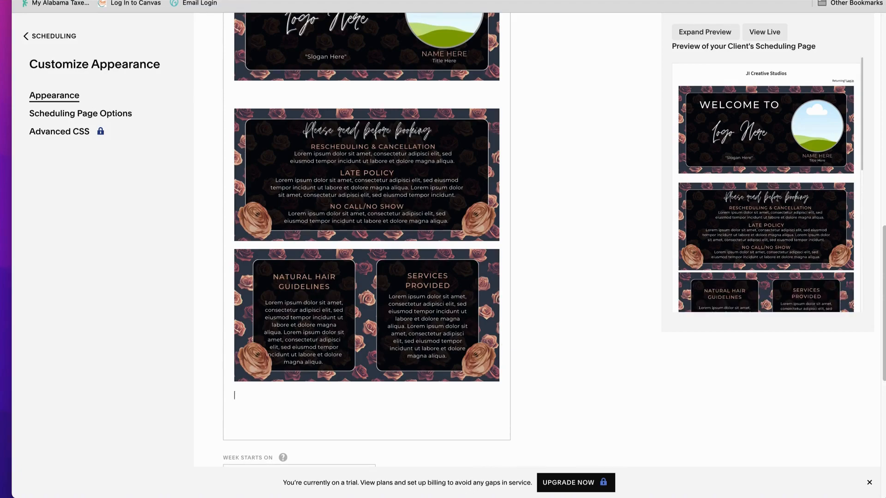
{"action": "scroll", "scroll_direction": "up", "scroll_amount": 3}
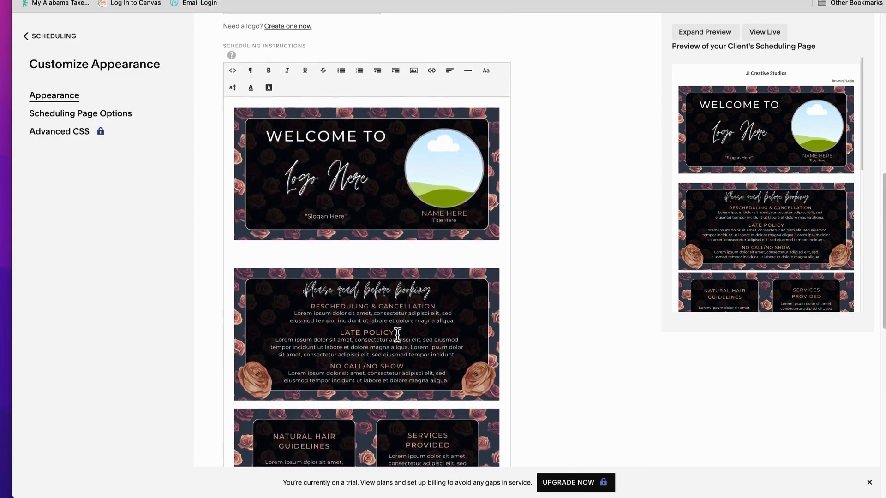
Step: Insert the Details.png payment banner below the existing rose-theme images
{"action": "left_click", "coordinate": [413, 70]}
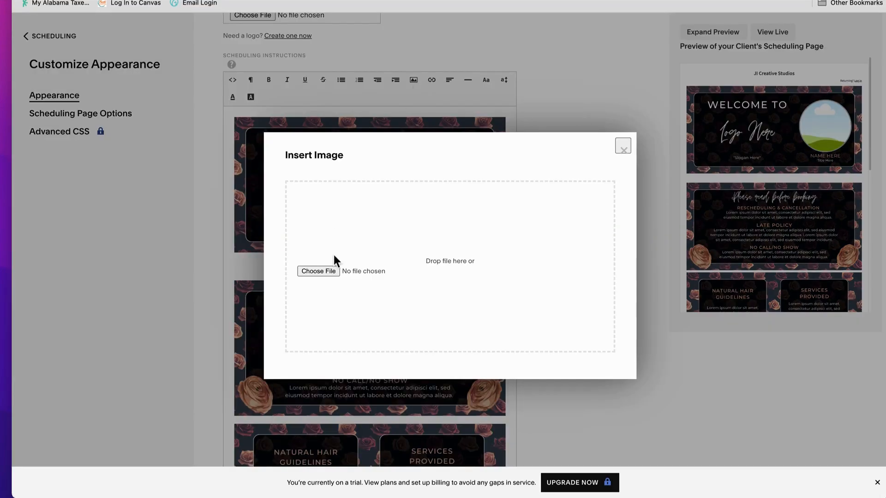
{"action": "left_click", "coordinate": [318, 271]}
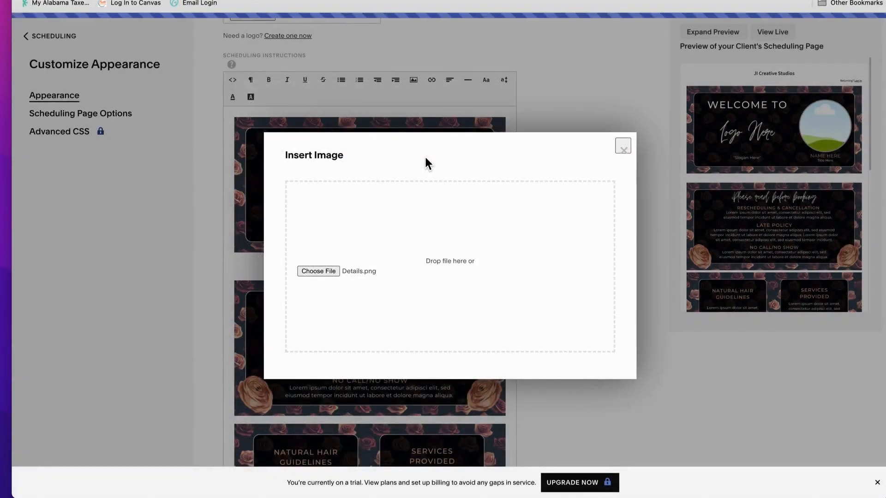
{"action": "mouse_move", "coordinate": [490, 223]}
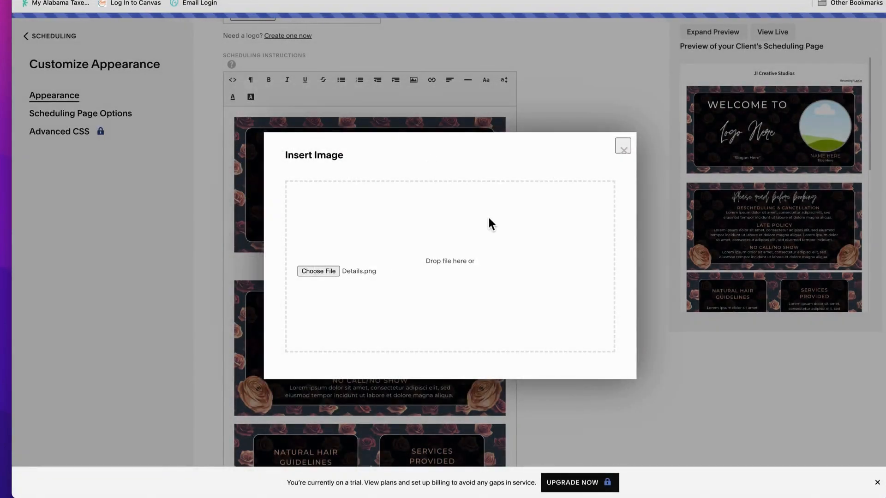
{"action": "left_click", "coordinate": [623, 145]}
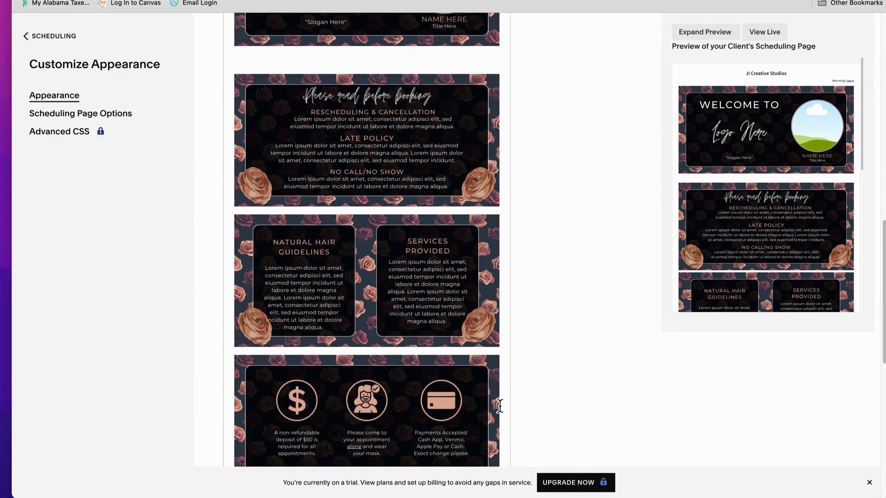
{"action": "scroll", "scroll_direction": "down", "scroll_amount": 3}
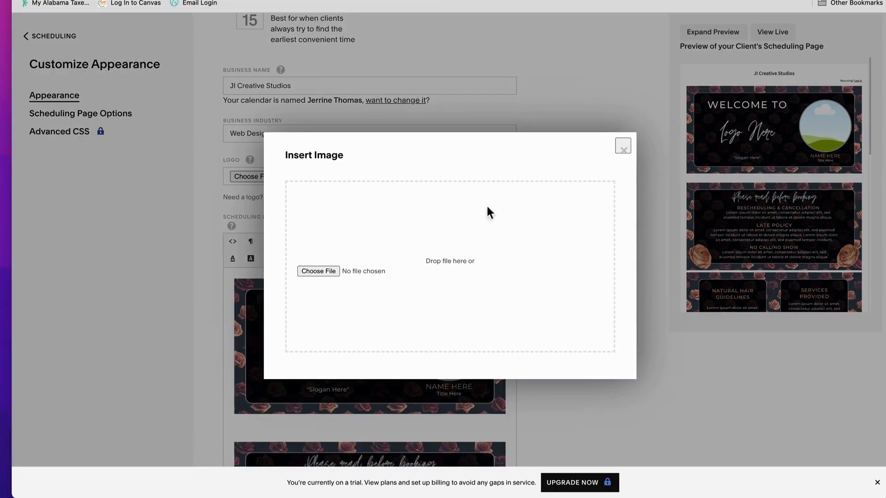
Step: Insert the Hours_Contact and Thank You Page images after the Details banner
{"action": "left_click", "coordinate": [318, 272]}
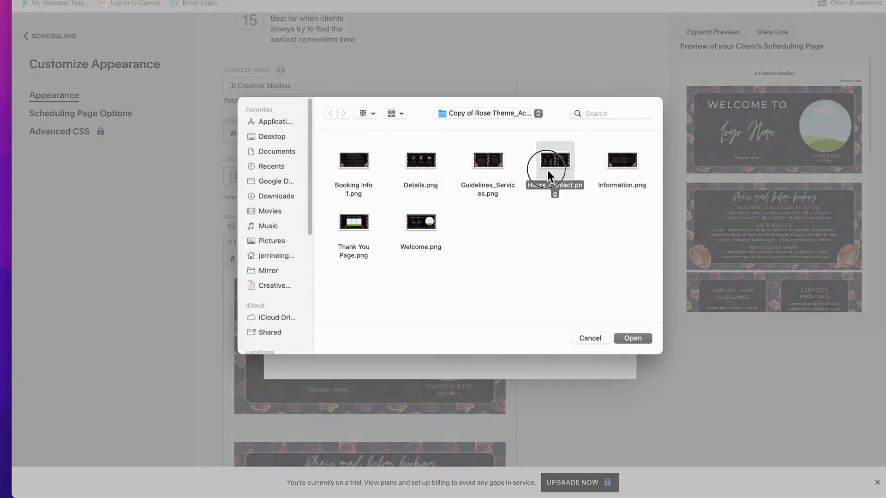
{"action": "left_click", "coordinate": [632, 338]}
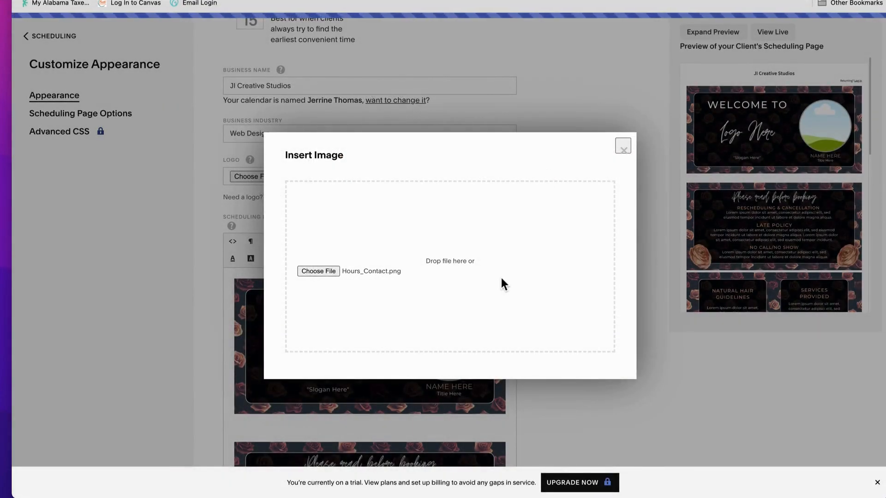
{"action": "left_click", "coordinate": [622, 146]}
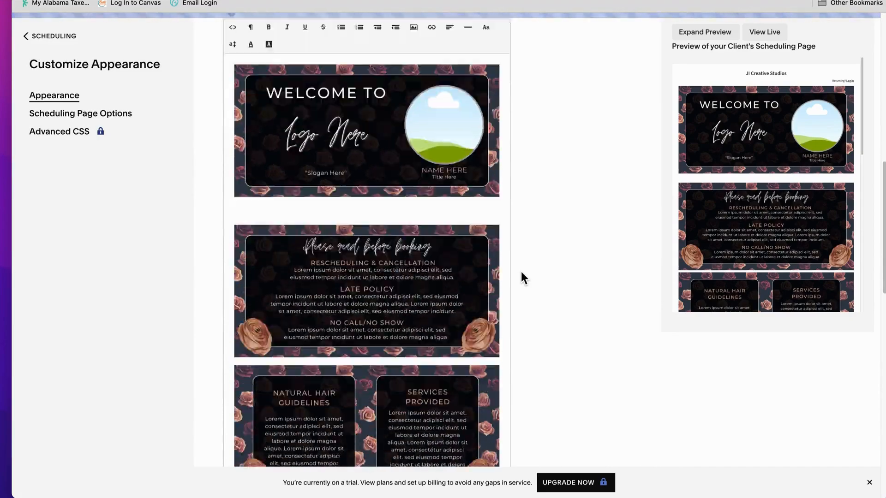
{"action": "scroll", "scroll_direction": "down", "scroll_amount": 3}
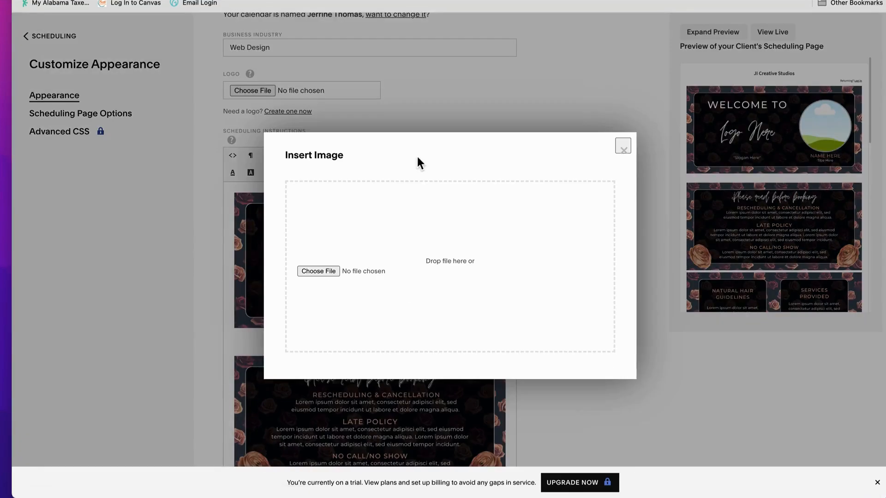
{"action": "left_click", "coordinate": [318, 271]}
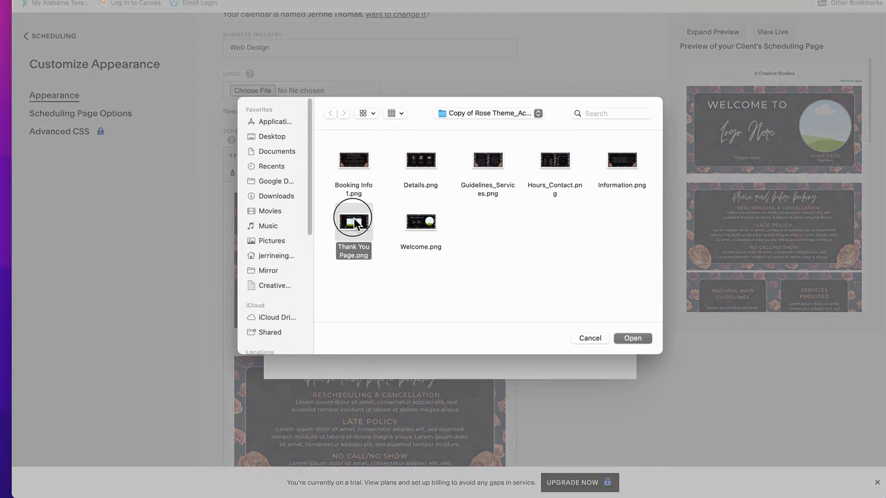
{"action": "left_click", "coordinate": [632, 338]}
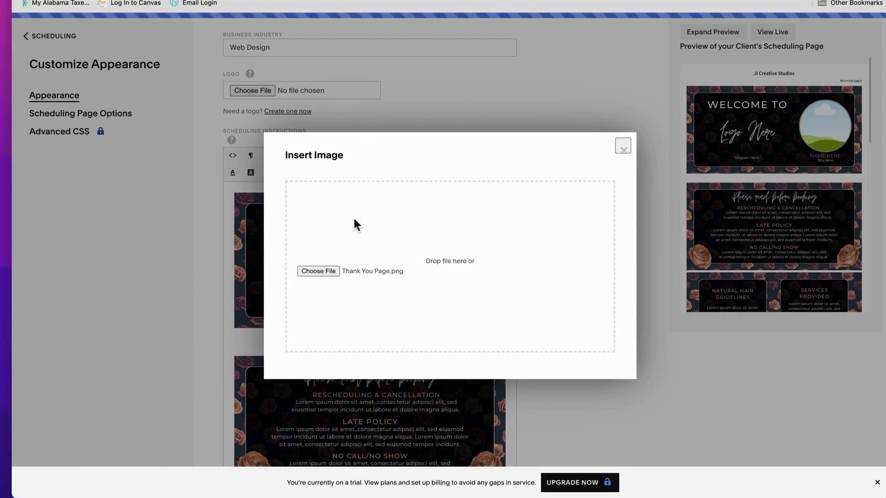
{"action": "left_click", "coordinate": [623, 145]}
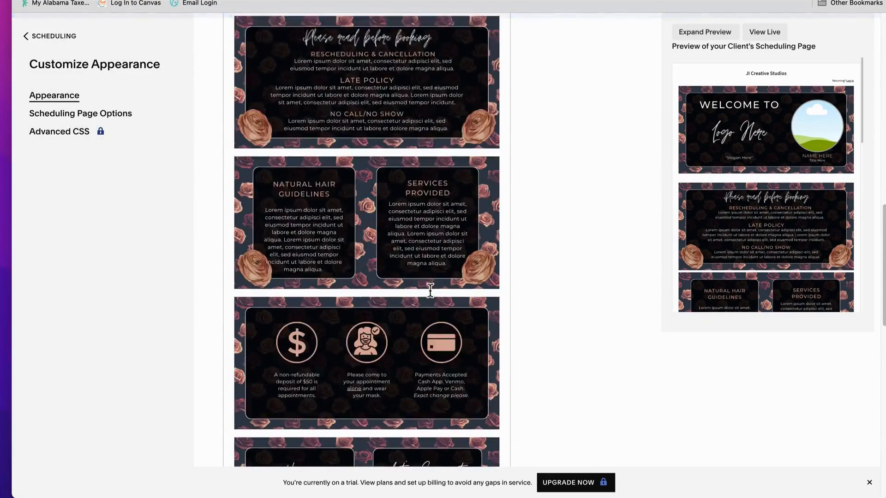
{"action": "scroll", "scroll_direction": "down", "scroll_amount": 3}
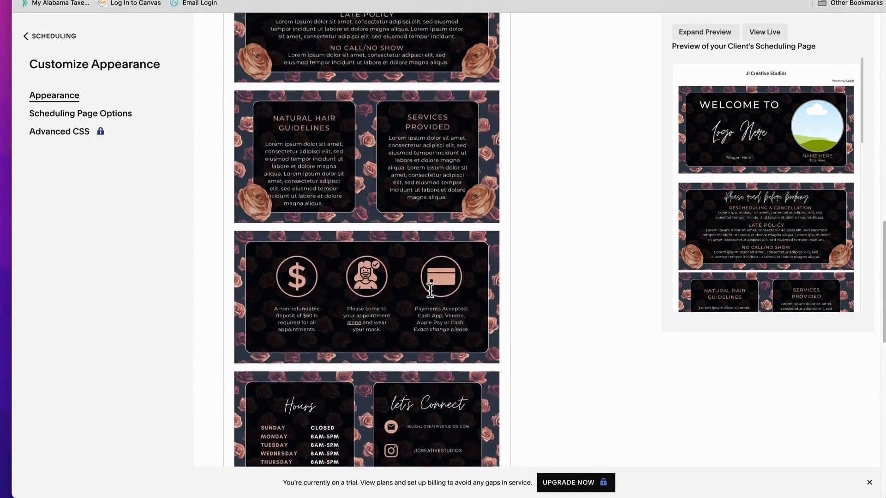
{"action": "scroll", "scroll_direction": "up", "scroll_amount": 3}
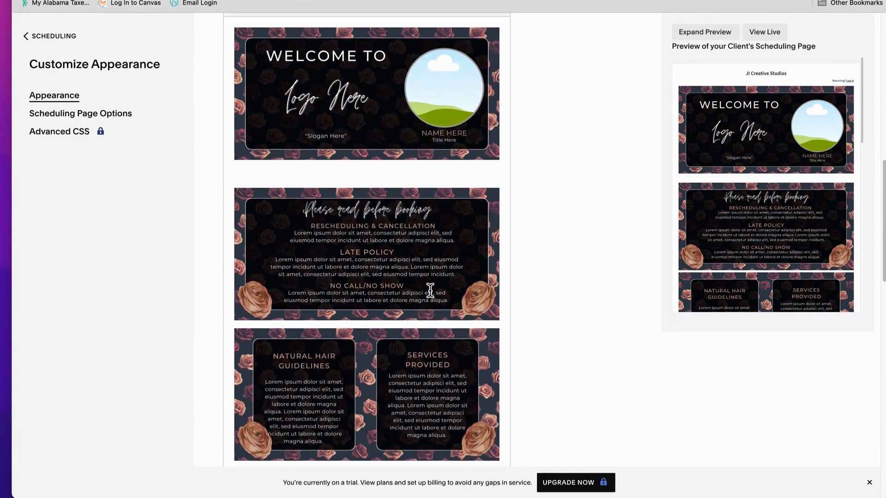
{"action": "mouse_move", "coordinate": [755, 231]}
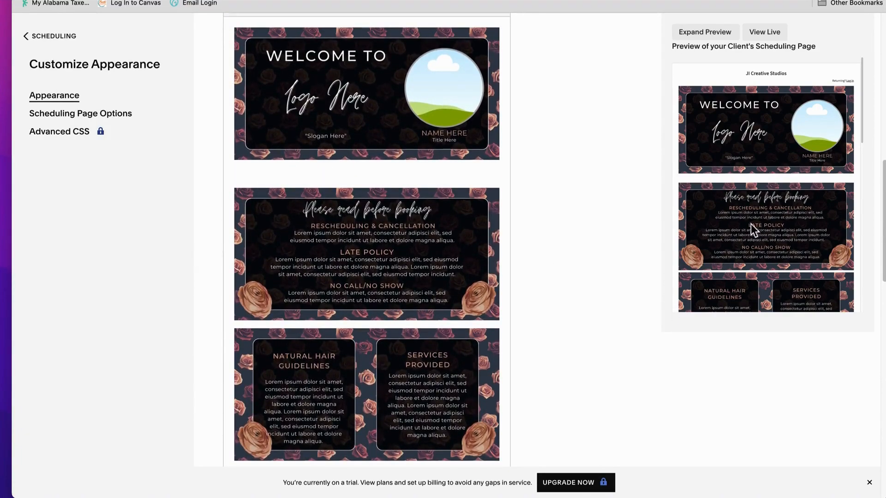
{"action": "mouse_move", "coordinate": [705, 185]}
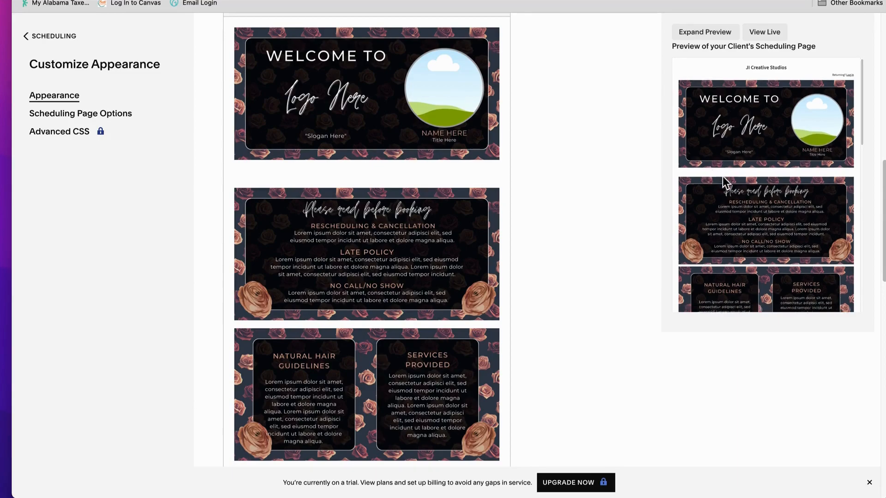
{"action": "scroll", "scroll_direction": "down", "scroll_amount": 3}
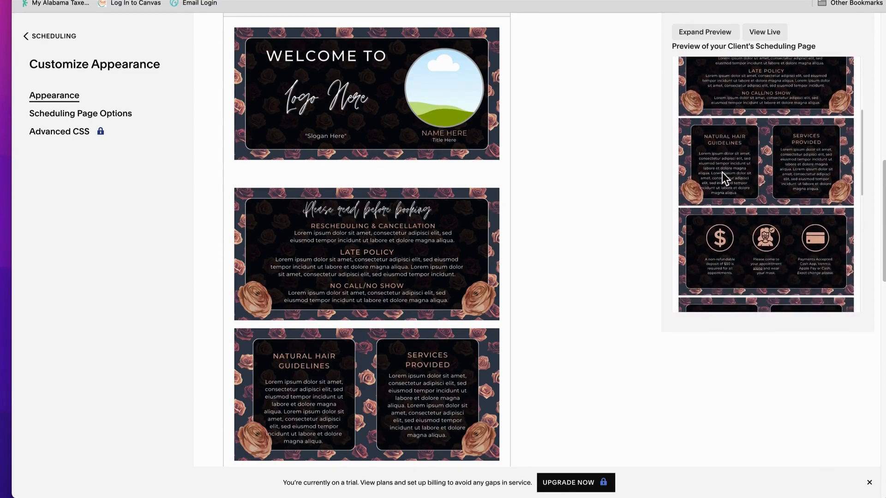
{"action": "scroll", "scroll_direction": "down", "scroll_amount": 3}
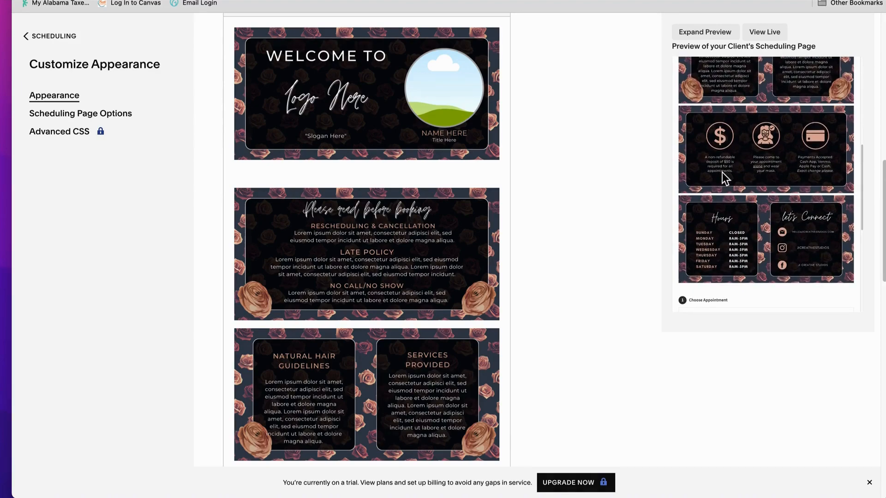
{"action": "mouse_move", "coordinate": [600, 178]}
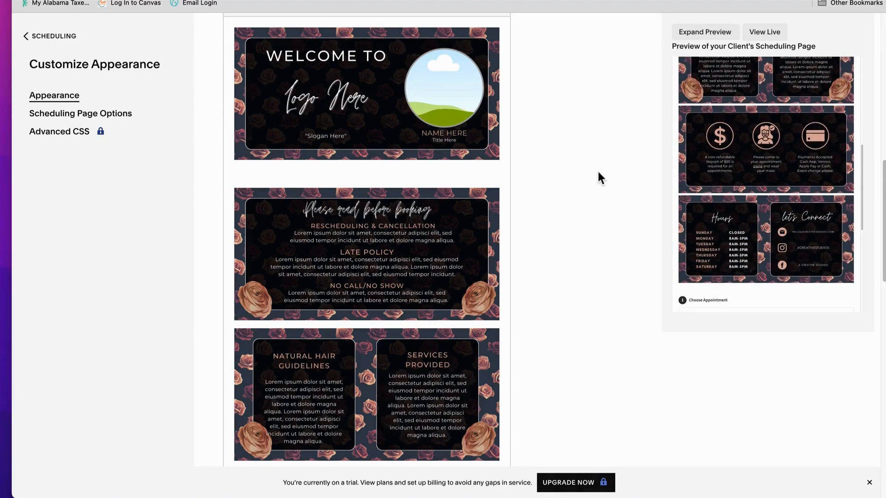
{"action": "scroll", "scroll_direction": "down", "scroll_amount": 3}
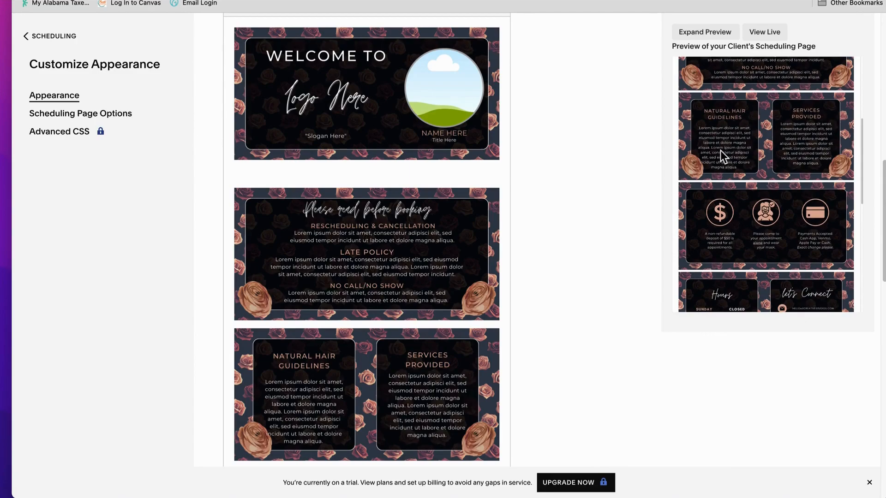
{"action": "mouse_move", "coordinate": [738, 161]}
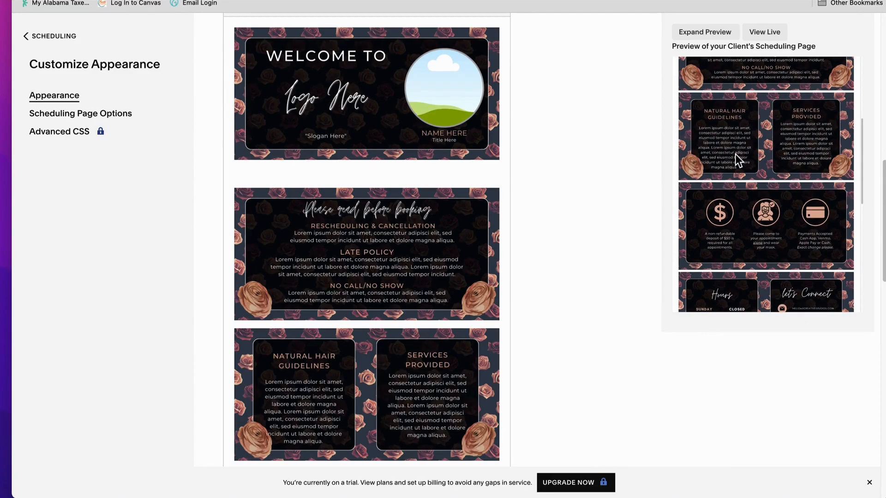
{"action": "mouse_move", "coordinate": [767, 167]}
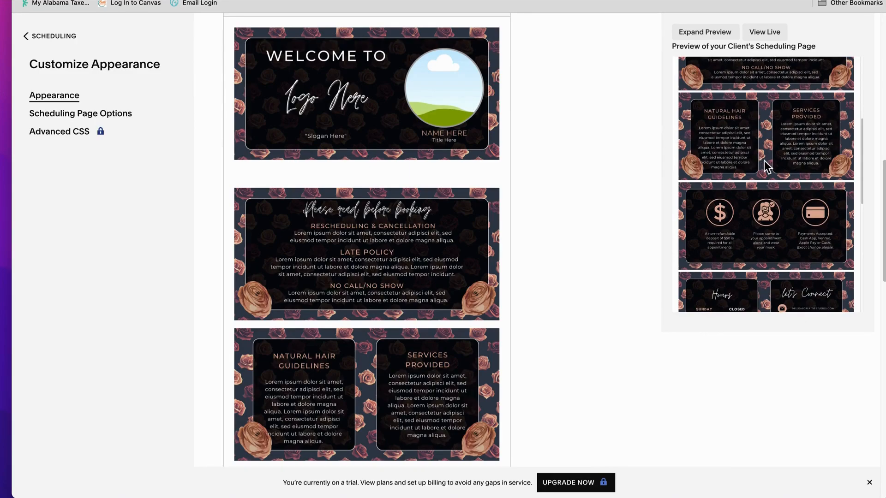
{"action": "mouse_move", "coordinate": [404, 178]}
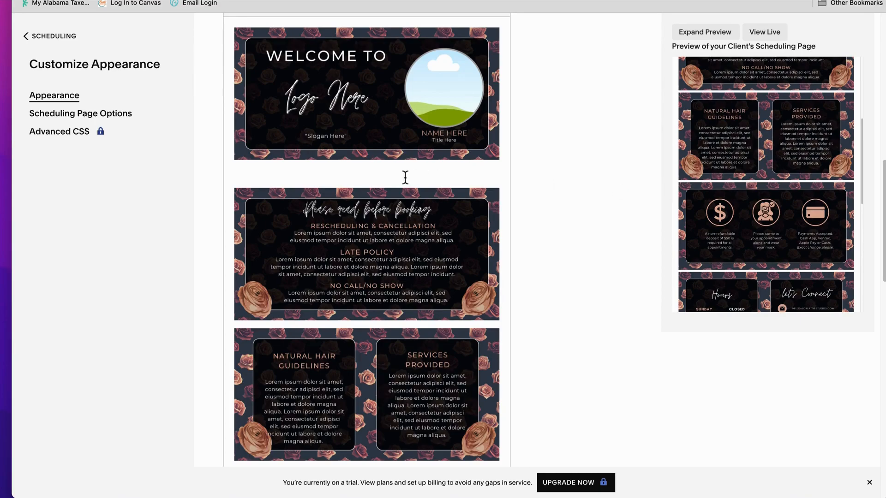
{"action": "mouse_move", "coordinate": [234, 192]}
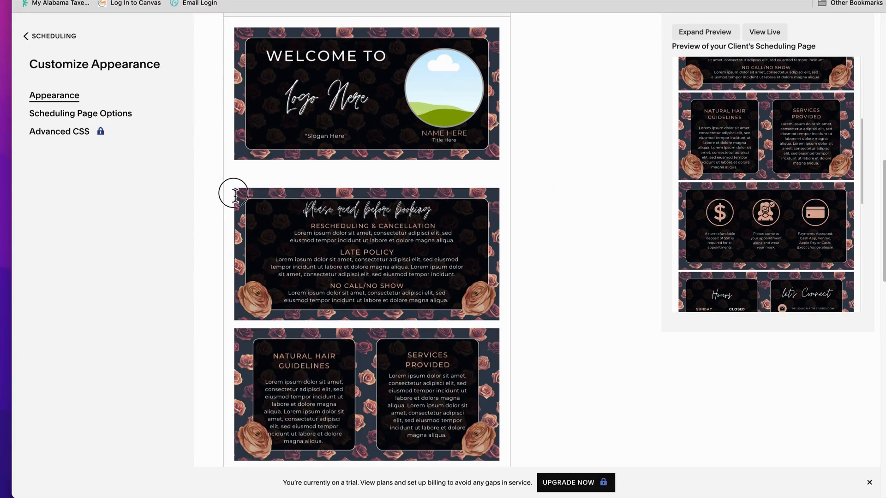
{"action": "mouse_move", "coordinate": [244, 204]}
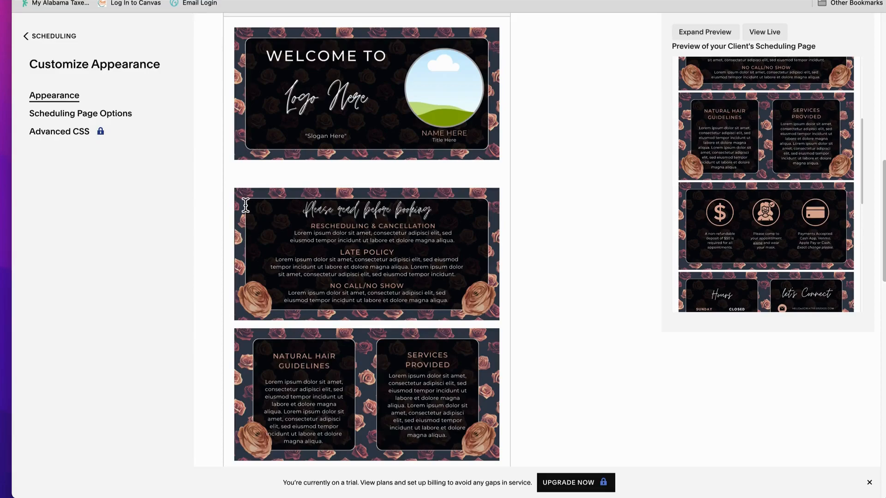
{"action": "mouse_move", "coordinate": [235, 201]}
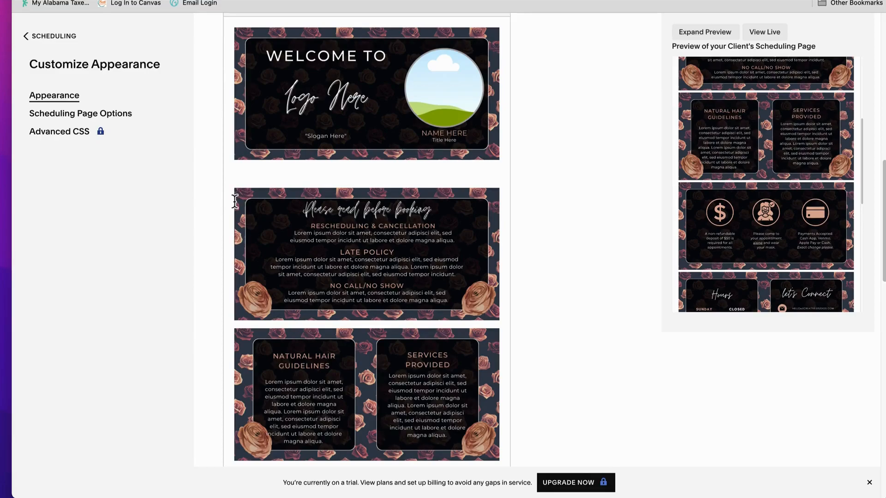
{"action": "mouse_move", "coordinate": [234, 220]}
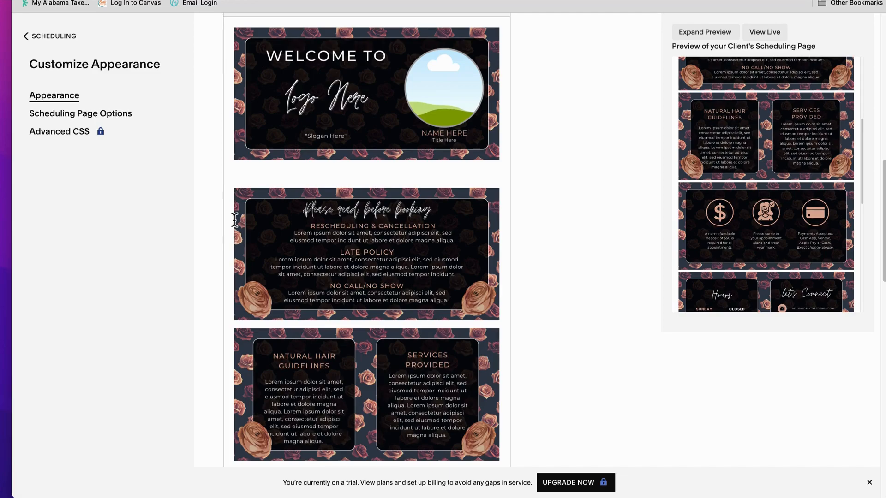
{"action": "mouse_move", "coordinate": [233, 235]}
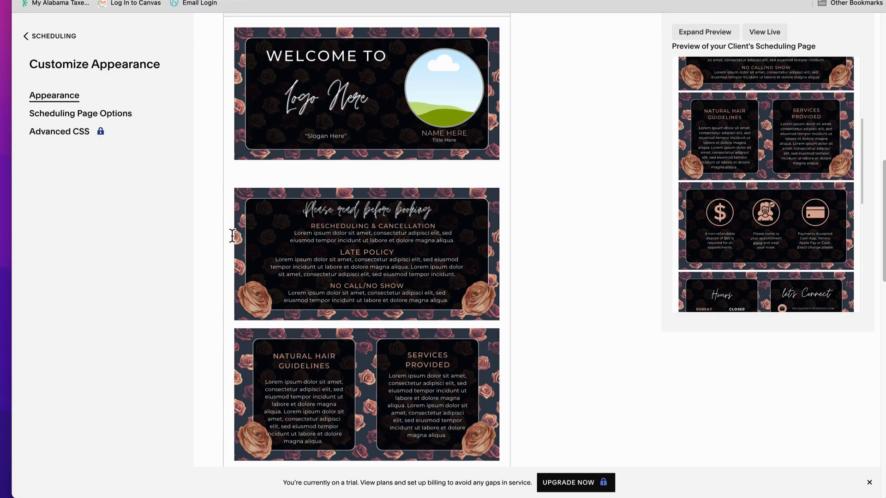
{"action": "scroll", "scroll_direction": "down", "scroll_amount": 3}
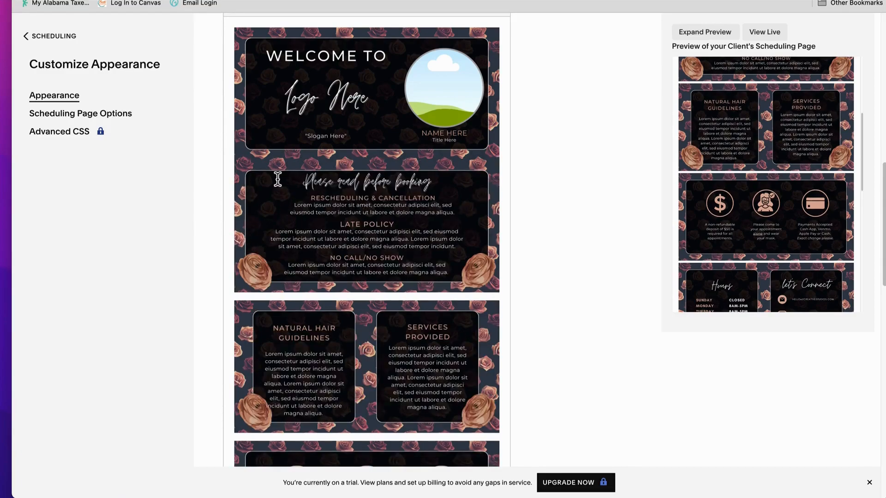
{"action": "mouse_move", "coordinate": [685, 169]}
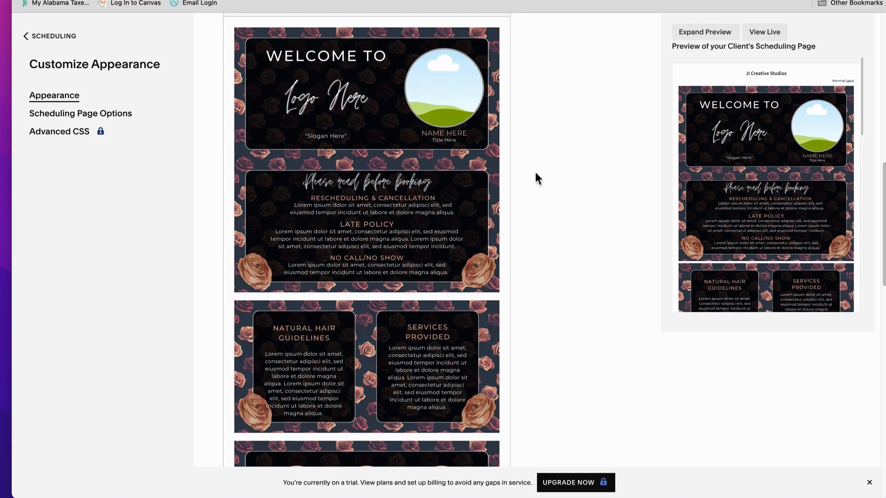
{"action": "mouse_move", "coordinate": [233, 327]}
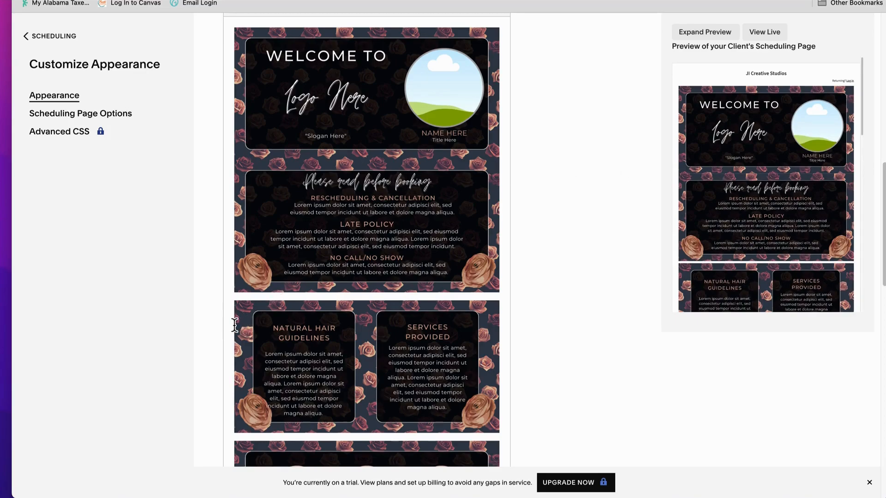
{"action": "scroll", "scroll_direction": "down", "scroll_amount": 3}
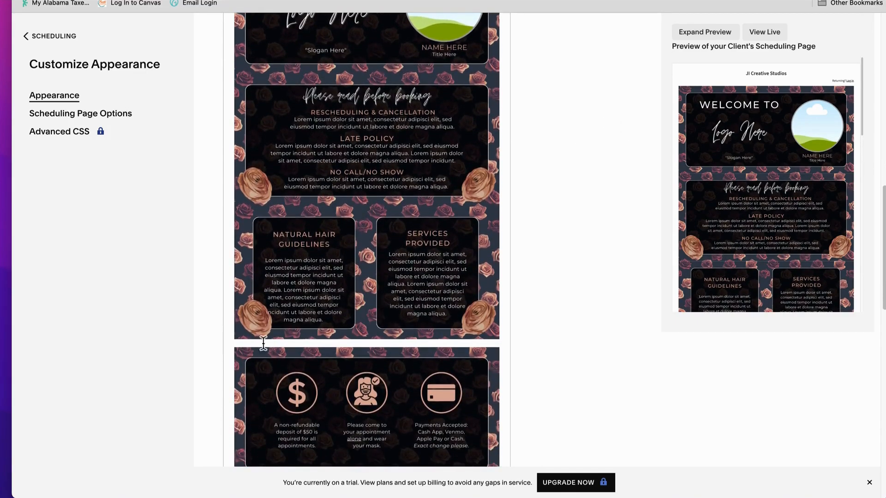
{"action": "scroll", "scroll_direction": "down", "scroll_amount": 3}
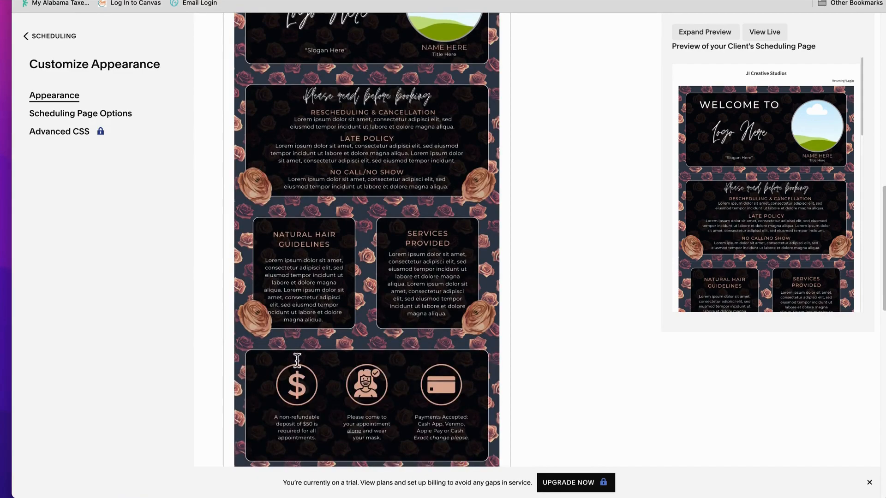
{"action": "scroll", "scroll_direction": "down", "scroll_amount": 3}
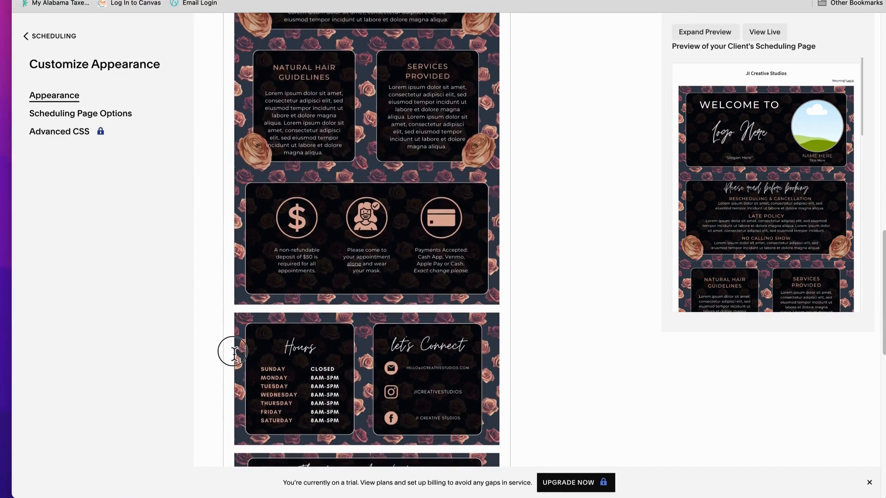
{"action": "scroll", "scroll_direction": "down", "scroll_amount": 3}
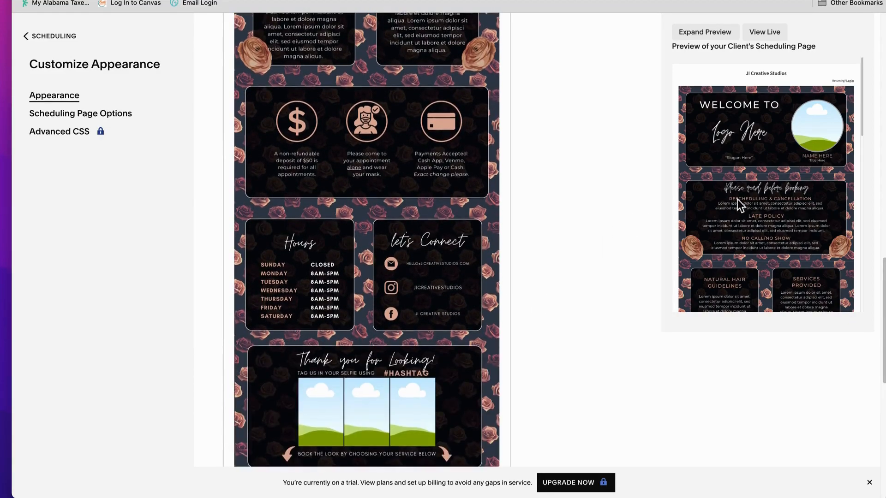
{"action": "scroll", "scroll_direction": "down", "scroll_amount": 3}
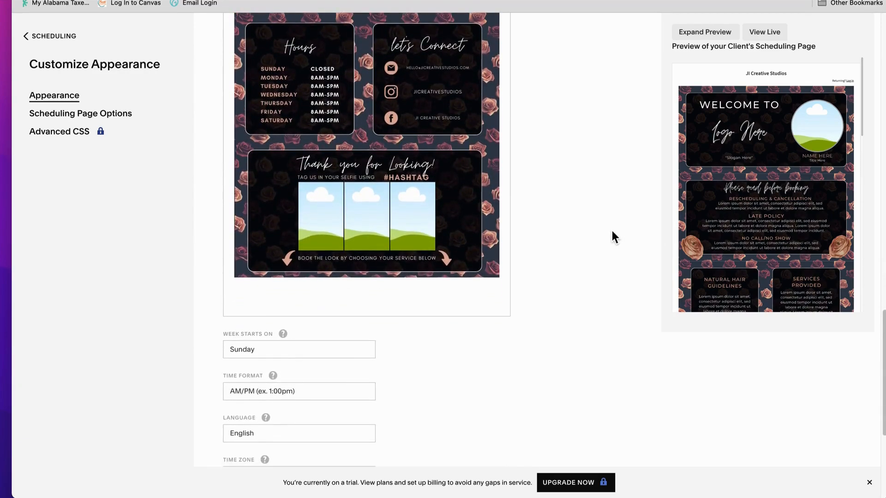
Step: Replace the Source Sans Pro page font with Raleway
{"action": "scroll", "scroll_direction": "down", "scroll_amount": 3}
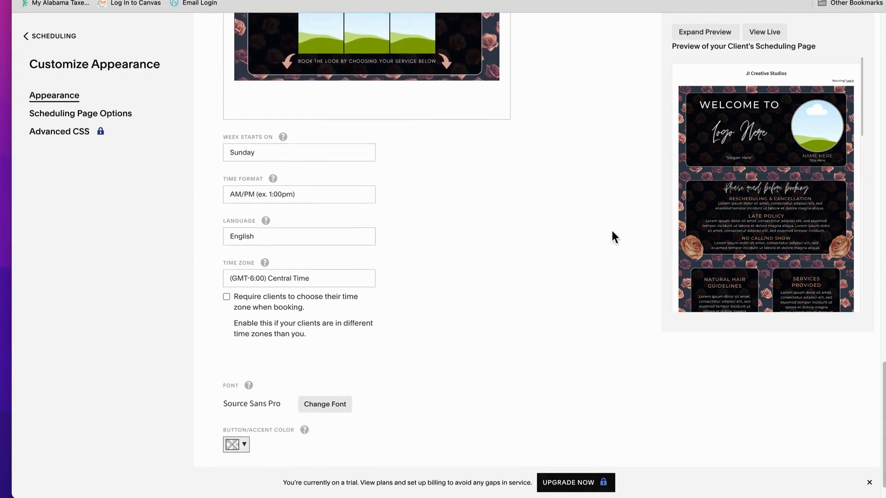
{"action": "scroll", "scroll_direction": "down", "scroll_amount": 3}
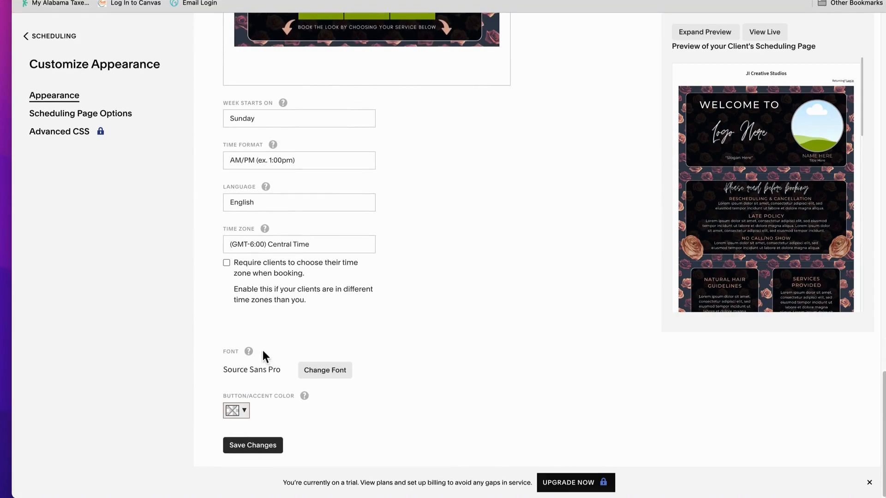
{"action": "mouse_move", "coordinate": [269, 412]}
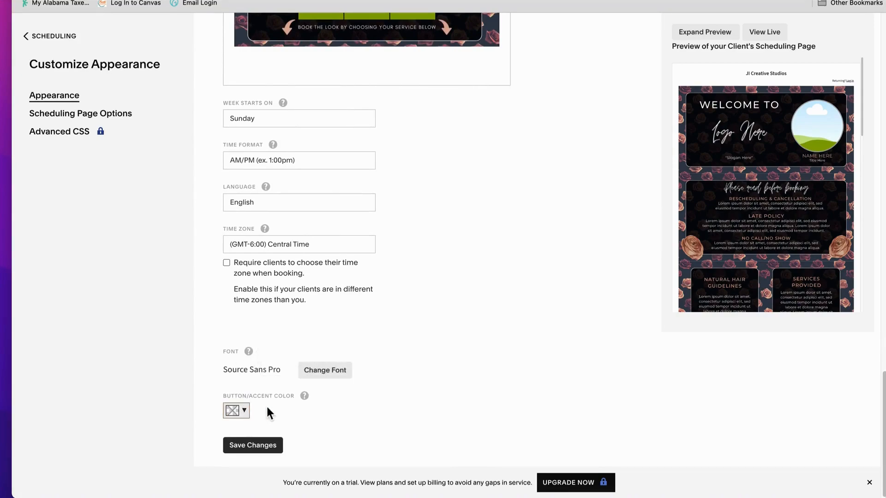
{"action": "mouse_move", "coordinate": [325, 371]}
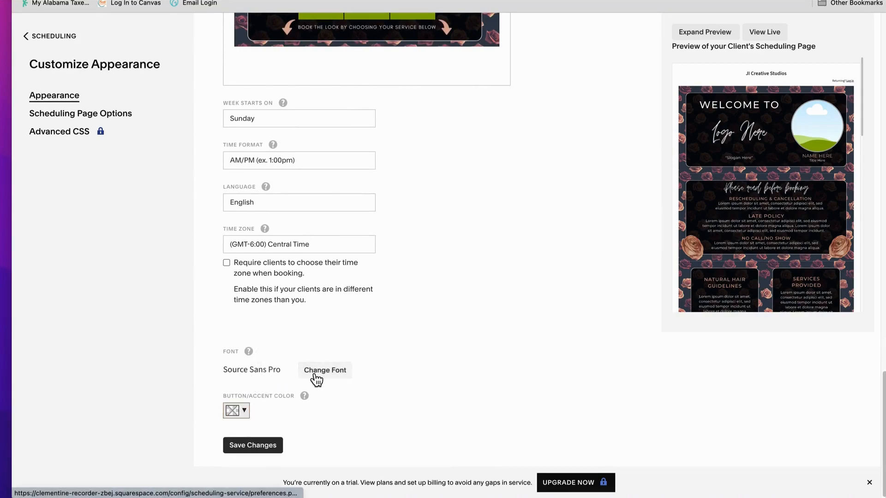
{"action": "left_click", "coordinate": [324, 370]}
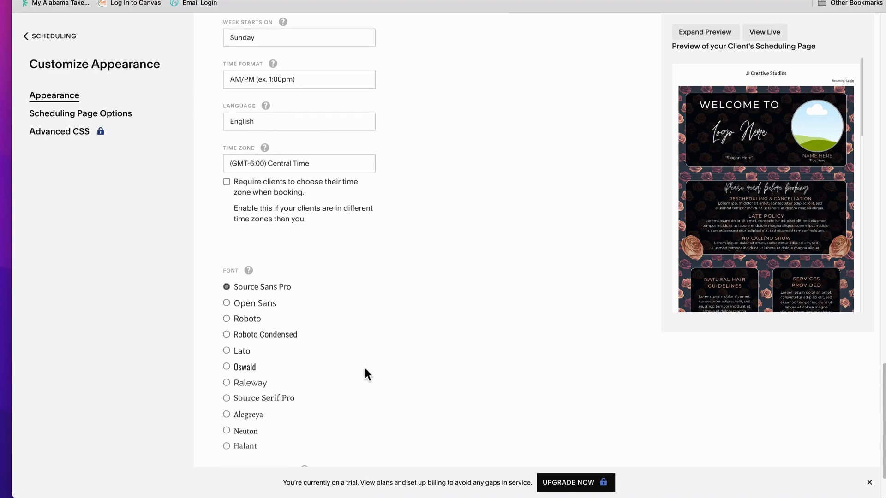
{"action": "left_click", "coordinate": [226, 382]}
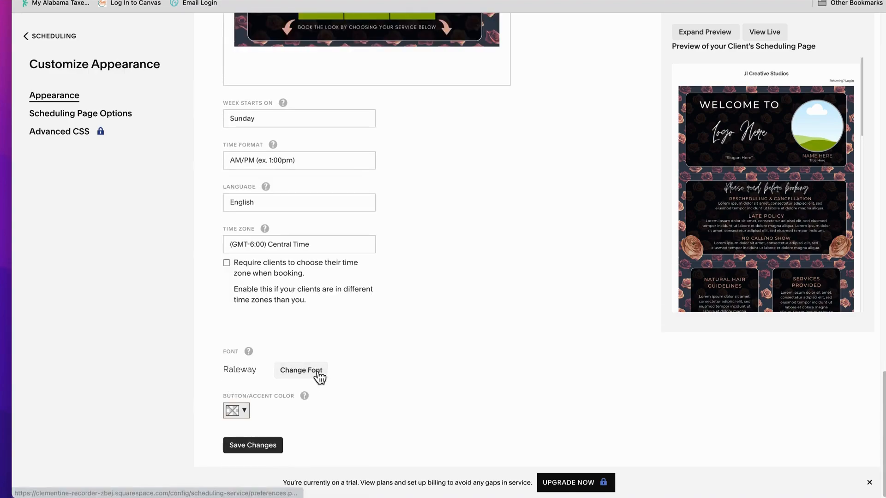
{"action": "mouse_move", "coordinate": [260, 403]}
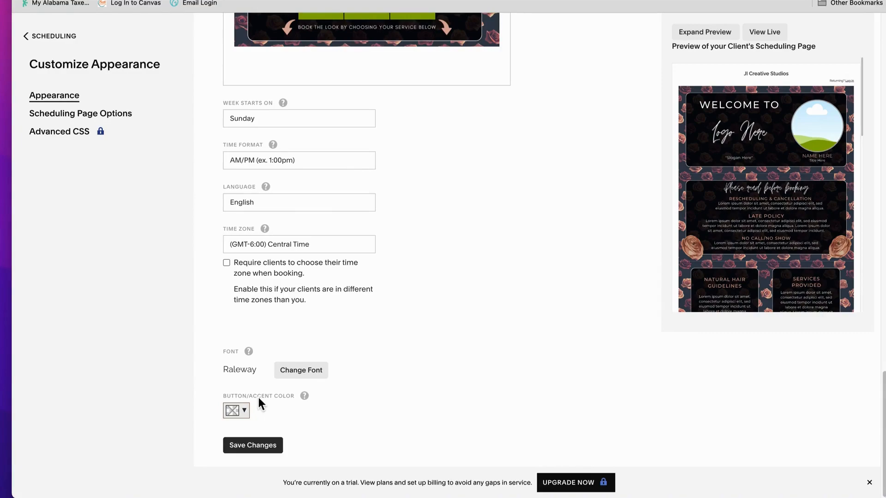
{"action": "mouse_move", "coordinate": [274, 413]}
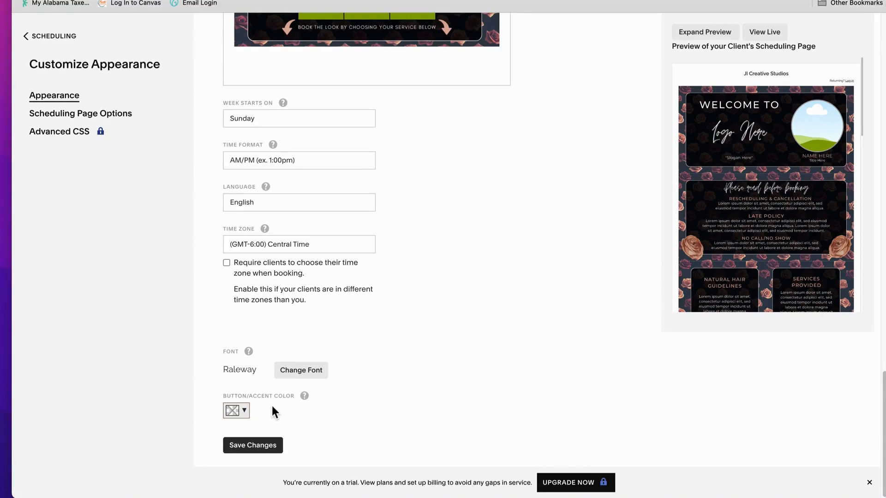
{"action": "mouse_move", "coordinate": [322, 417]}
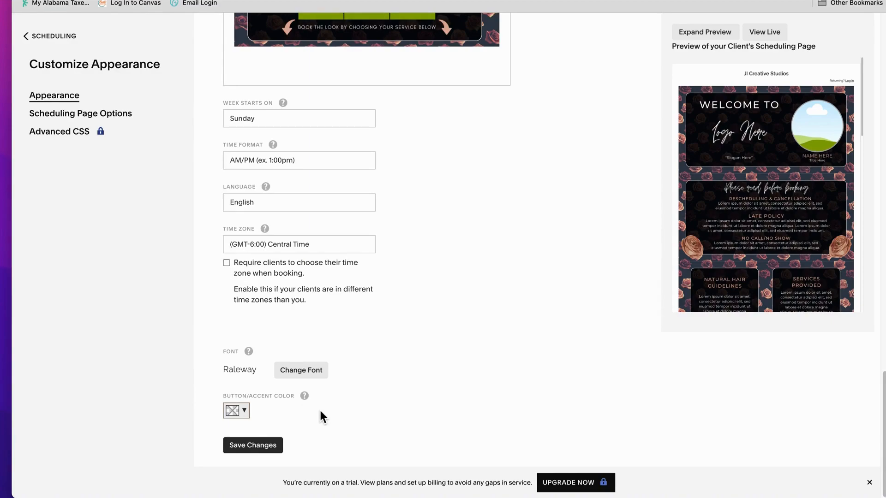
{"action": "mouse_move", "coordinate": [526, 4]}
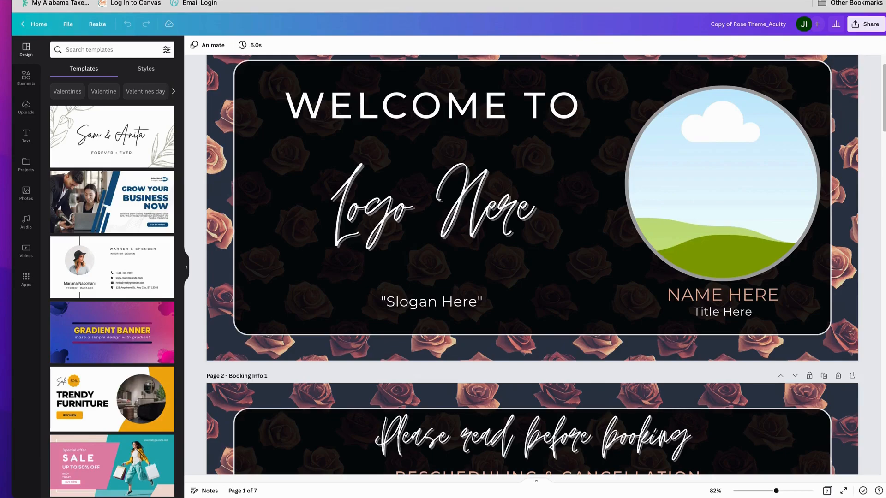
Step: Color the NAME HERE text with the photo's brown swatch and show its hex #A5695C
{"action": "left_click", "coordinate": [722, 302]}
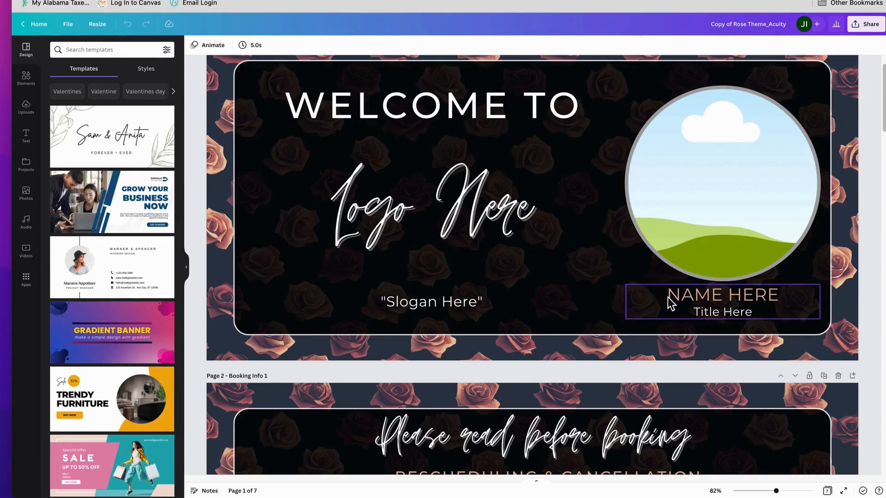
{"action": "mouse_move", "coordinate": [688, 305]}
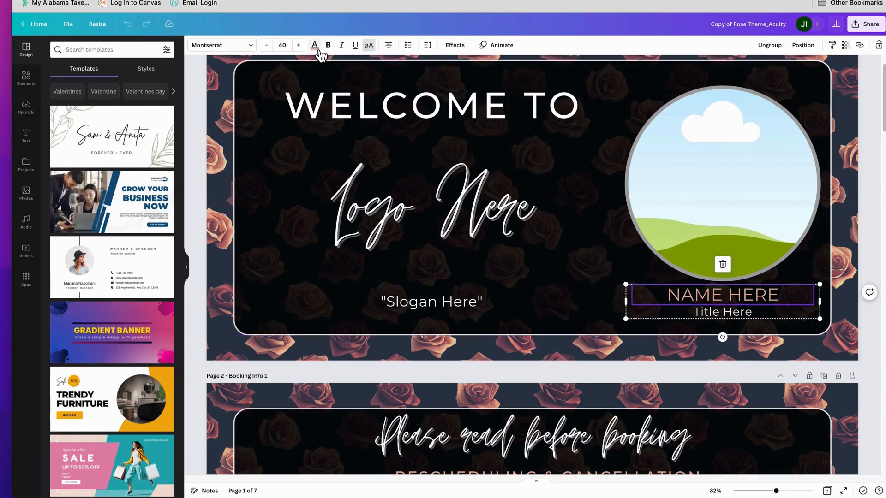
{"action": "left_click", "coordinate": [314, 45]}
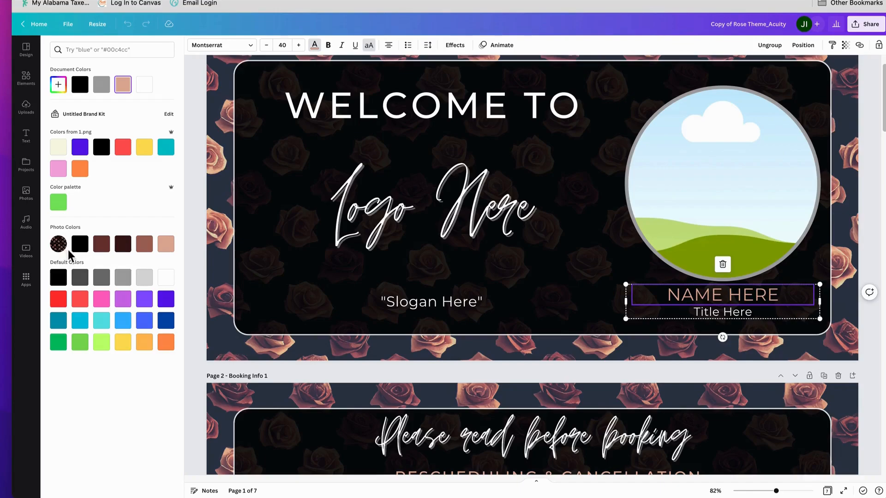
{"action": "mouse_move", "coordinate": [139, 285]}
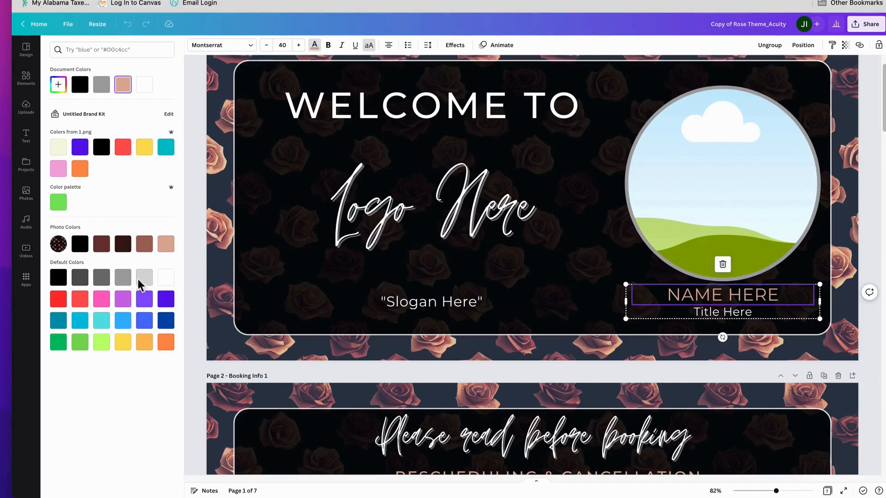
{"action": "mouse_move", "coordinate": [59, 244]}
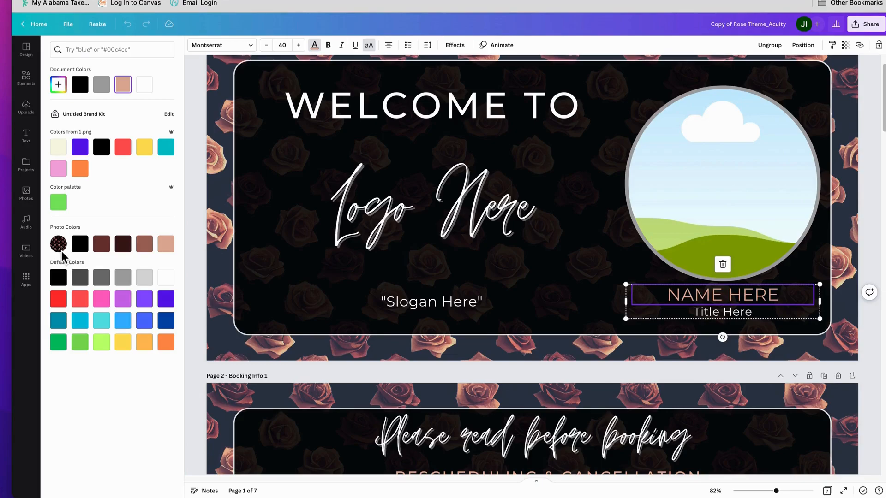
{"action": "mouse_move", "coordinate": [165, 244]}
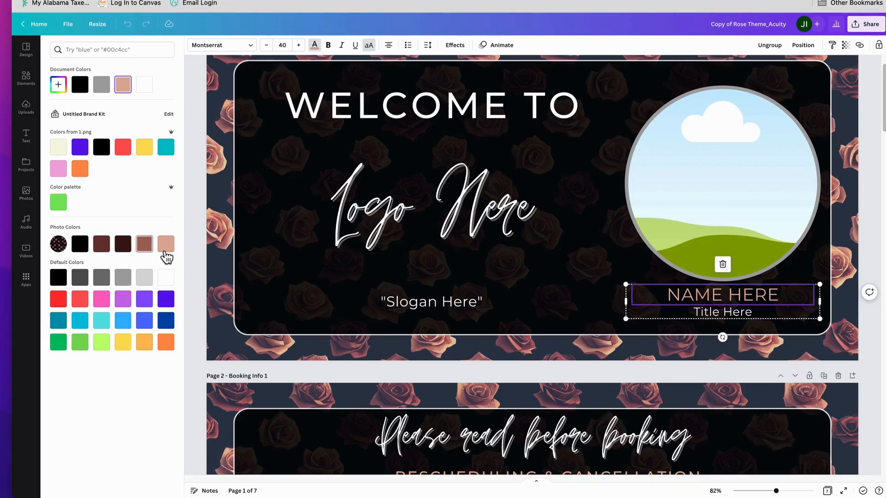
{"action": "mouse_move", "coordinate": [166, 244]}
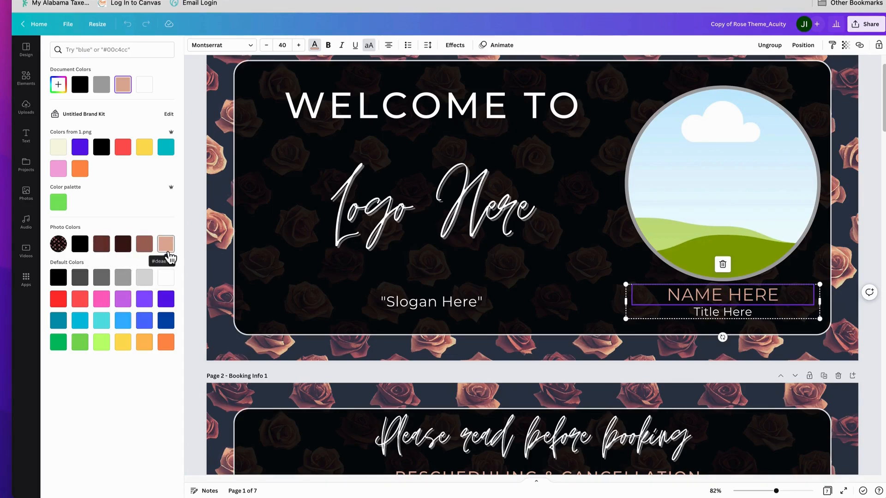
{"action": "mouse_move", "coordinate": [153, 232]}
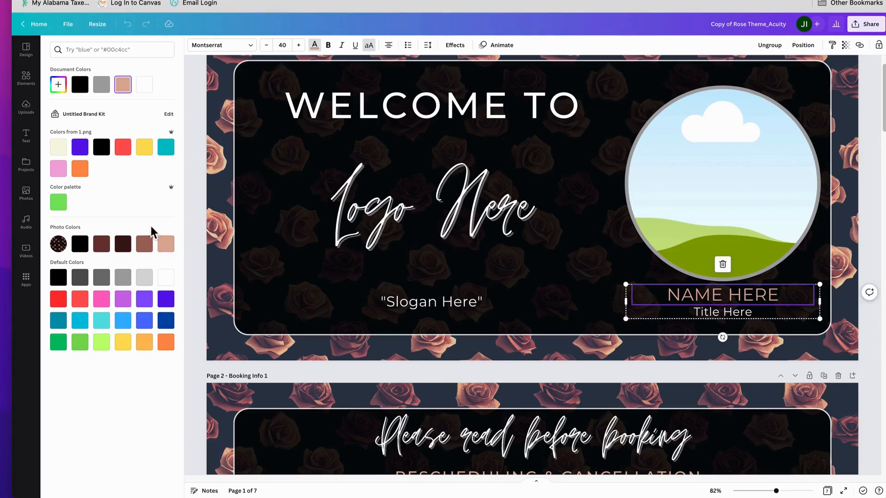
{"action": "mouse_move", "coordinate": [144, 244]}
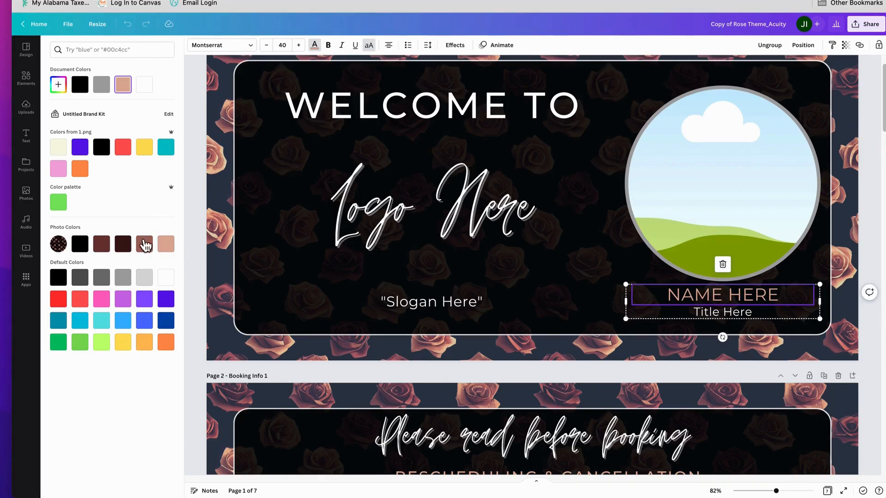
{"action": "mouse_move", "coordinate": [163, 230]}
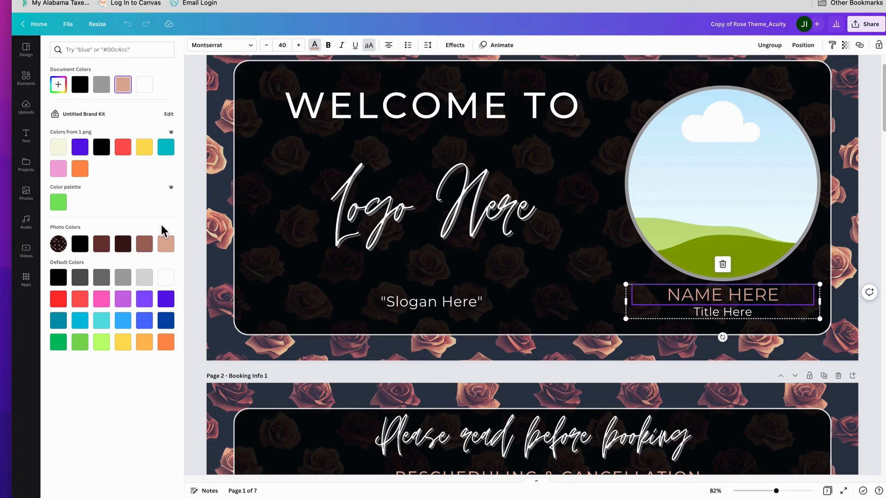
{"action": "mouse_move", "coordinate": [144, 244]}
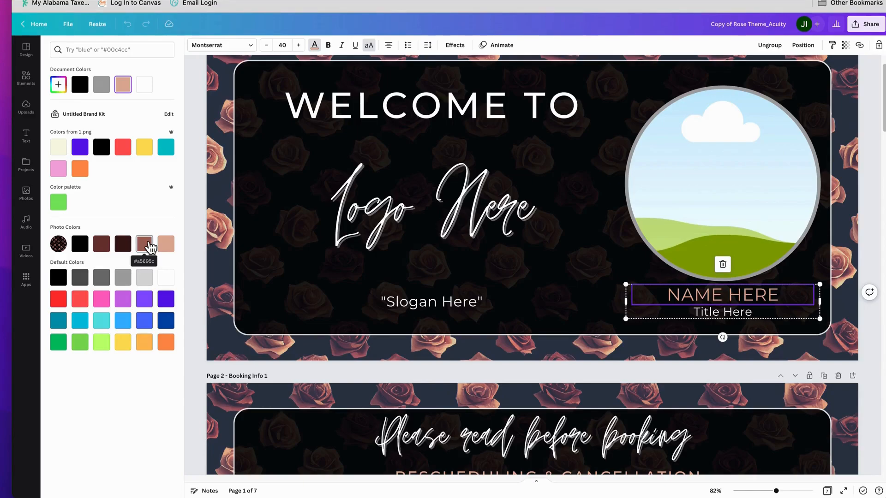
{"action": "left_click", "coordinate": [144, 244]}
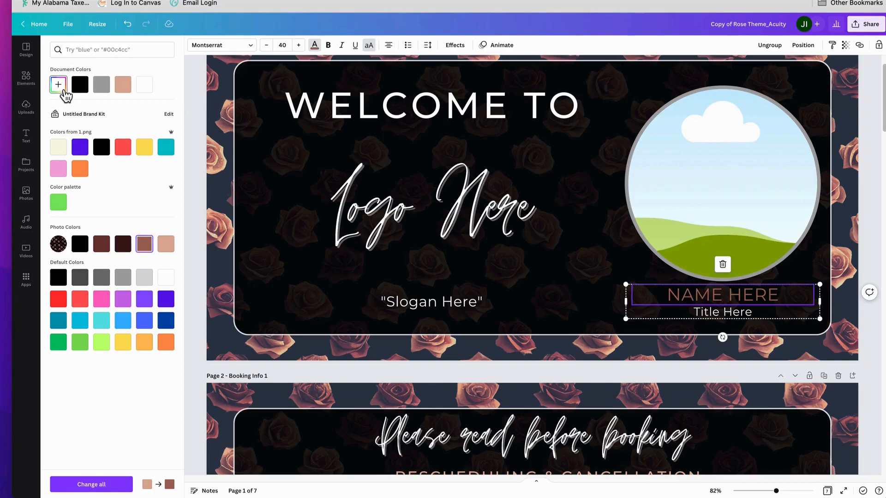
{"action": "left_click", "coordinate": [58, 84]}
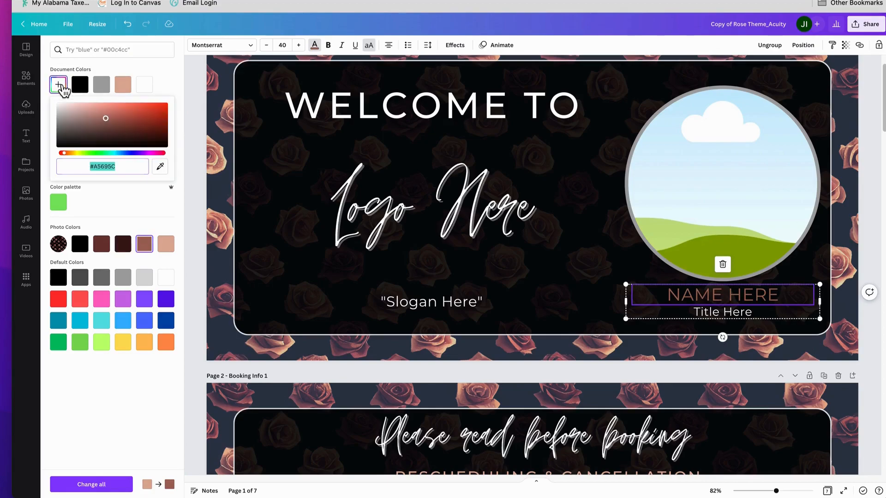
{"action": "mouse_move", "coordinate": [92, 177]}
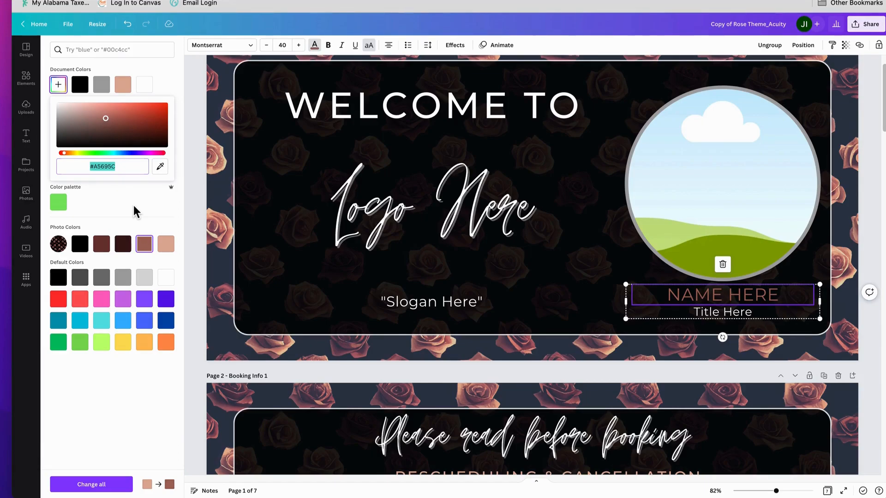
{"action": "mouse_move", "coordinate": [139, 213]}
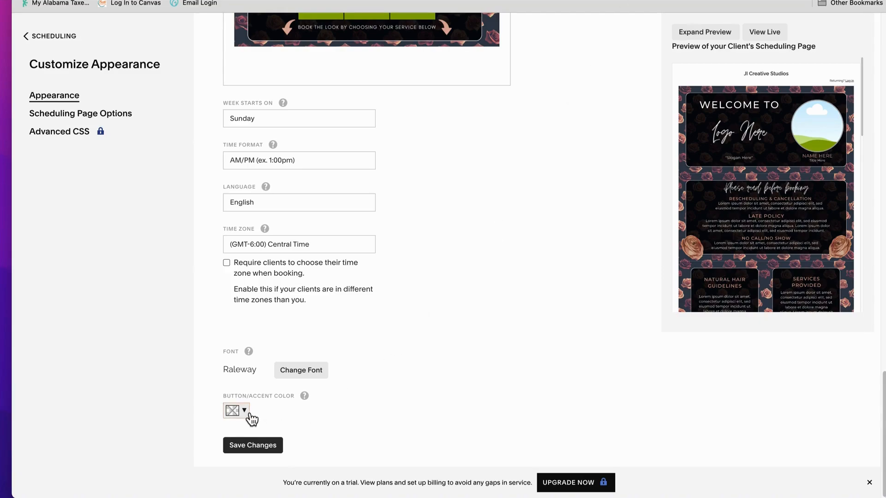
Step: Set the button/accent color to #a5695d and save the appearance changes
{"action": "left_click", "coordinate": [243, 410]}
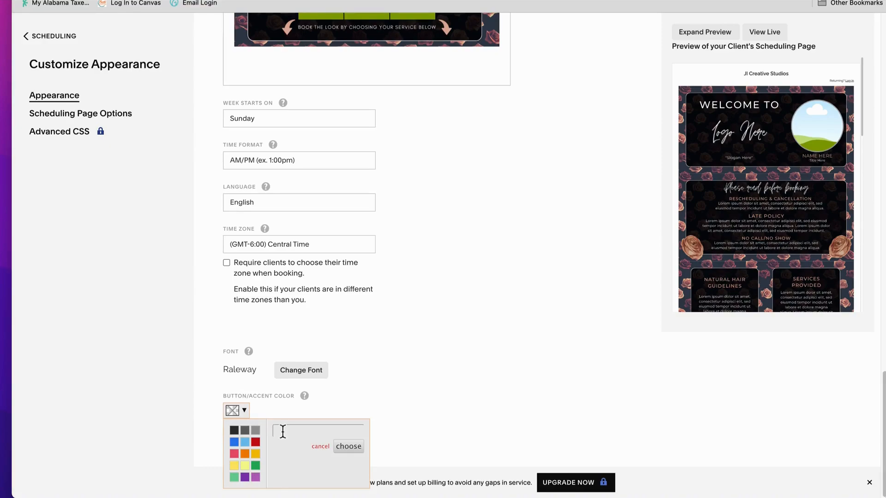
{"action": "mouse_move", "coordinate": [287, 434]}
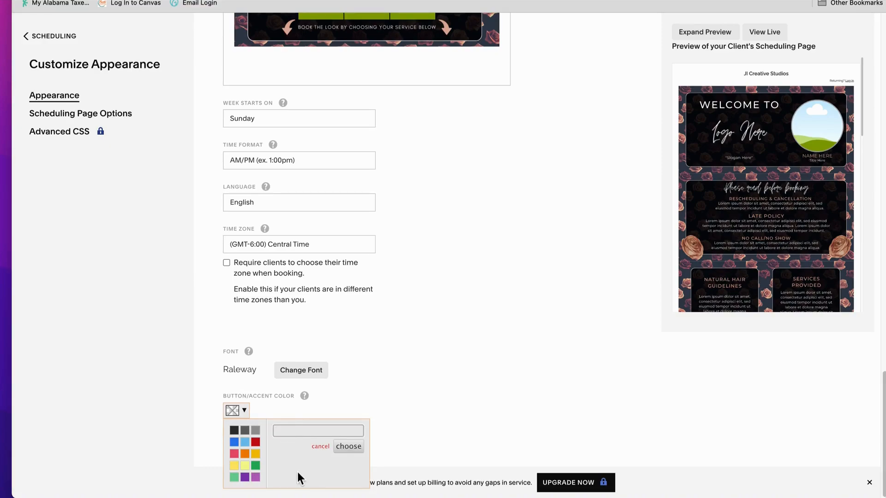
{"action": "type", "text": "#a5695d"}
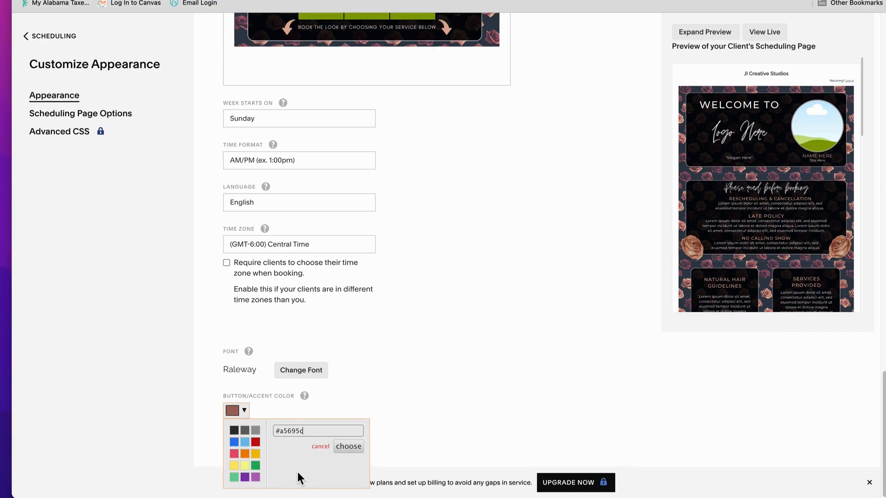
{"action": "mouse_move", "coordinate": [299, 466]}
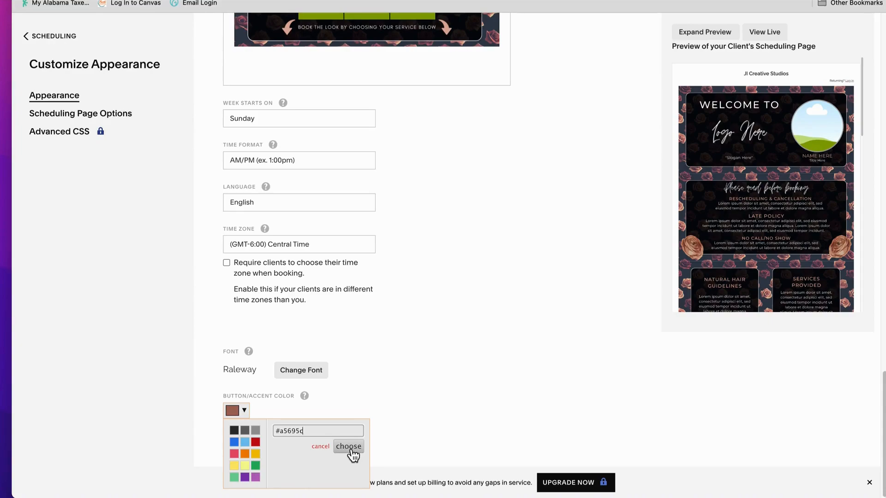
{"action": "left_click", "coordinate": [348, 447]}
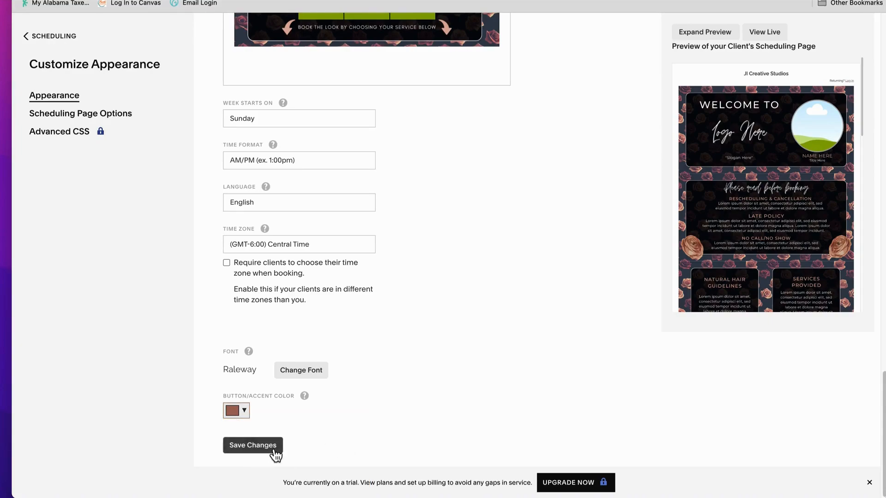
{"action": "left_click", "coordinate": [253, 445]}
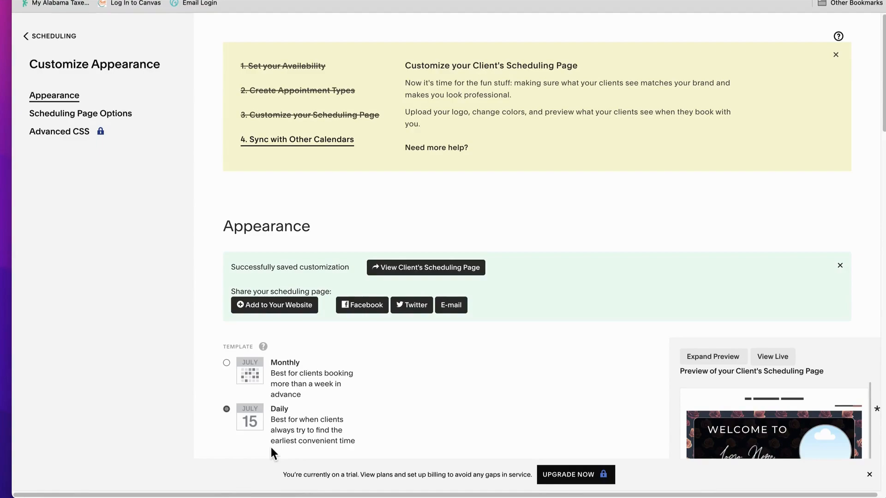
{"action": "mouse_move", "coordinate": [478, 289]}
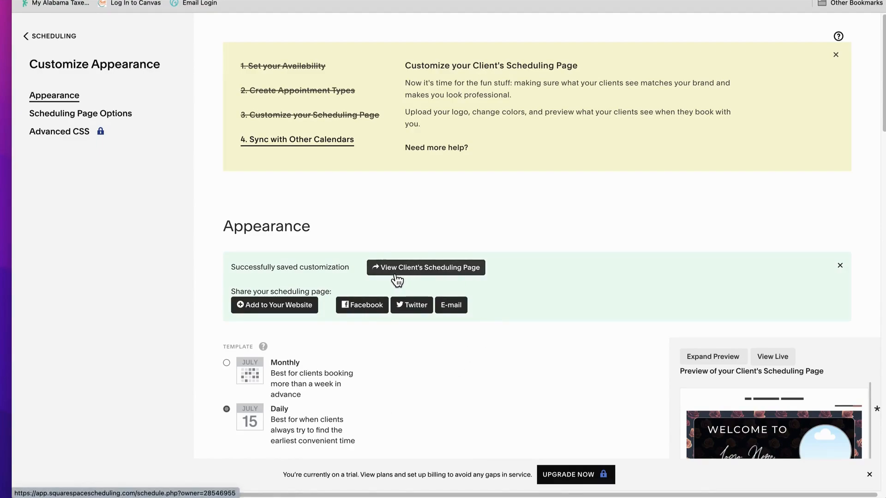
Step: Open JI Creative Studios' live scheduling page from the success banner
{"action": "left_click", "coordinate": [425, 268]}
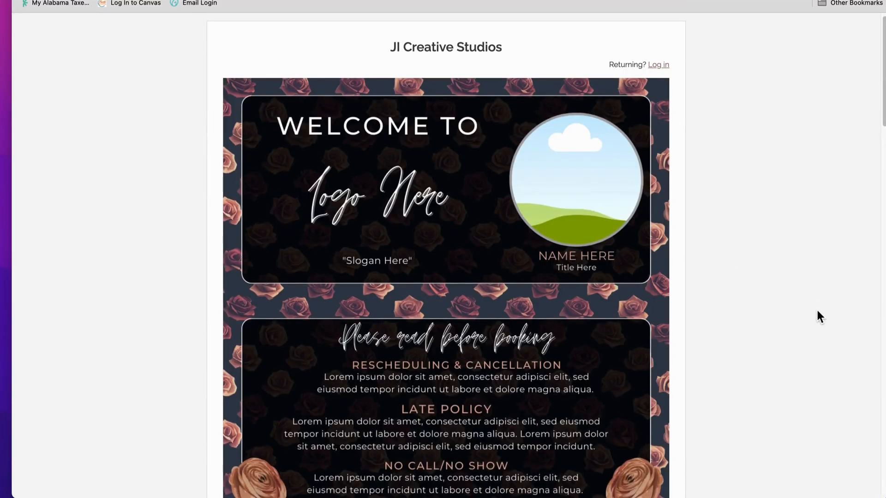
{"action": "scroll", "scroll_direction": "up", "scroll_amount": 3}
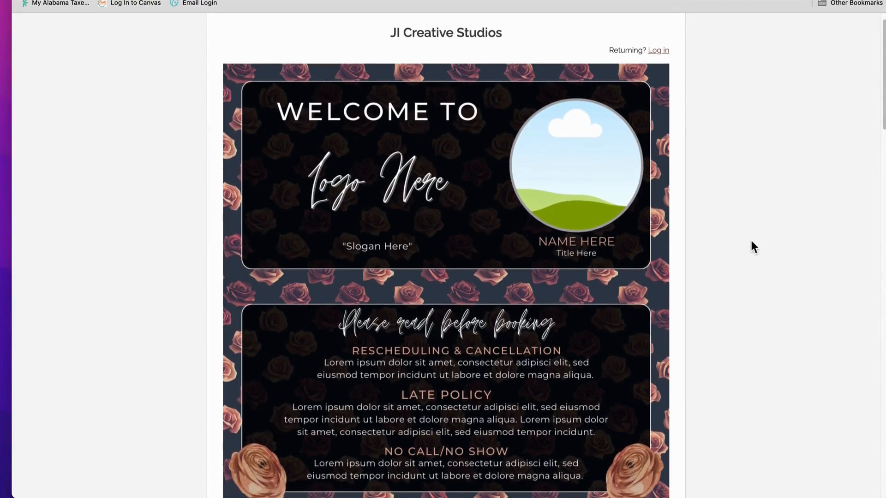
{"action": "scroll", "scroll_direction": "up", "scroll_amount": 3}
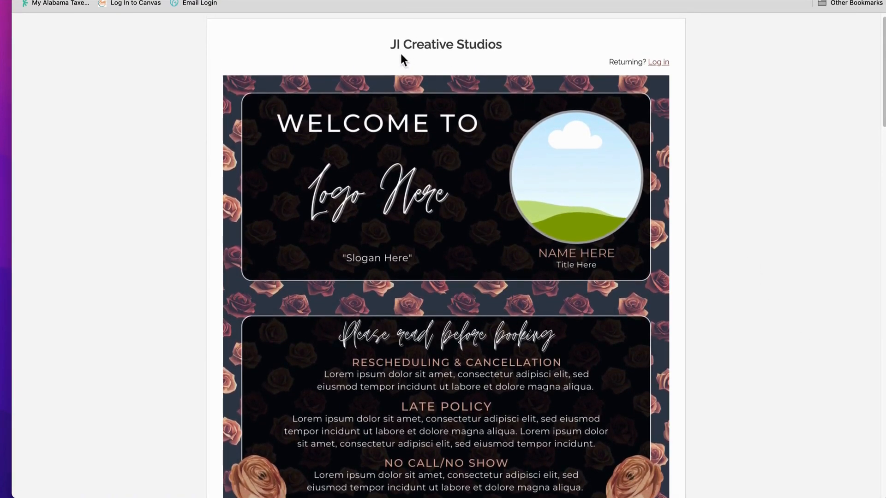
{"action": "mouse_move", "coordinate": [479, 59]}
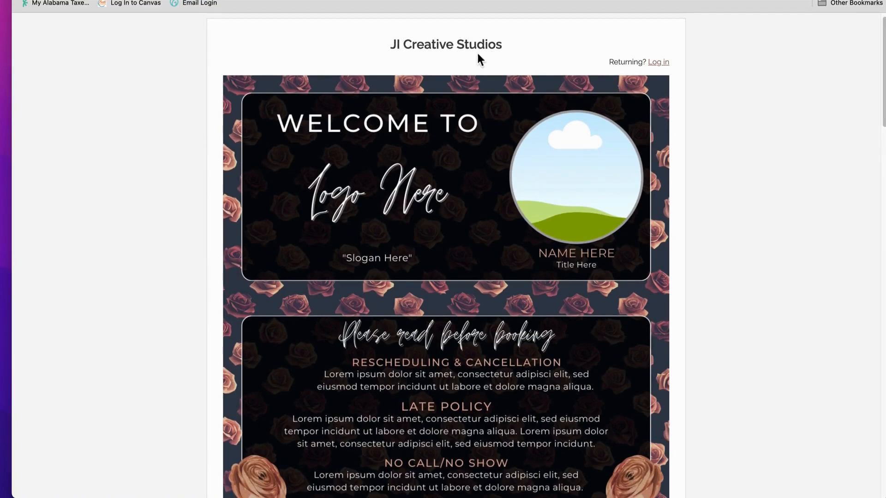
{"action": "mouse_move", "coordinate": [510, 62]}
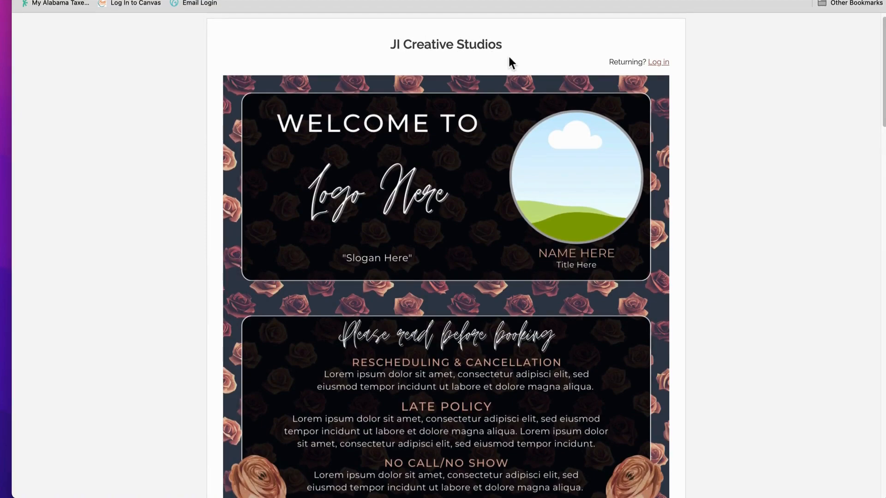
{"action": "mouse_move", "coordinate": [475, 39]}
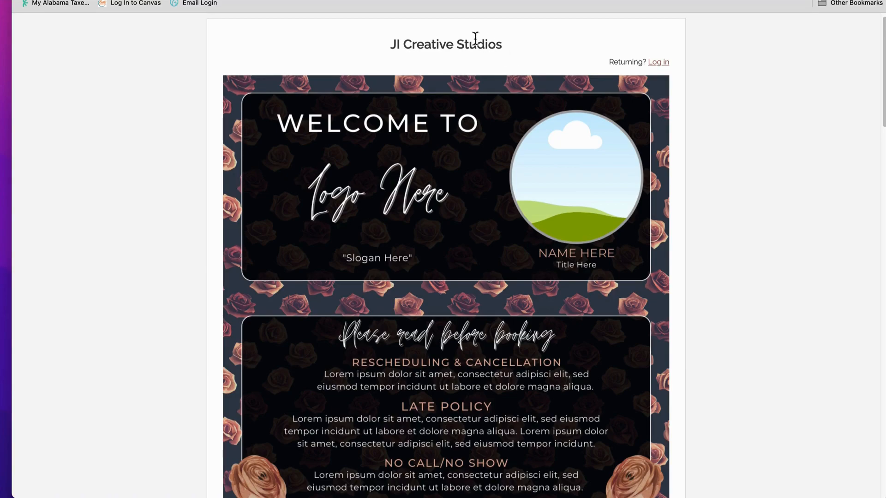
{"action": "mouse_move", "coordinate": [457, 47]}
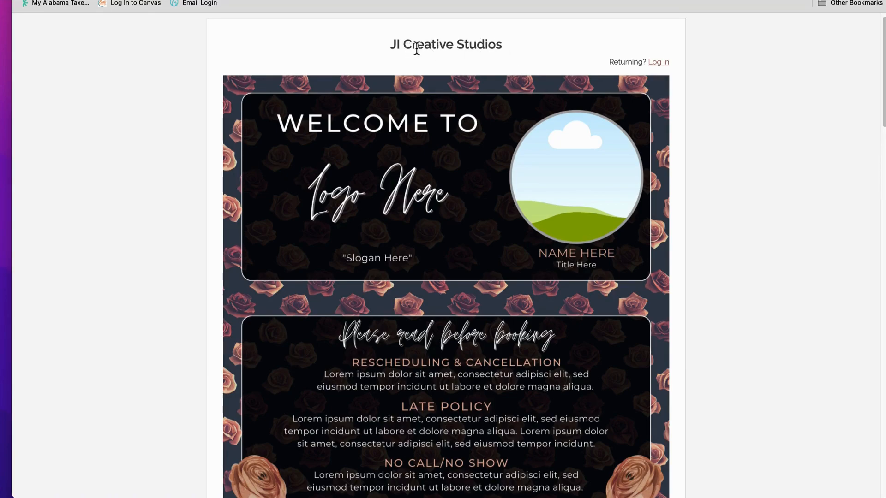
{"action": "scroll", "scroll_direction": "down", "scroll_amount": 3}
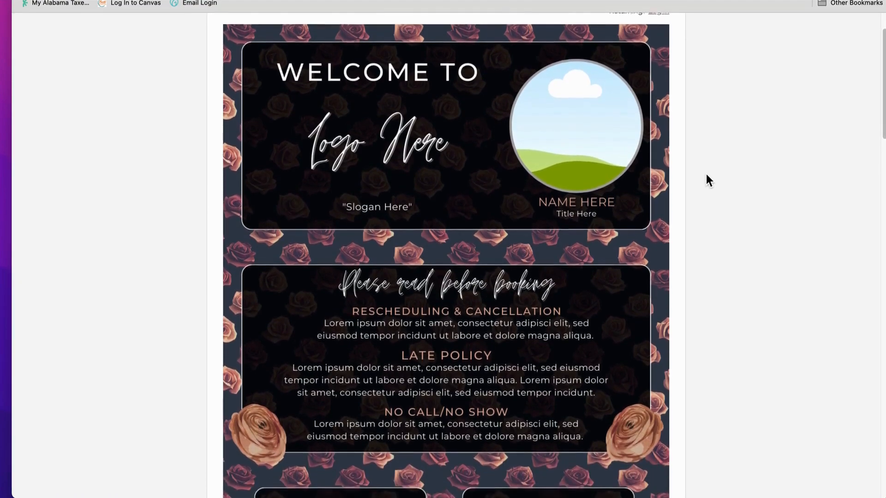
{"action": "scroll", "scroll_direction": "down", "scroll_amount": 3}
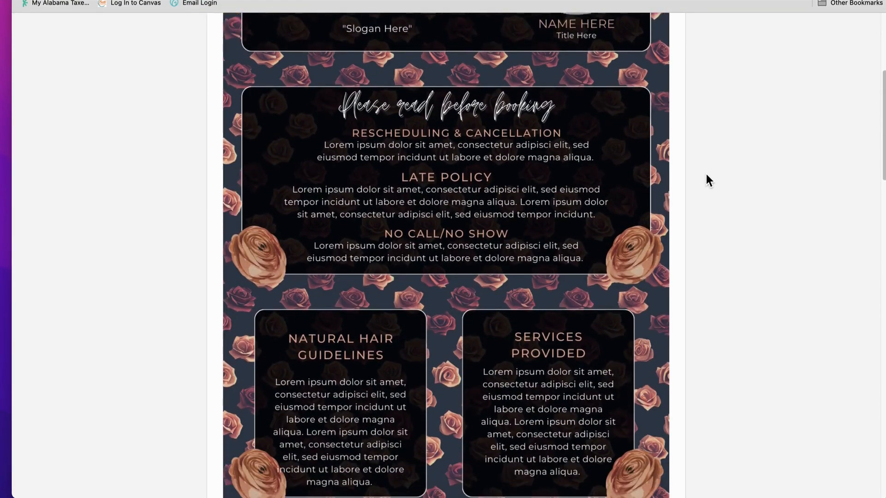
{"action": "scroll", "scroll_direction": "down", "scroll_amount": 3}
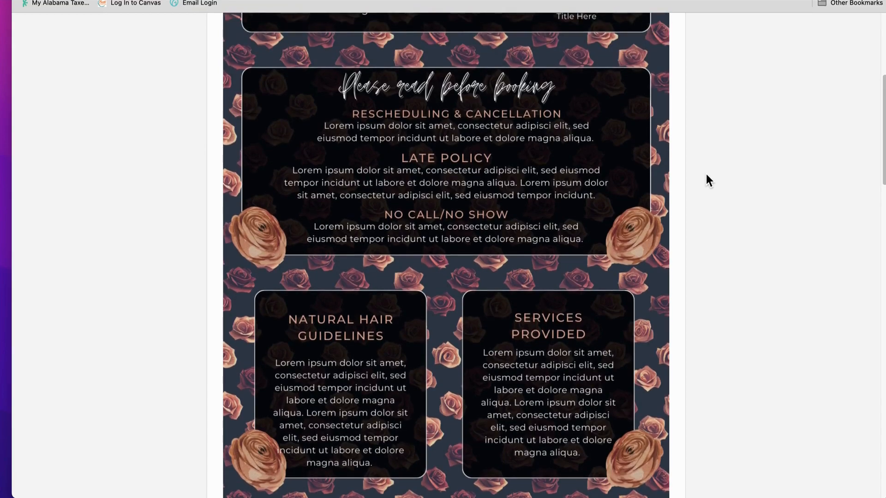
{"action": "scroll", "scroll_direction": "down", "scroll_amount": 3}
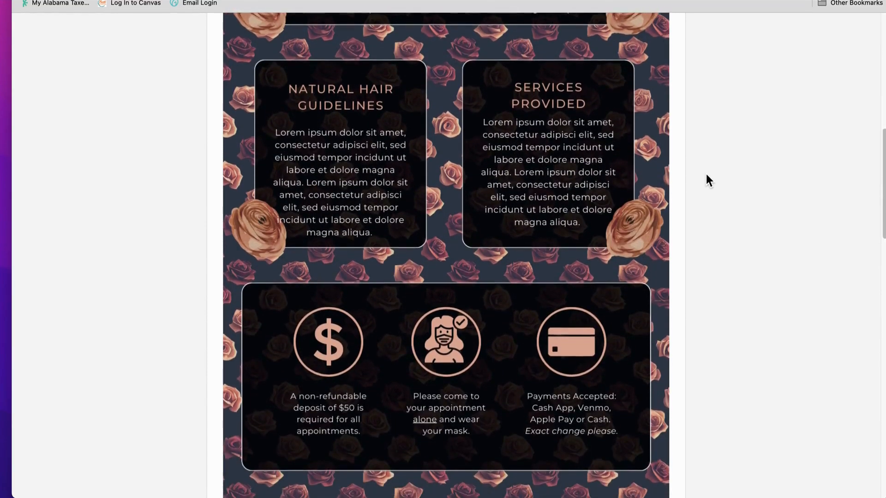
{"action": "scroll", "scroll_direction": "down", "scroll_amount": 3}
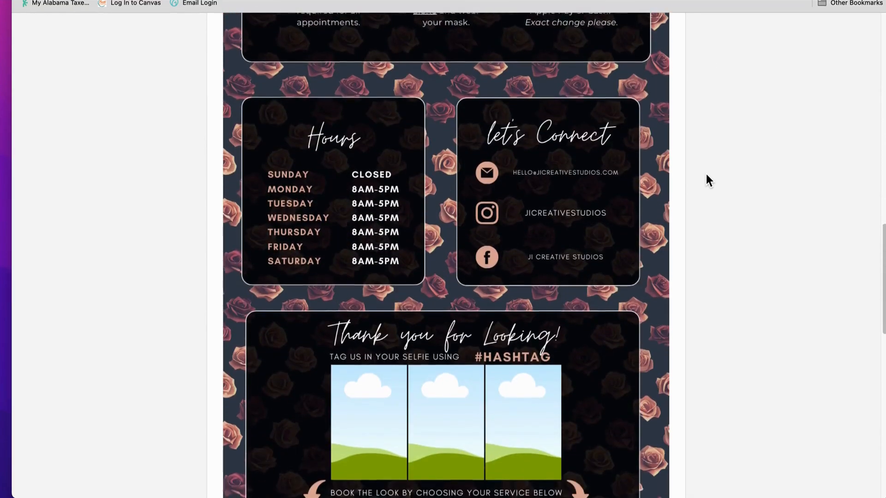
{"action": "scroll", "scroll_direction": "down", "scroll_amount": 3}
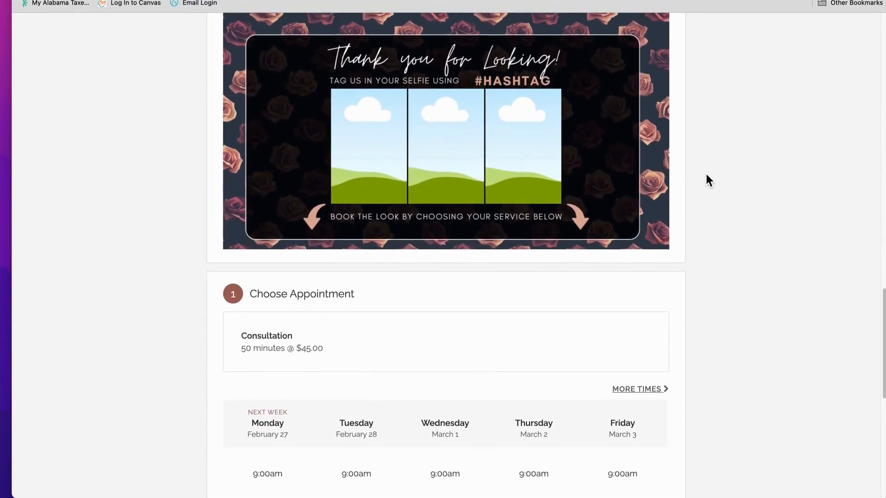
{"action": "scroll", "scroll_direction": "down", "scroll_amount": 3}
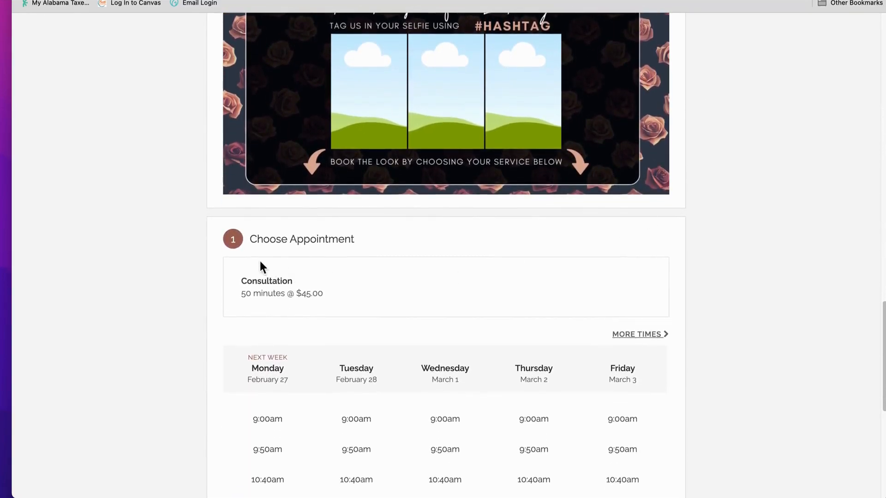
{"action": "mouse_move", "coordinate": [232, 248]}
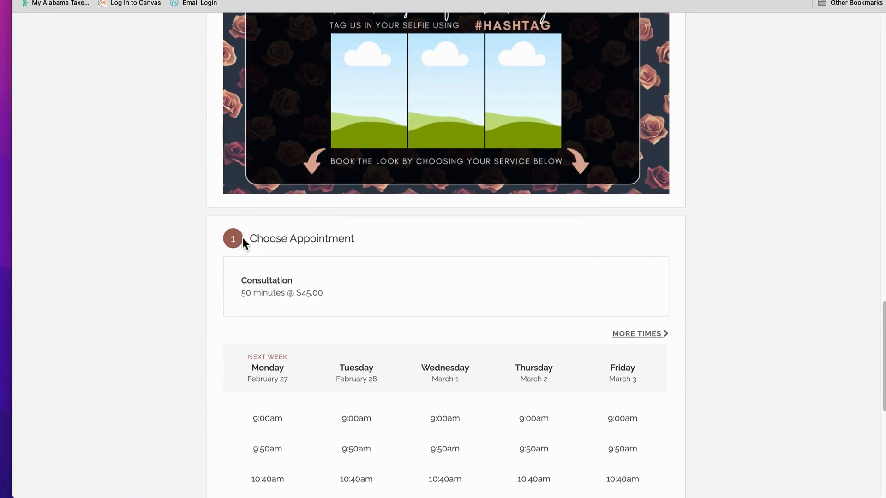
{"action": "scroll", "scroll_direction": "down", "scroll_amount": 3}
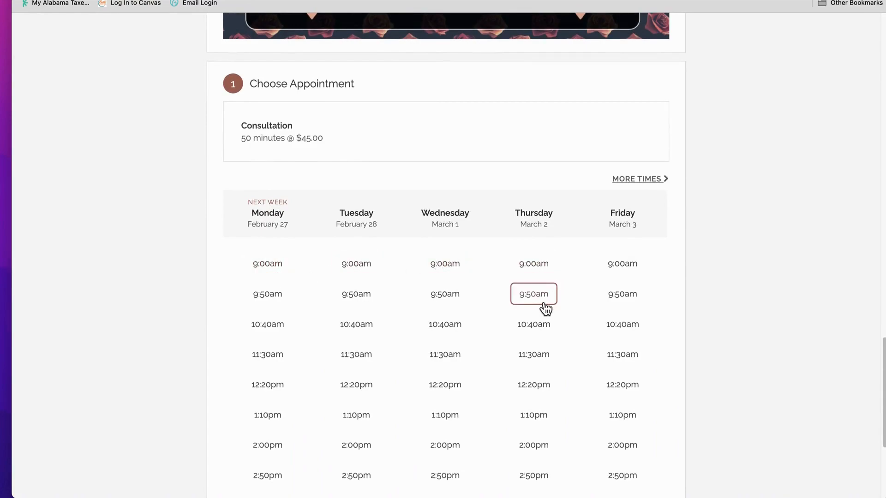
{"action": "scroll", "scroll_direction": "down", "scroll_amount": 3}
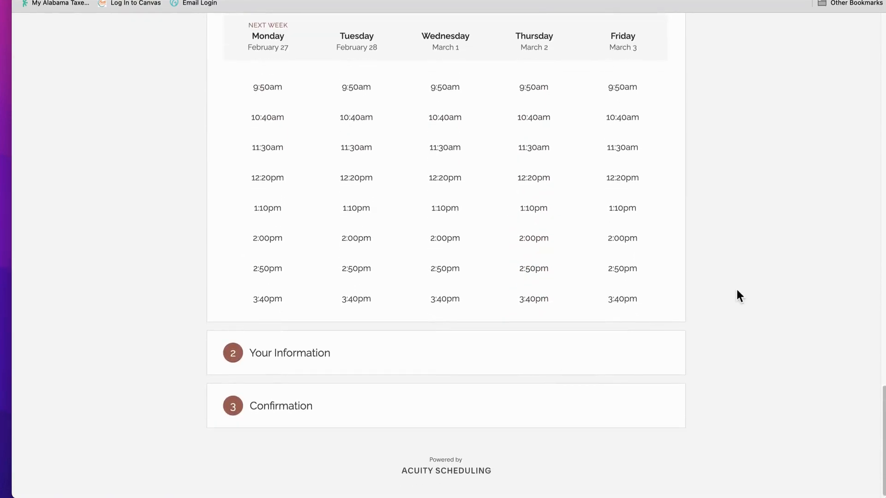
{"action": "scroll", "scroll_direction": "down", "scroll_amount": 3}
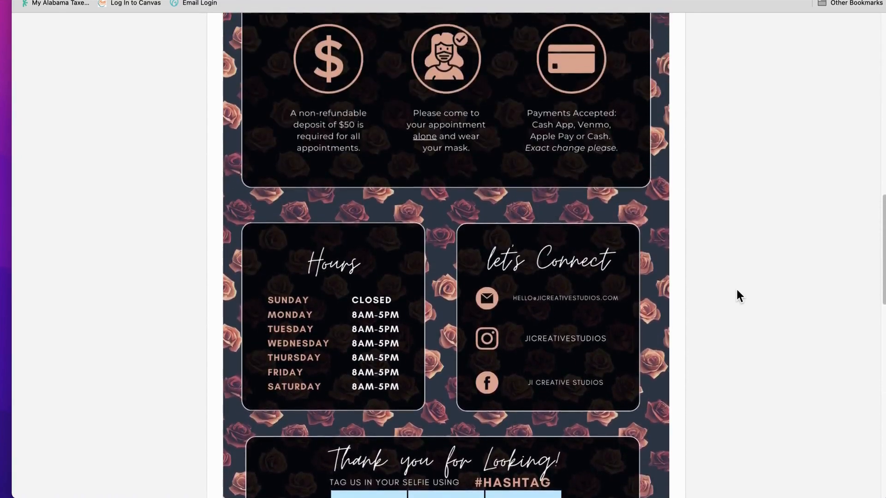
{"action": "scroll", "scroll_direction": "up", "scroll_amount": 3}
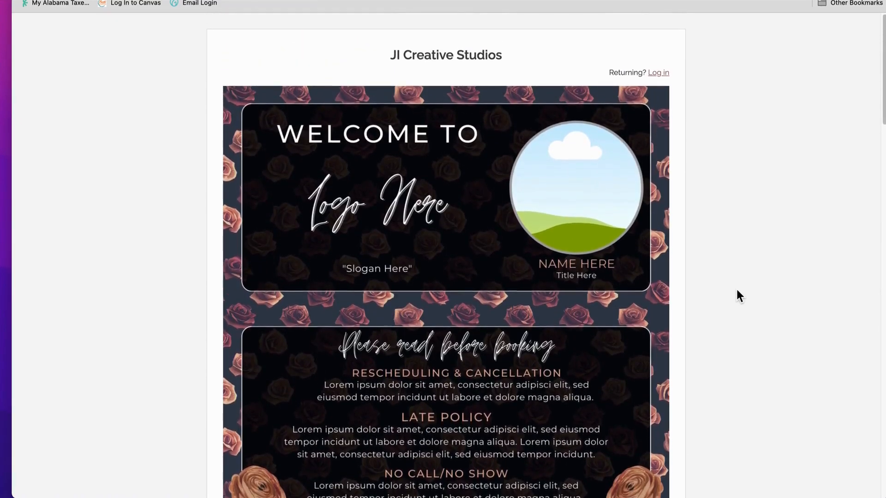